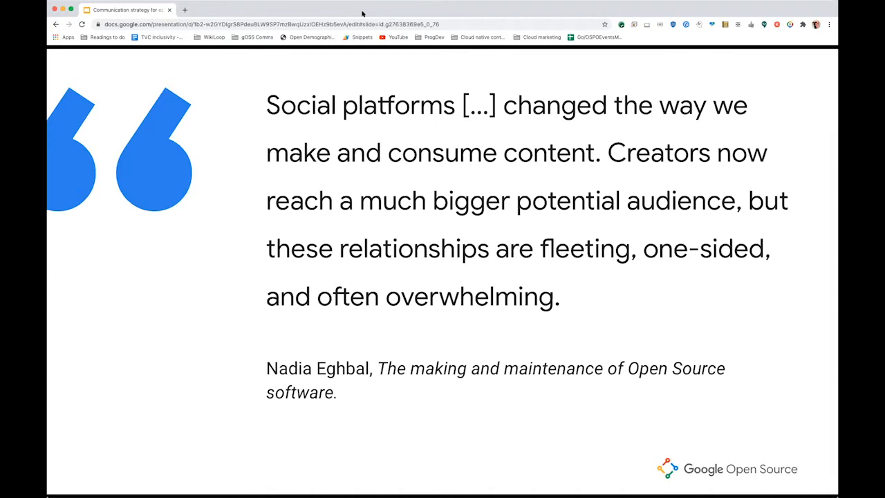
# Advance to the slide asking whether channels align with the project's goals.
pyautogui.press('Right')
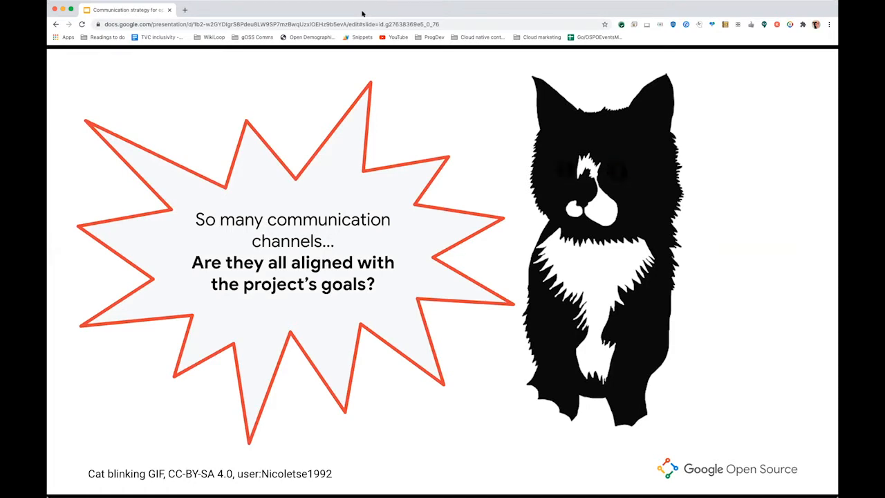
# Advance to the Communication logic model slide with its short link.
pyautogui.press('Right')
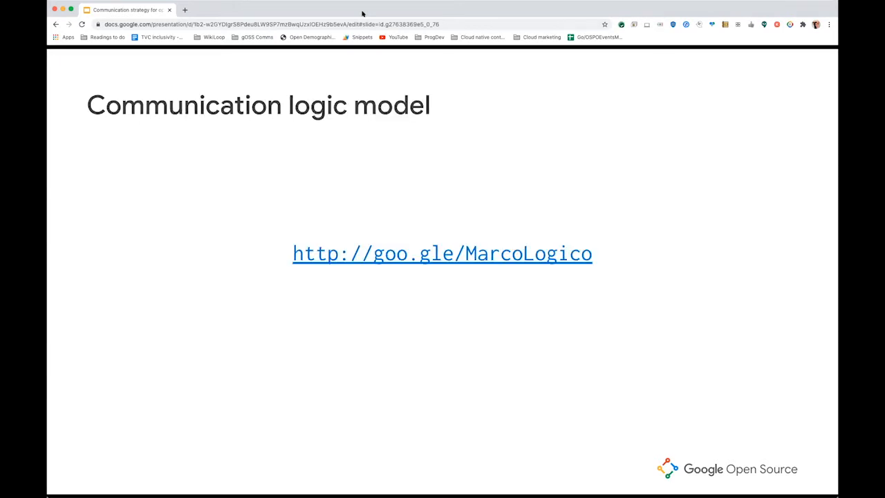
pyautogui.moveTo(412, 147)
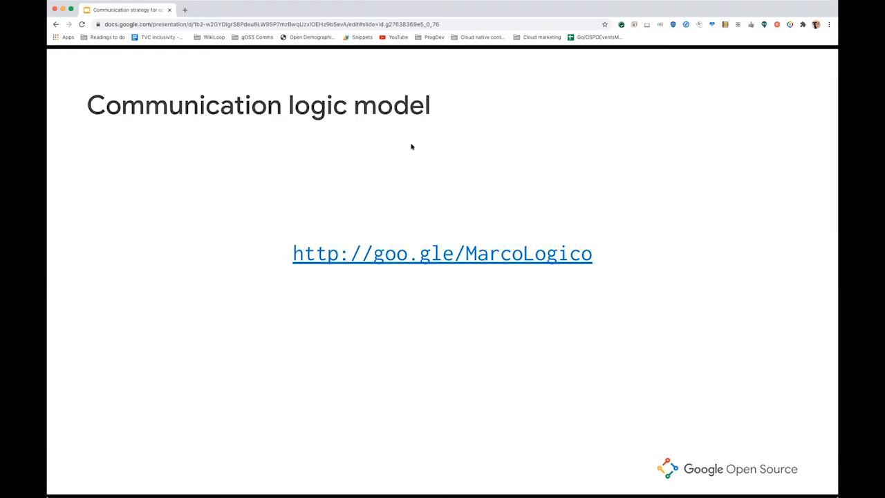
# Follow the goo.gle/MarcoLogico link and scroll the Beam logic model SVG down to the channel row.
pyautogui.click(441, 253)
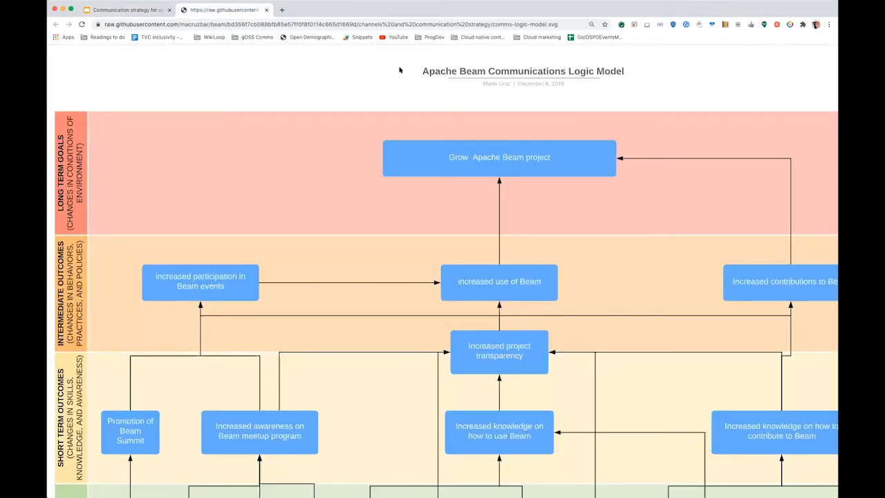
pyautogui.scroll(-3)
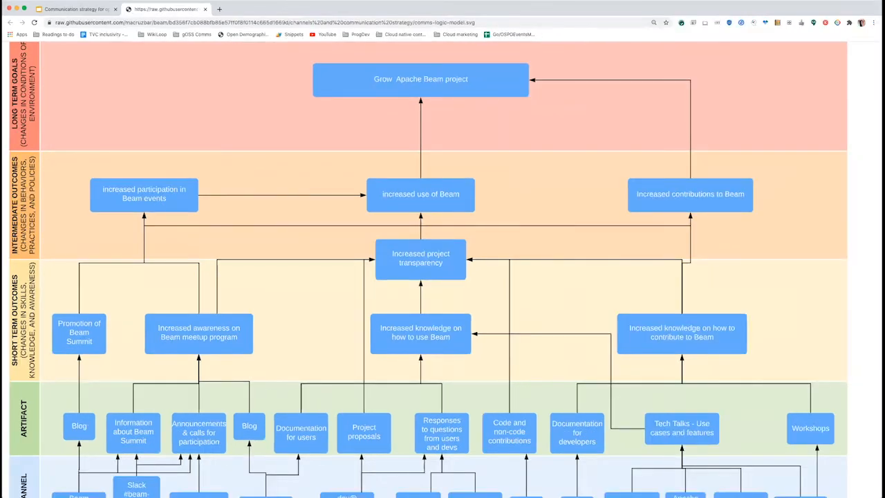
pyautogui.scroll(-3)
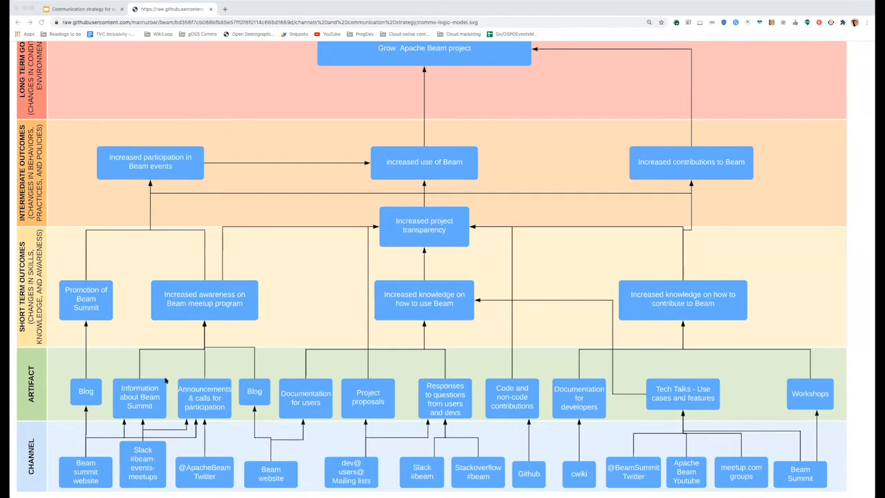
pyautogui.moveTo(79, 445)
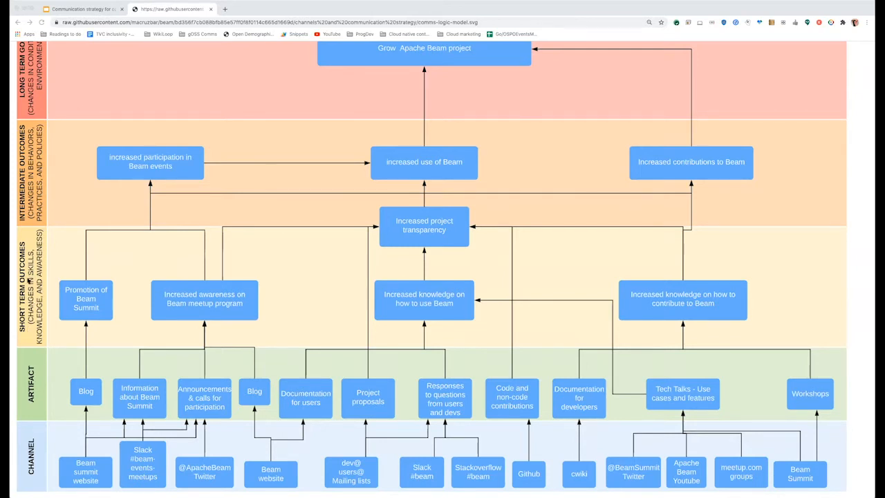
pyautogui.scroll(3)
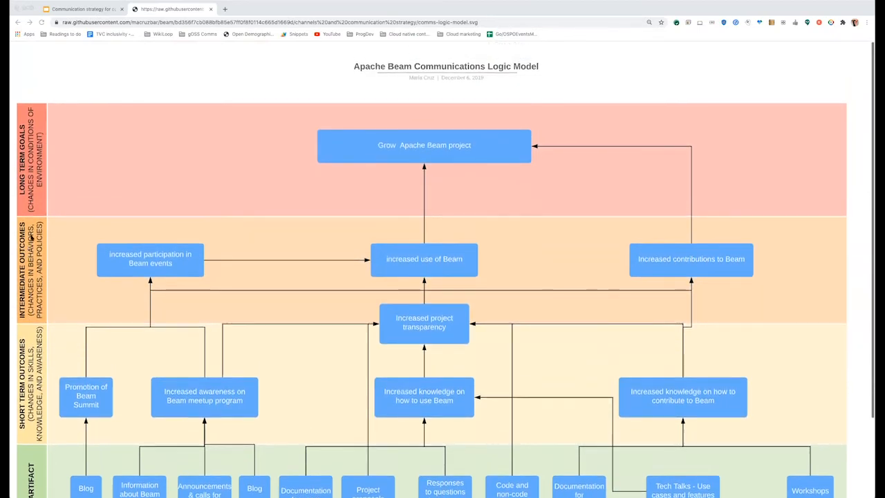
pyautogui.scroll(-3)
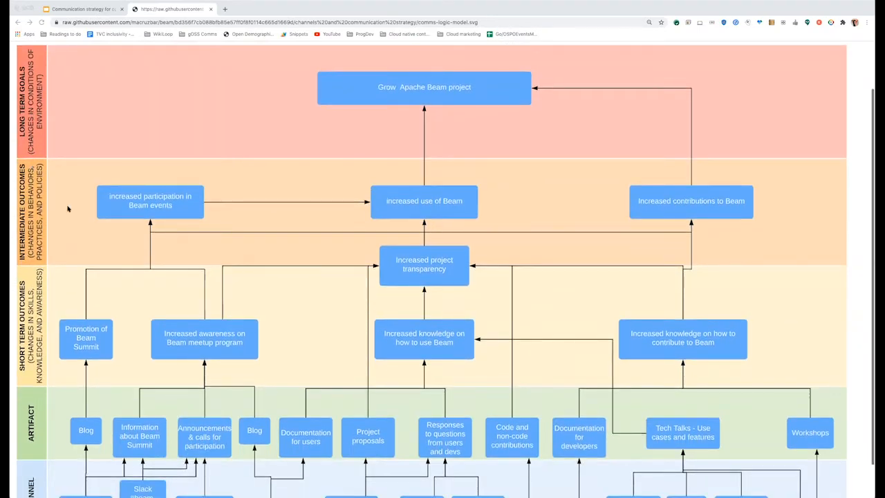
pyautogui.scroll(-3)
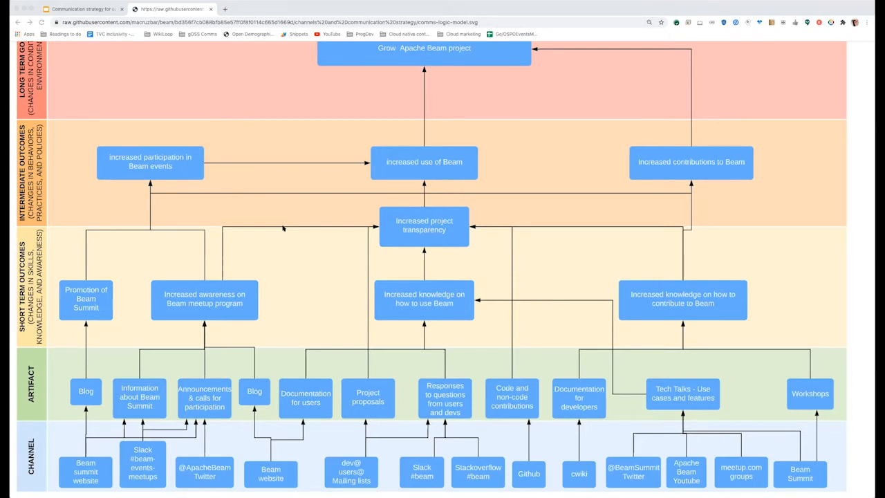
pyautogui.moveTo(278, 232)
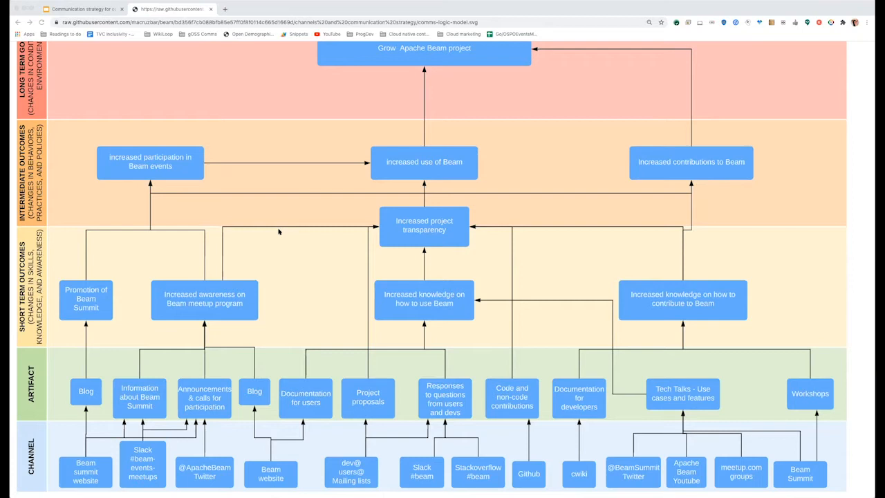
pyautogui.moveTo(222, 377)
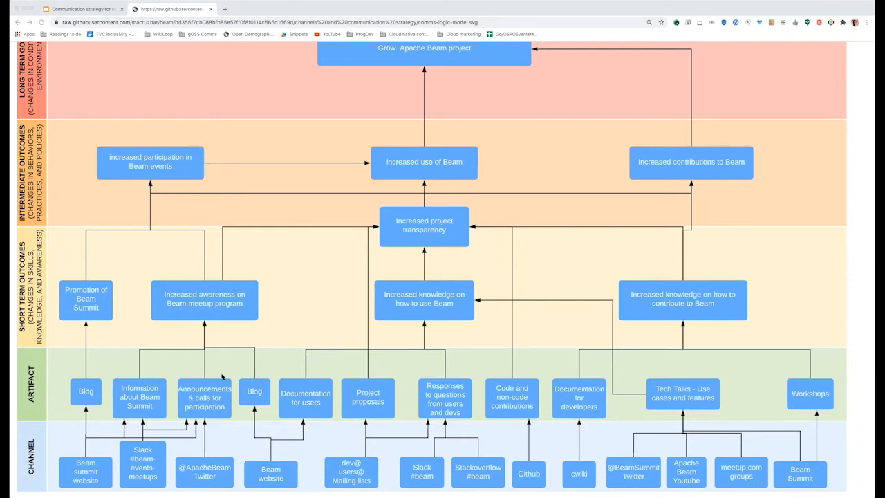
pyautogui.moveTo(237, 433)
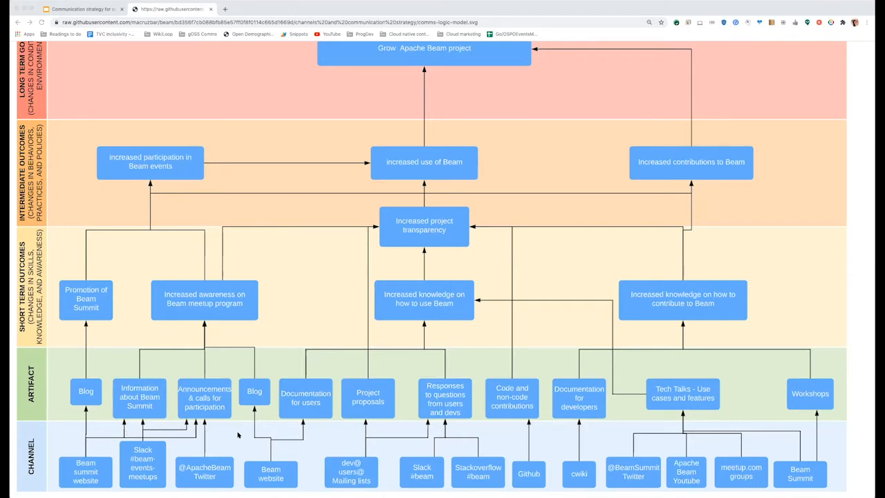
pyautogui.moveTo(124, 446)
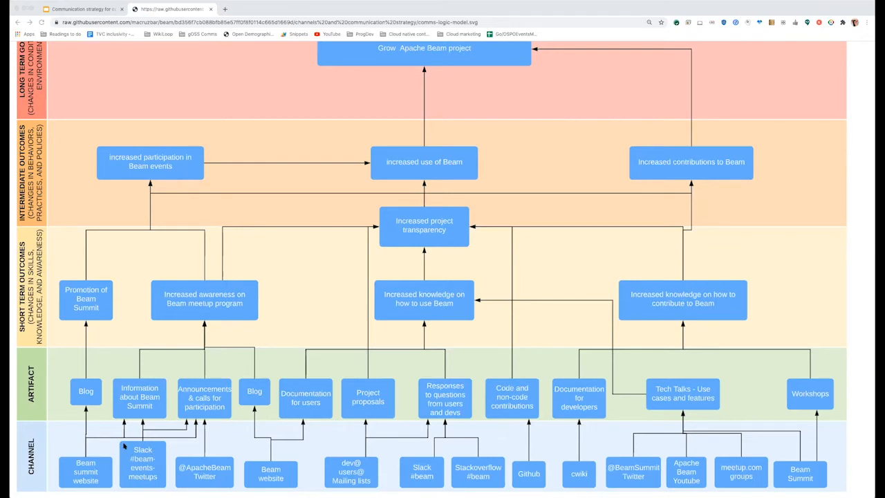
pyautogui.moveTo(102, 397)
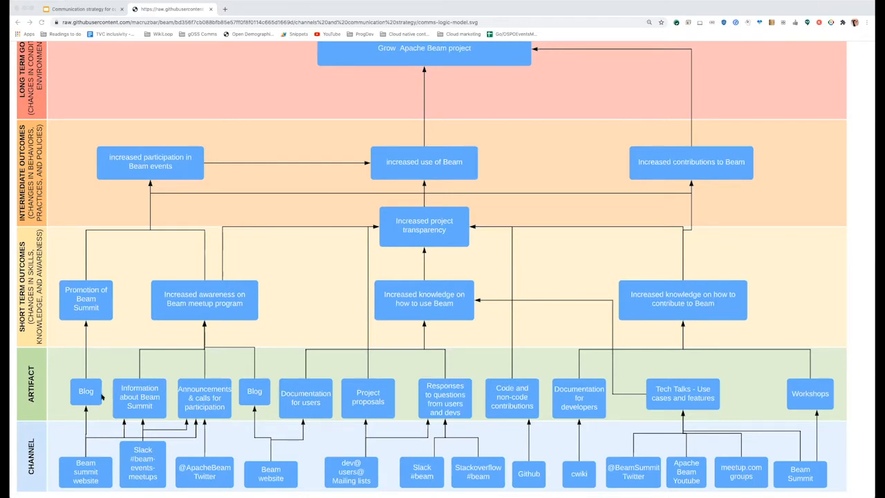
pyautogui.moveTo(72, 296)
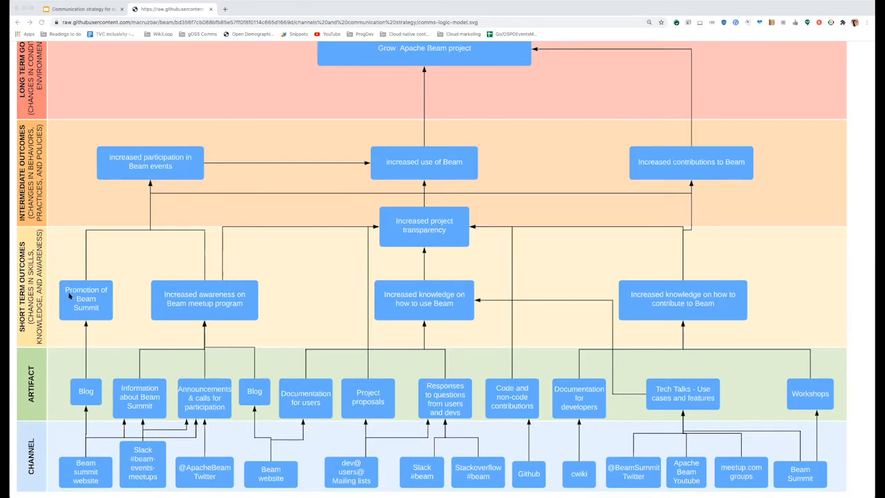
pyautogui.moveTo(92, 298)
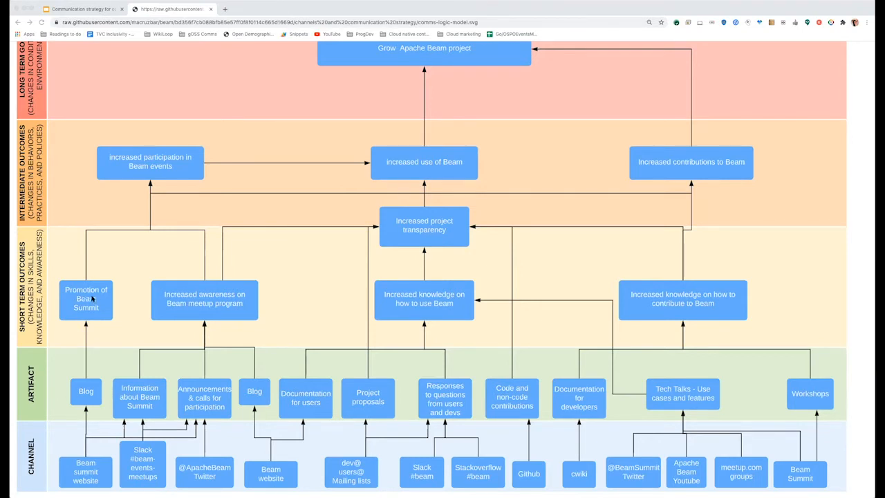
pyautogui.moveTo(109, 271)
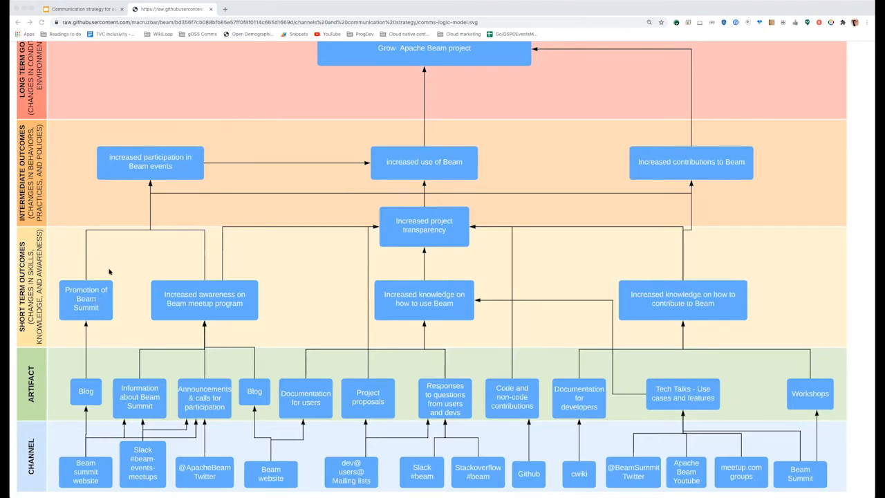
pyautogui.moveTo(104, 264)
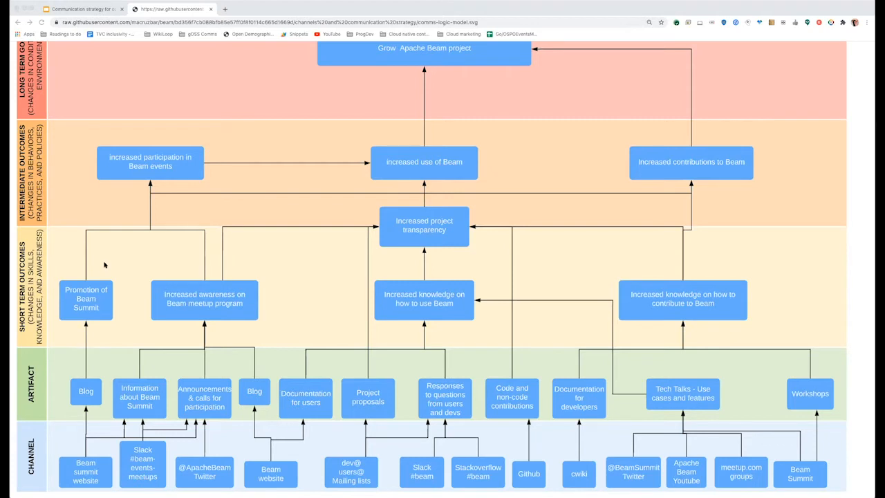
pyautogui.moveTo(151, 218)
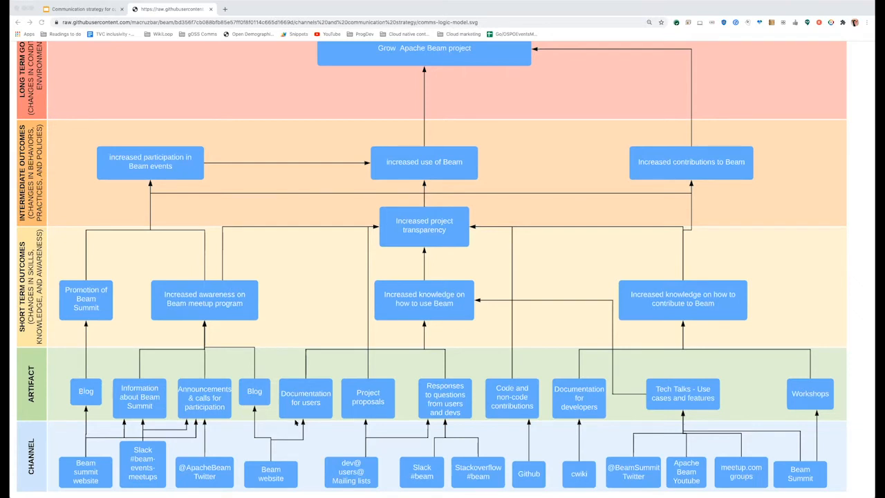
pyautogui.moveTo(269, 475)
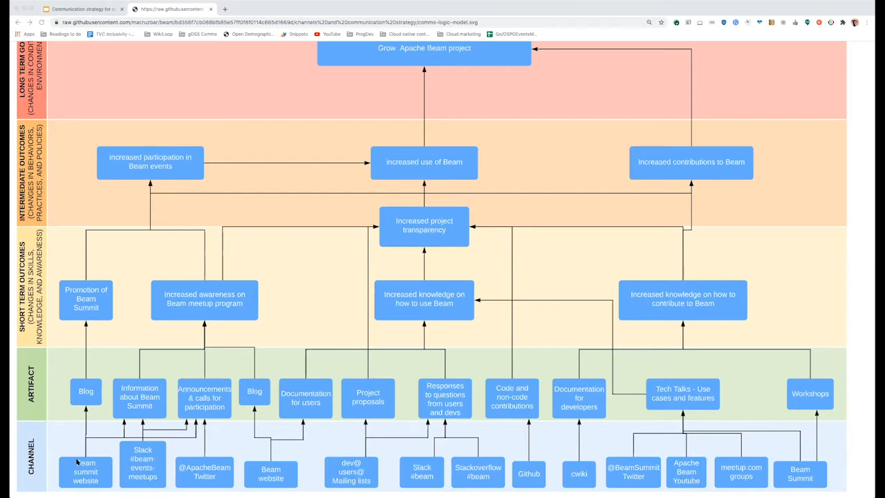
pyautogui.moveTo(233, 370)
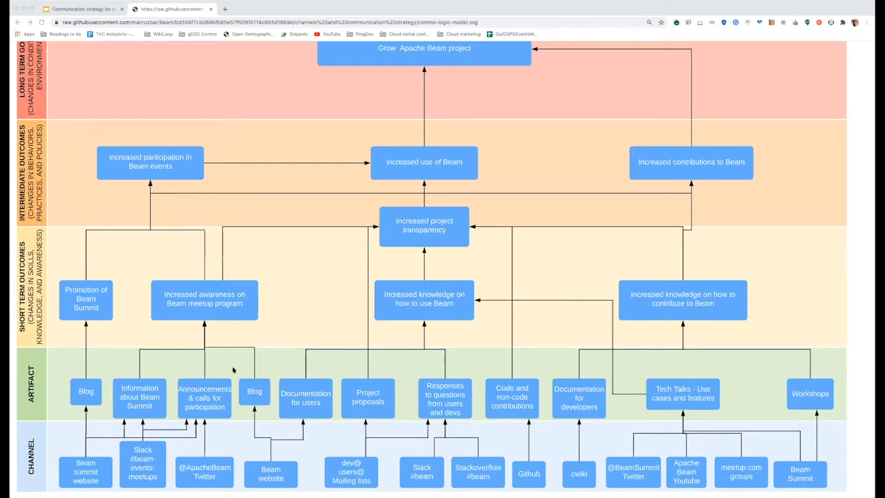
pyautogui.moveTo(678, 348)
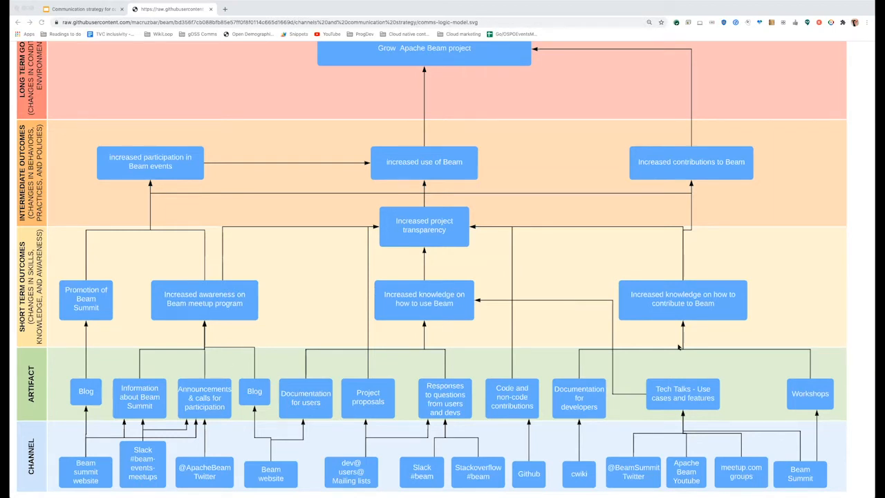
pyautogui.moveTo(808, 392)
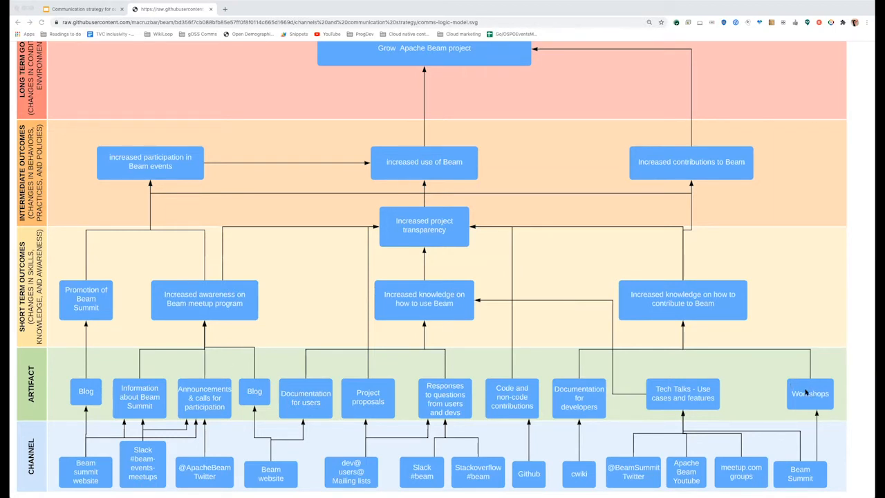
pyautogui.moveTo(810, 387)
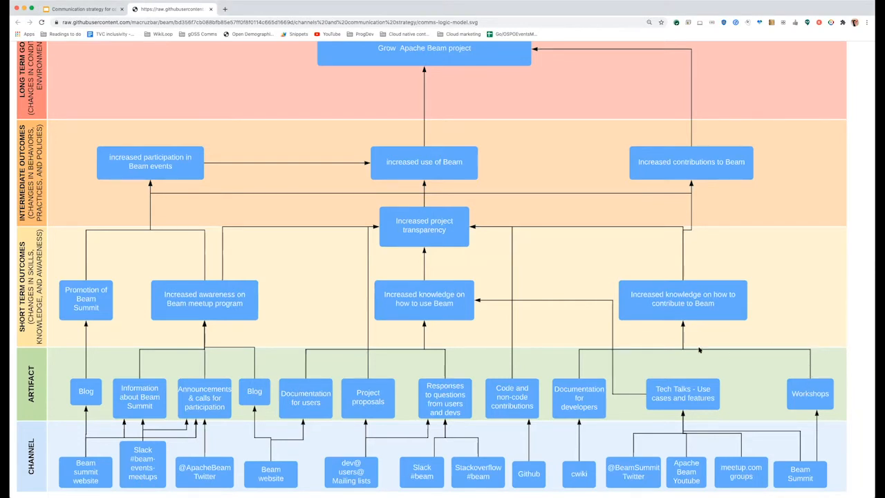
pyautogui.moveTo(700, 323)
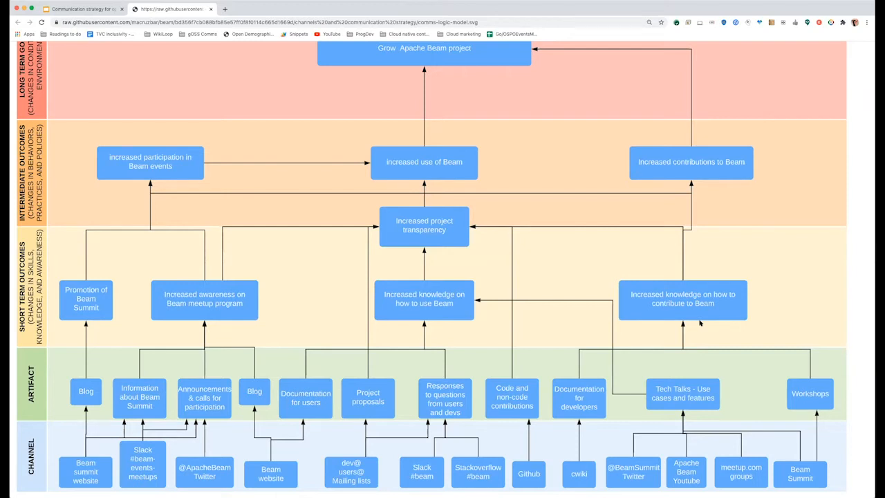
pyautogui.moveTo(695, 320)
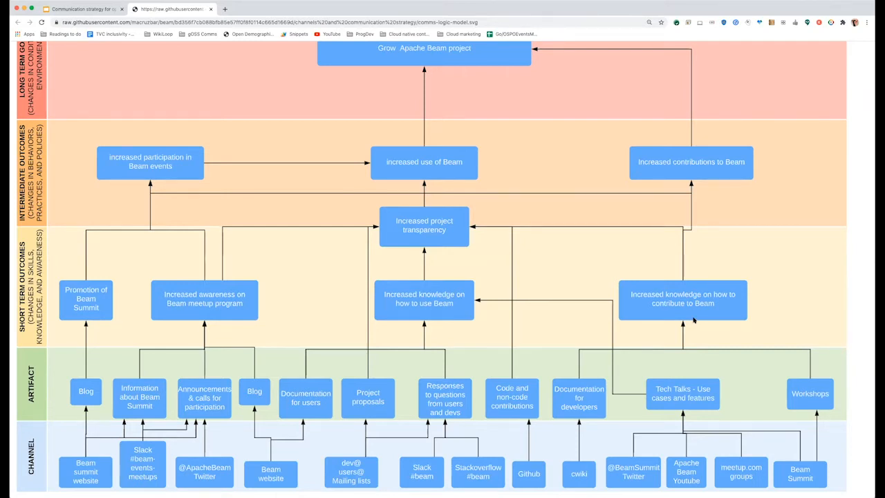
pyautogui.moveTo(703, 296)
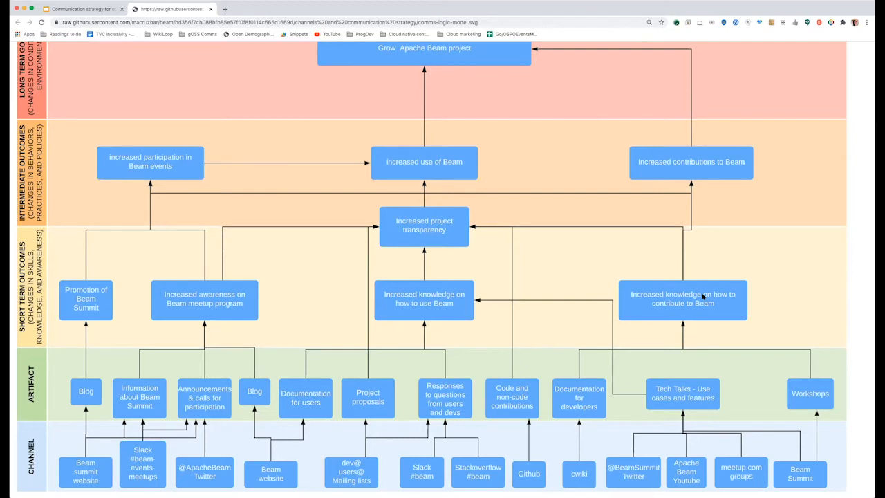
pyautogui.moveTo(852, 250)
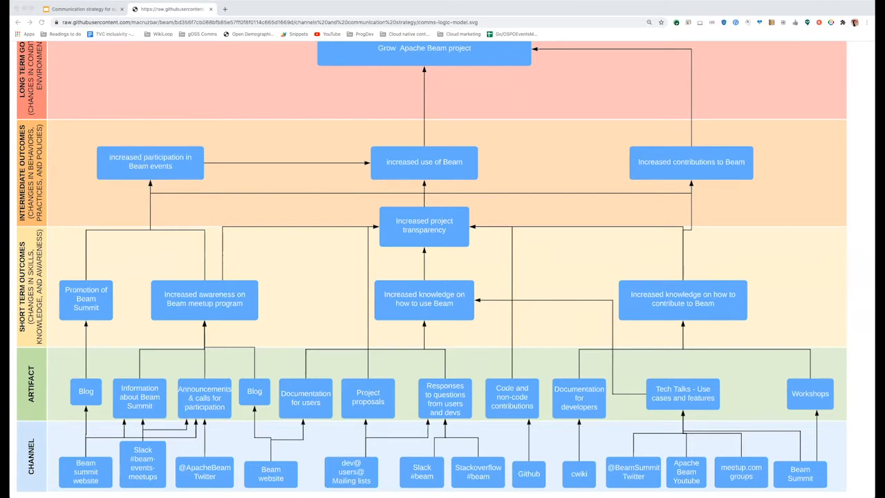
pyautogui.moveTo(762, 197)
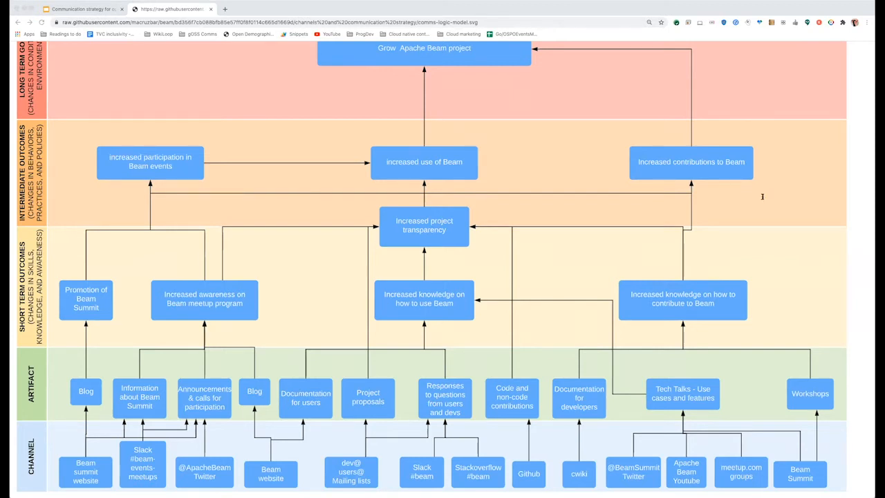
pyautogui.moveTo(148, 305)
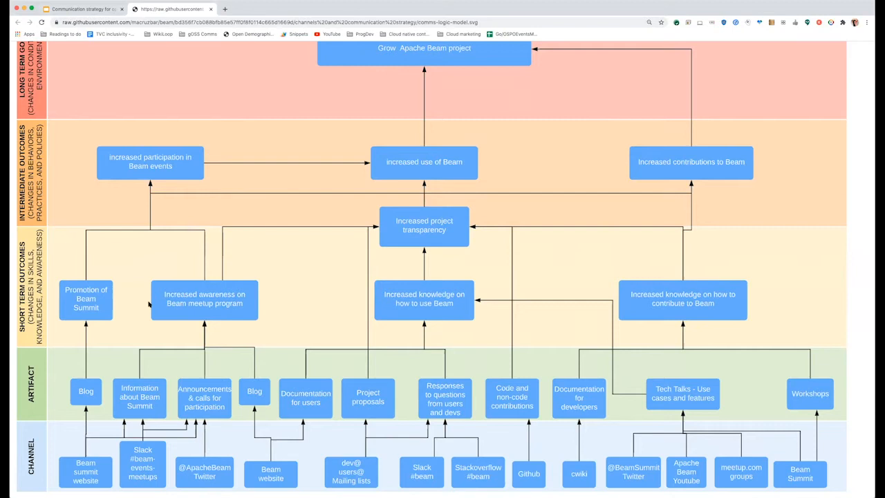
pyautogui.moveTo(591, 214)
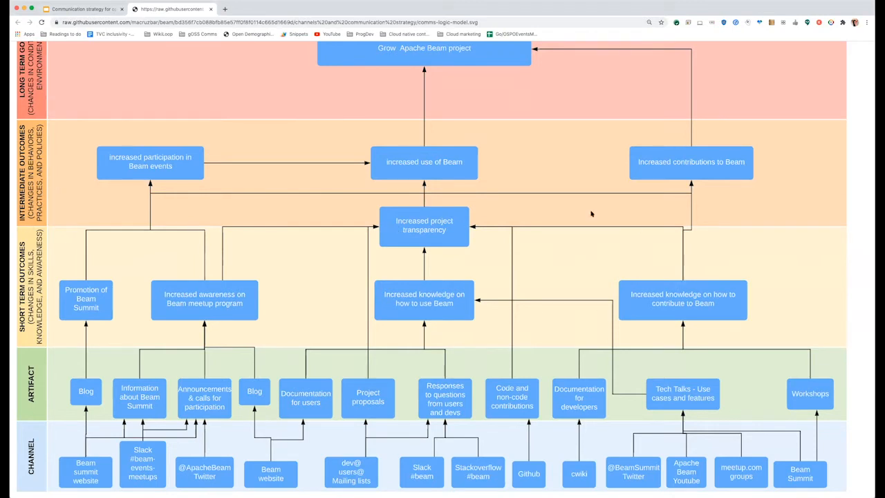
pyautogui.moveTo(280, 166)
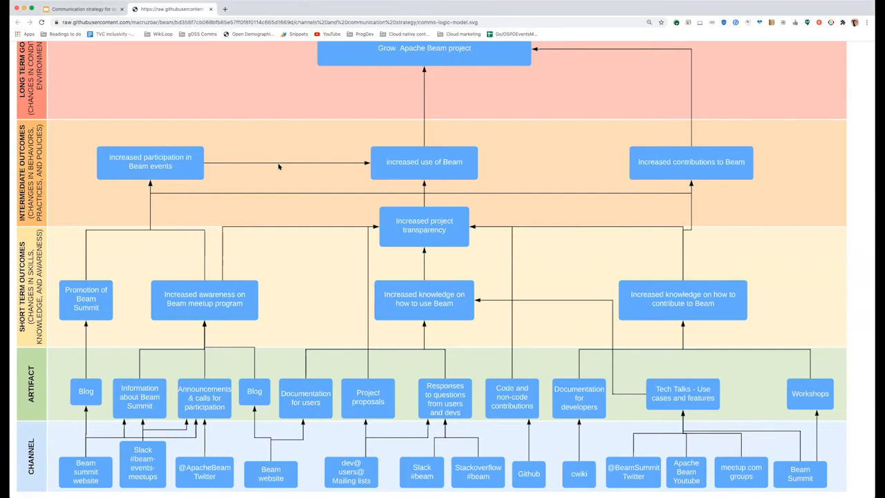
pyautogui.moveTo(442, 162)
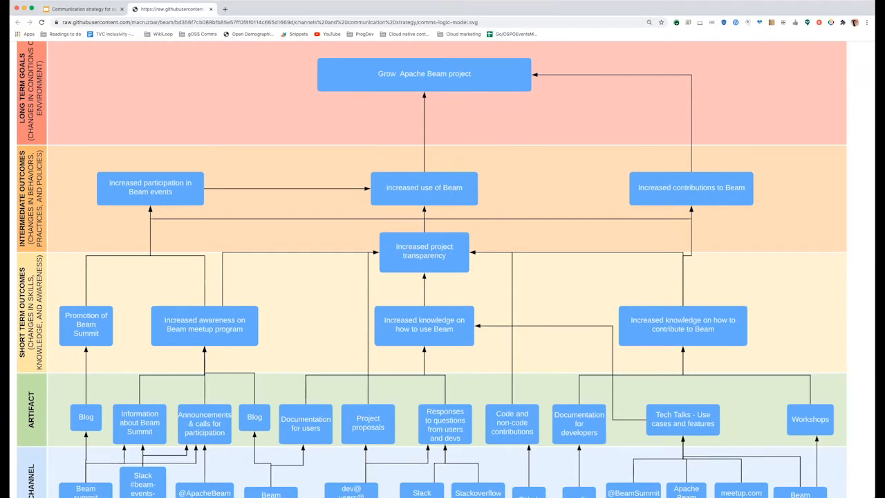
pyautogui.moveTo(566, 186)
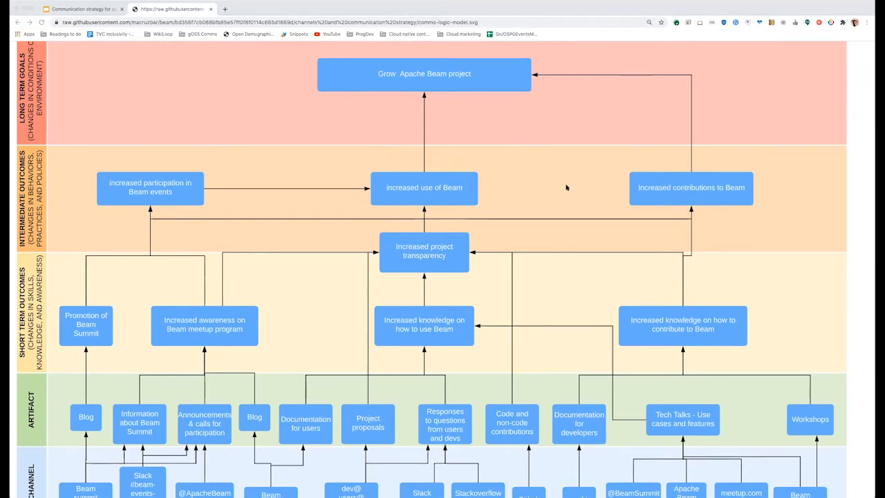
pyautogui.moveTo(567, 177)
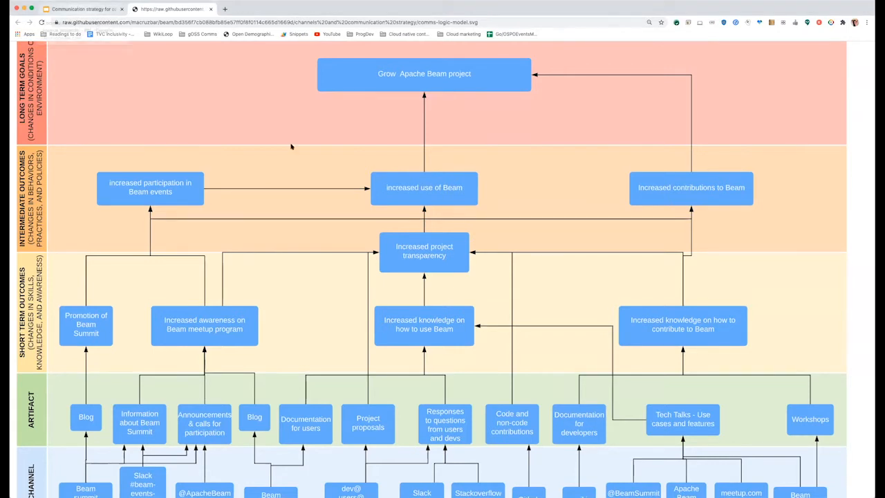
pyautogui.scroll(3)
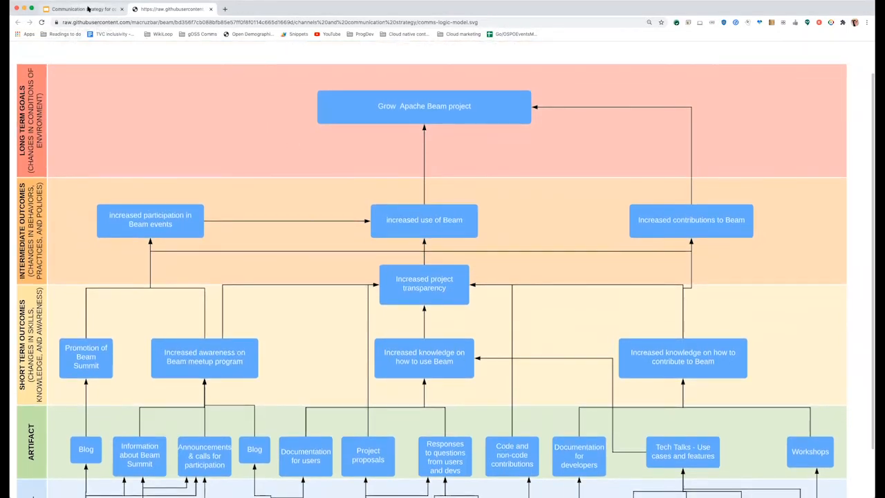
# Return to the Implementation slide and follow its goo.gle/BeamCommsStrat link to GitHub.
pyautogui.click(83, 8)
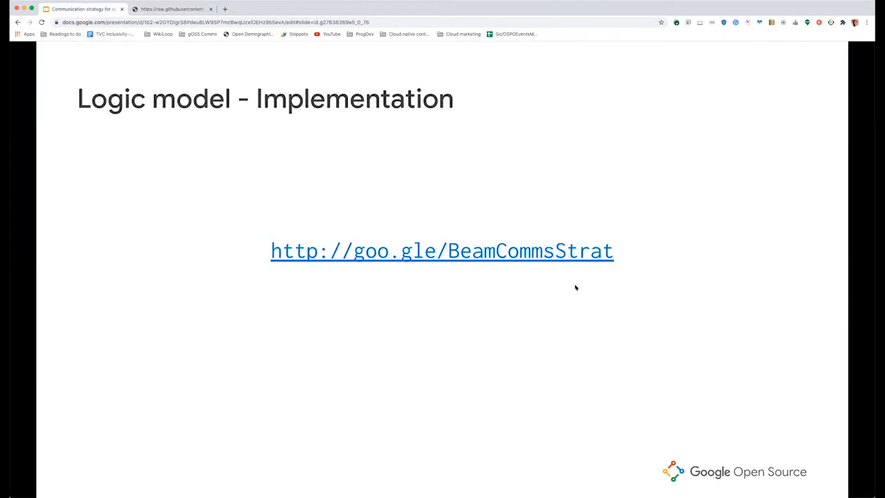
pyautogui.moveTo(521, 237)
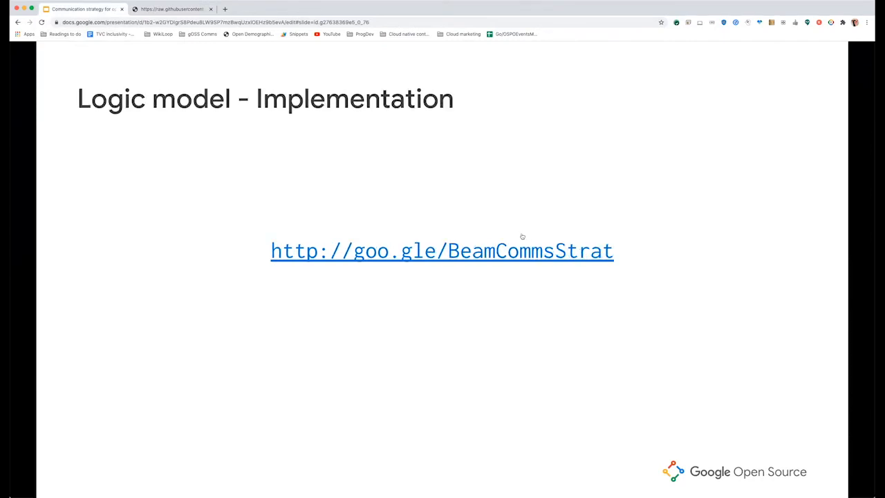
pyautogui.moveTo(251, 34)
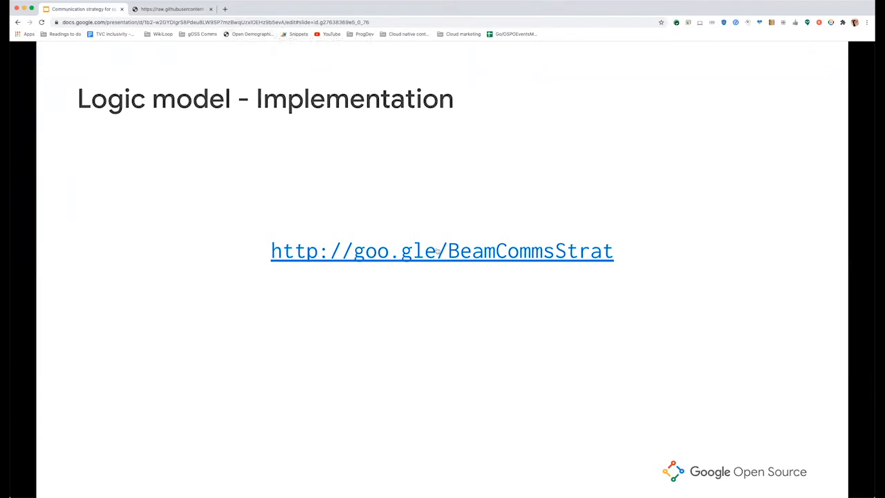
pyautogui.click(441, 251)
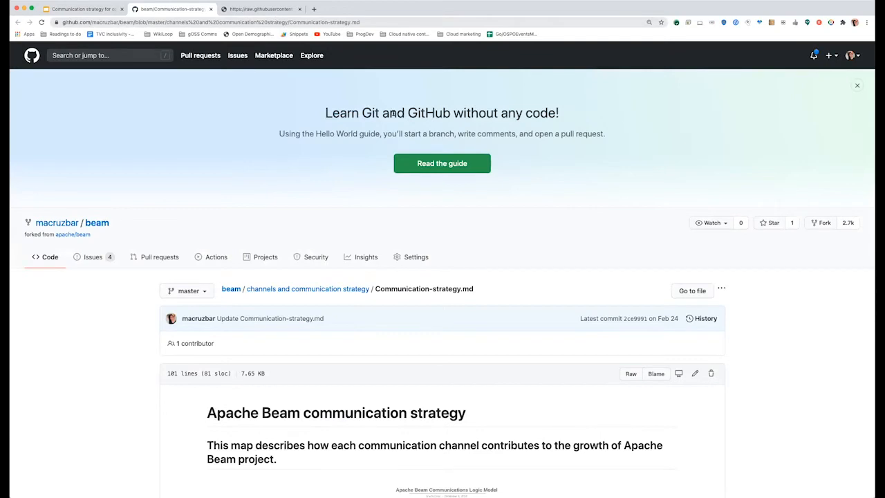
pyautogui.scroll(-3)
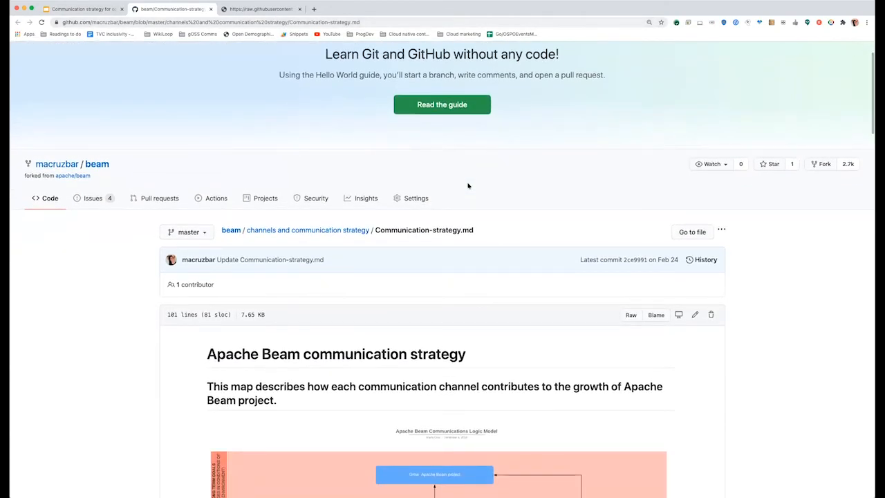
pyautogui.scroll(-3)
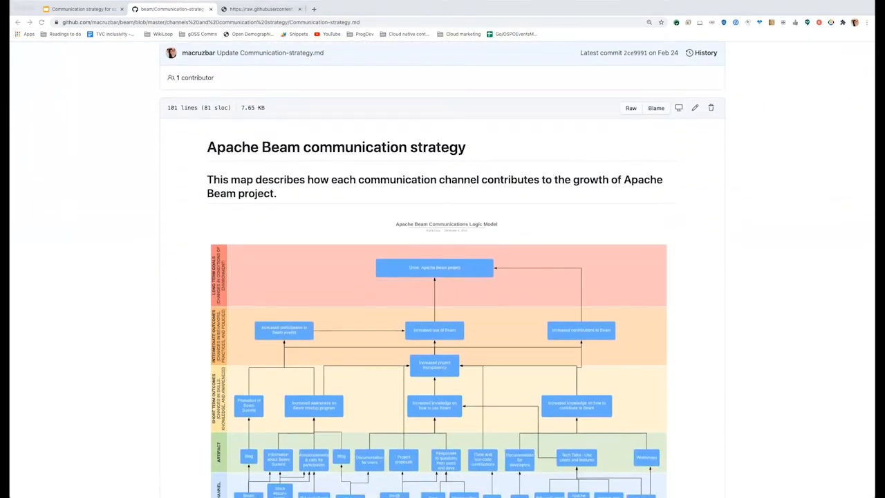
pyautogui.moveTo(494, 197)
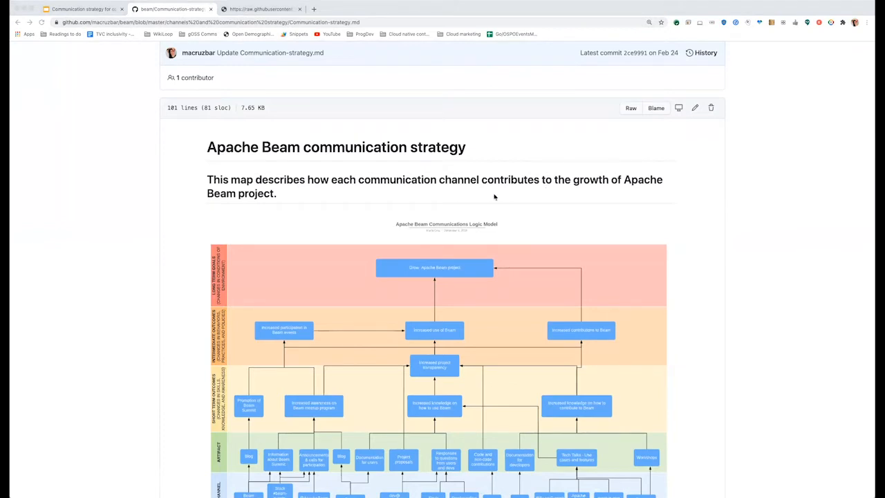
pyautogui.scroll(-3)
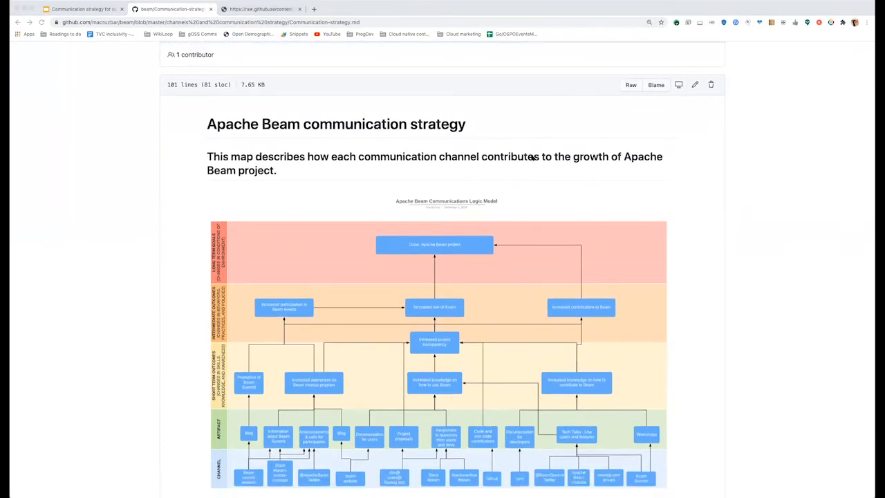
pyautogui.scroll(-3)
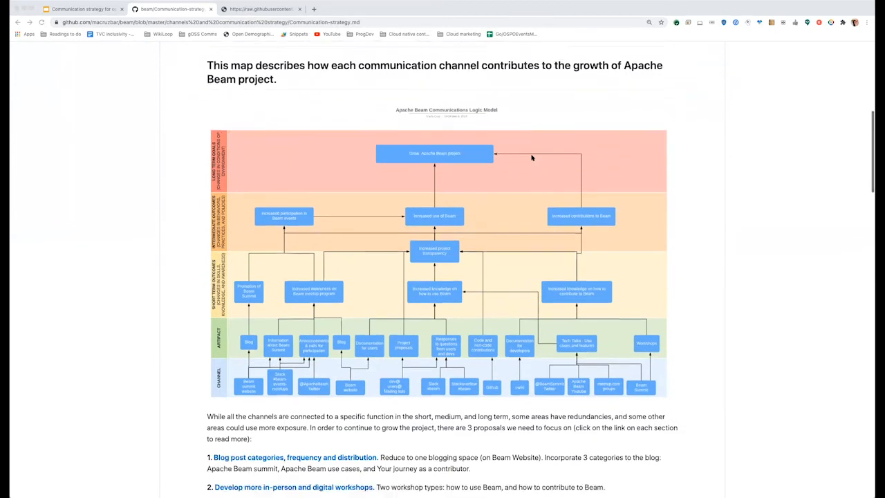
pyautogui.scroll(-3)
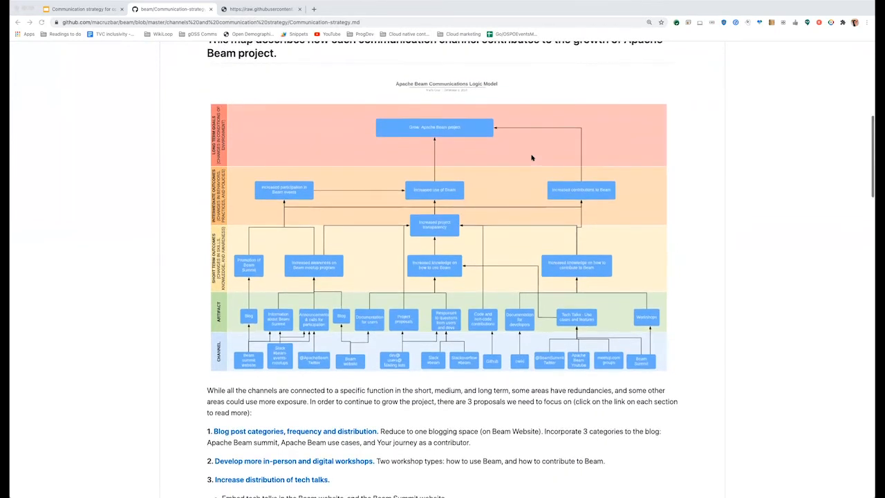
pyautogui.scroll(-3)
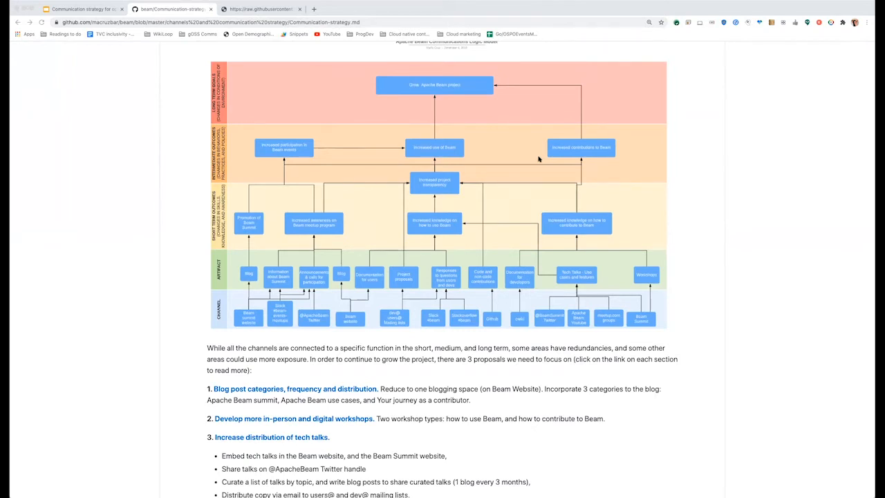
pyautogui.scroll(-3)
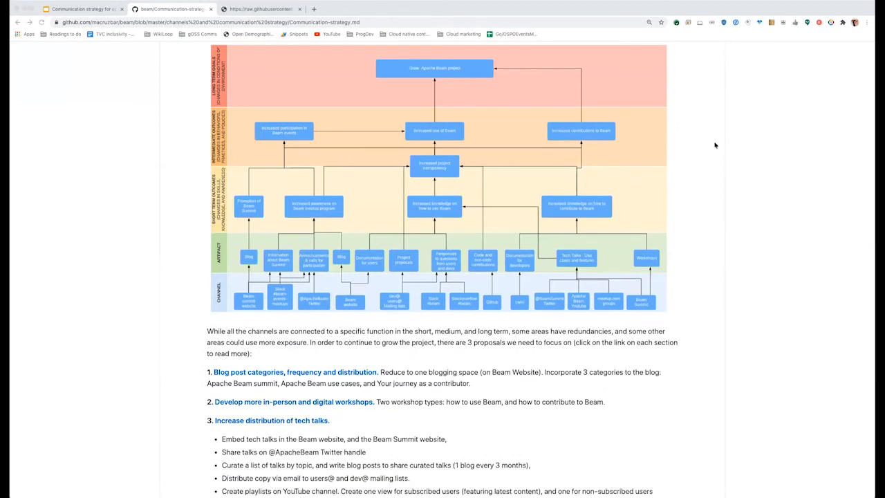
pyautogui.moveTo(385, 324)
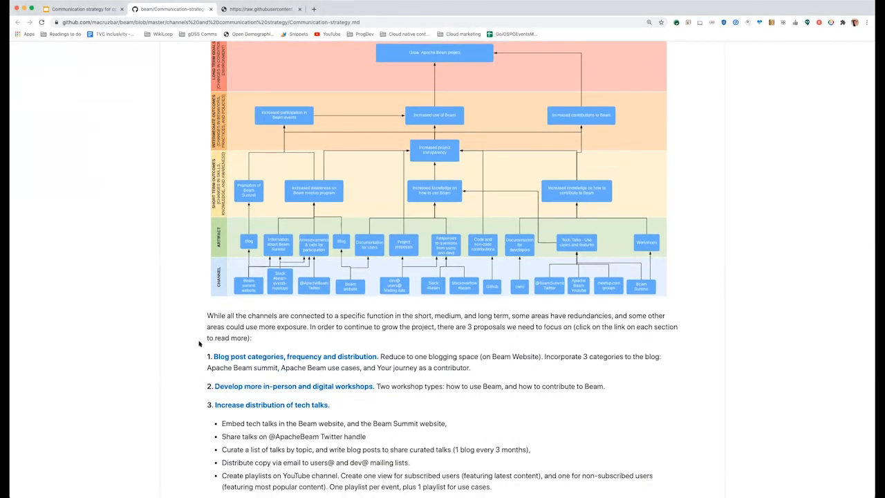
pyautogui.moveTo(468, 410)
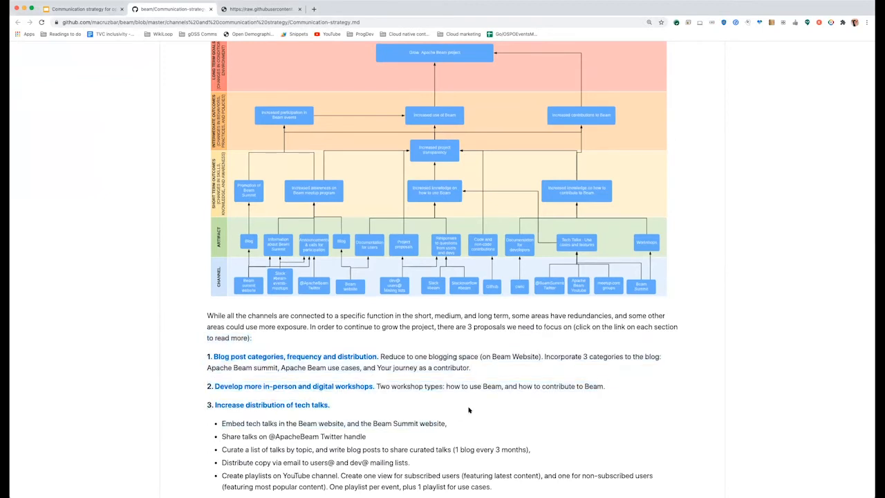
pyautogui.moveTo(772, 229)
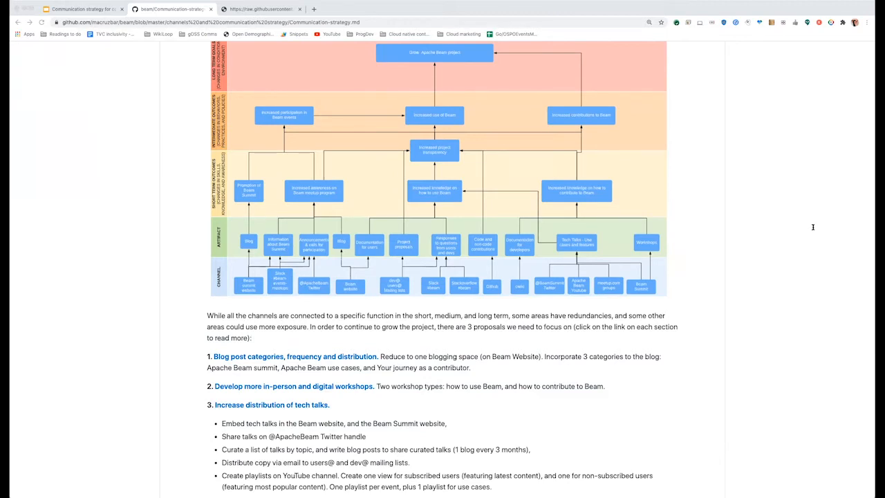
pyautogui.moveTo(665, 302)
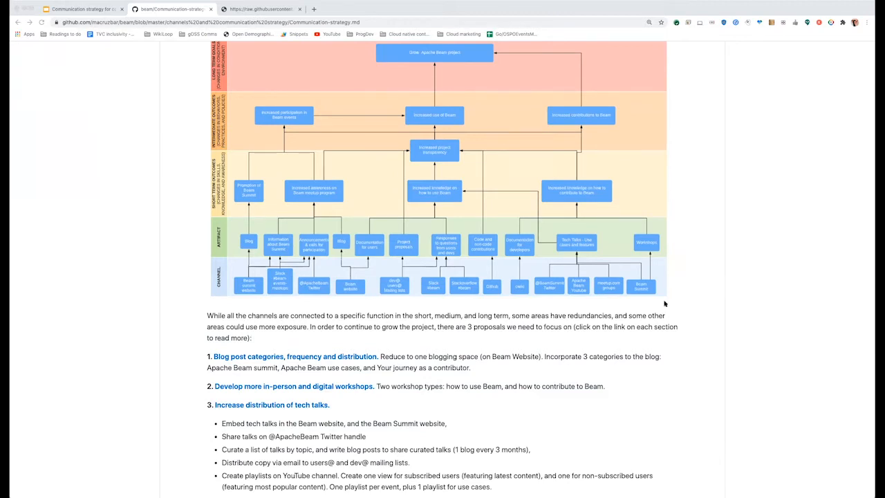
pyautogui.moveTo(496, 292)
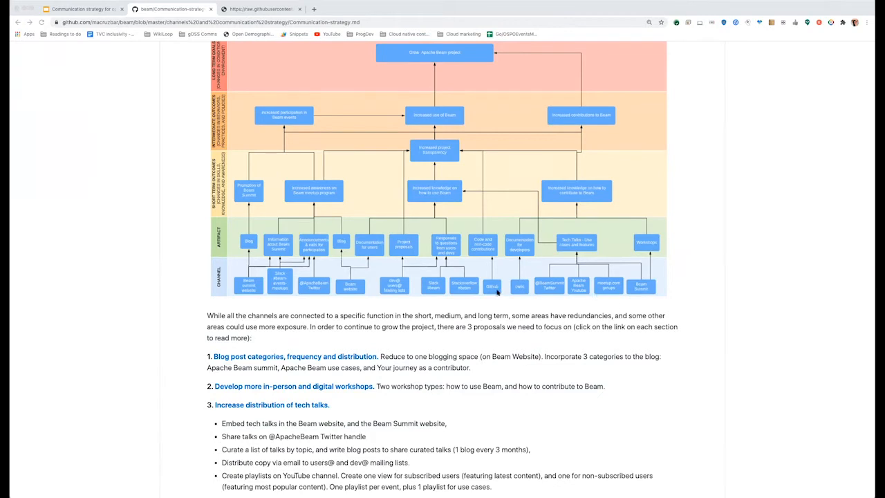
# Scroll past the three proposals to the 'Where should I share new content about Apache Beam?' table.
pyautogui.scroll(-3)
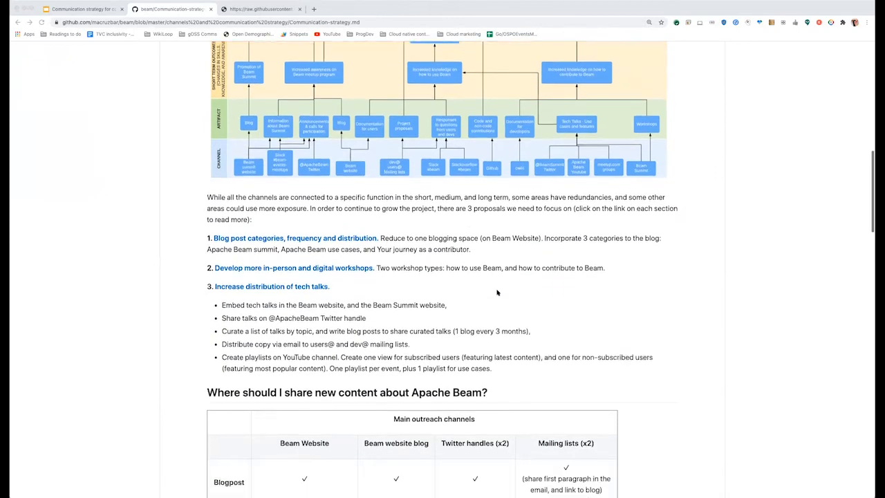
pyautogui.scroll(-3)
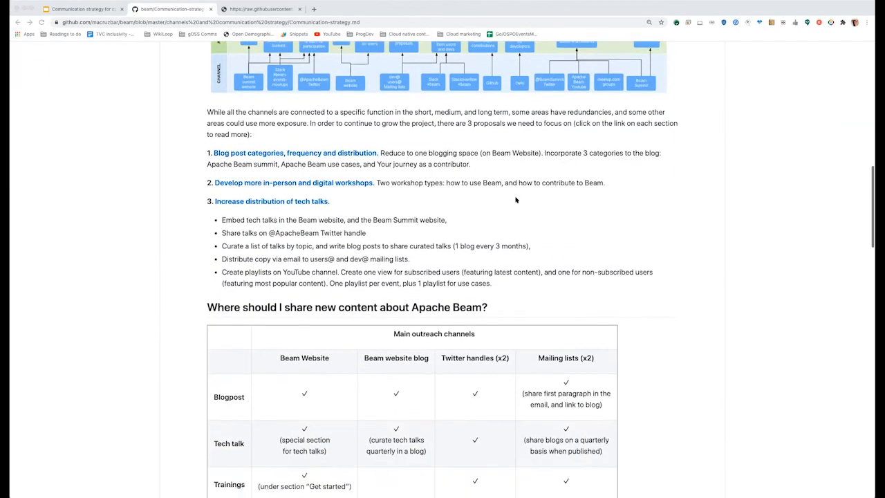
pyautogui.scroll(-3)
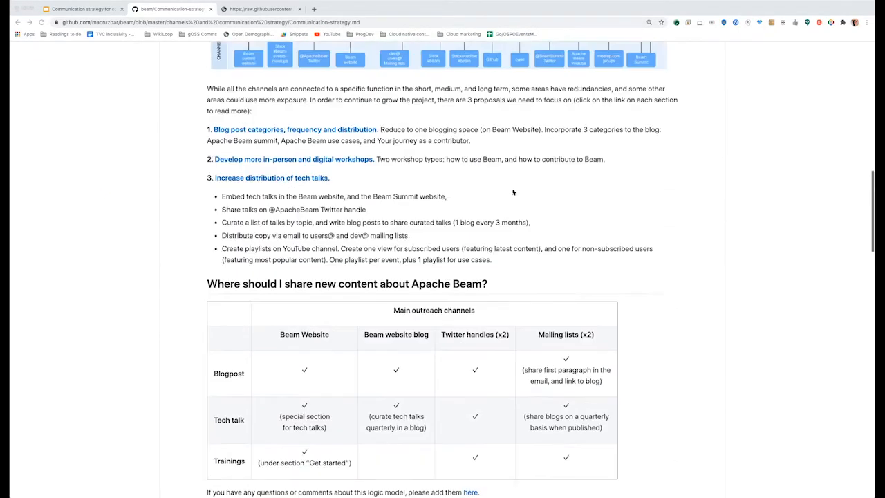
pyautogui.scroll(3)
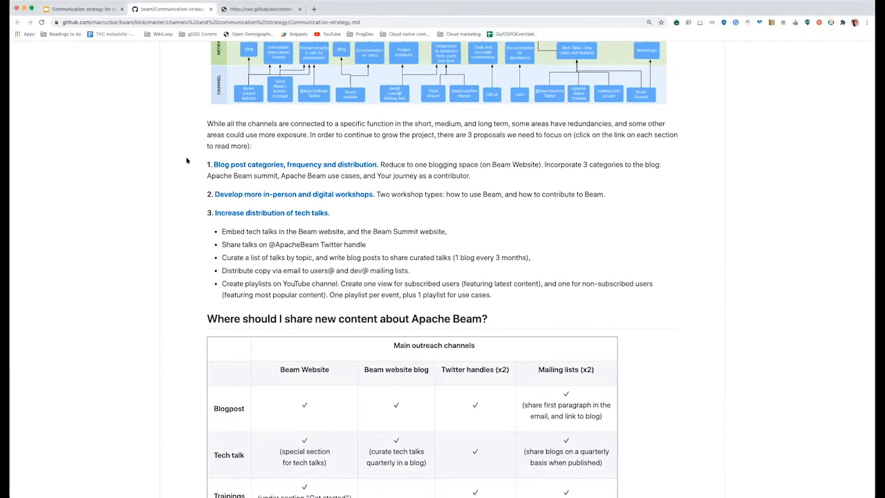
pyautogui.moveTo(370, 171)
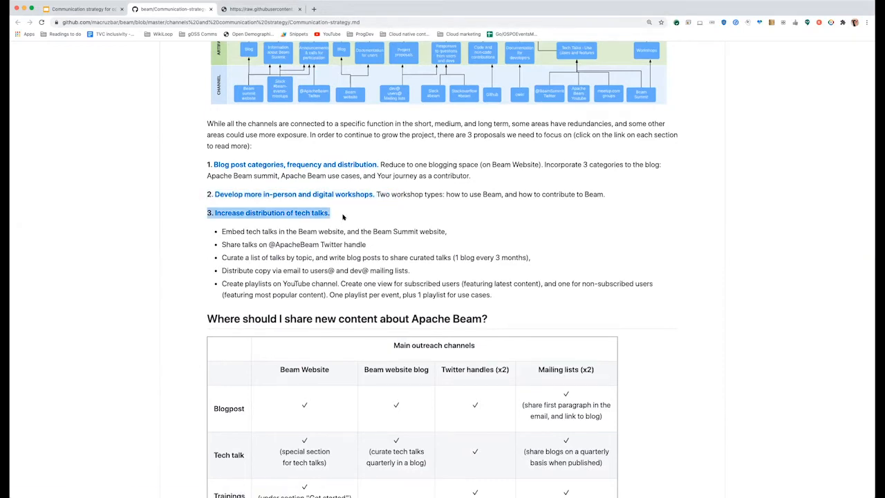
pyautogui.scroll(-3)
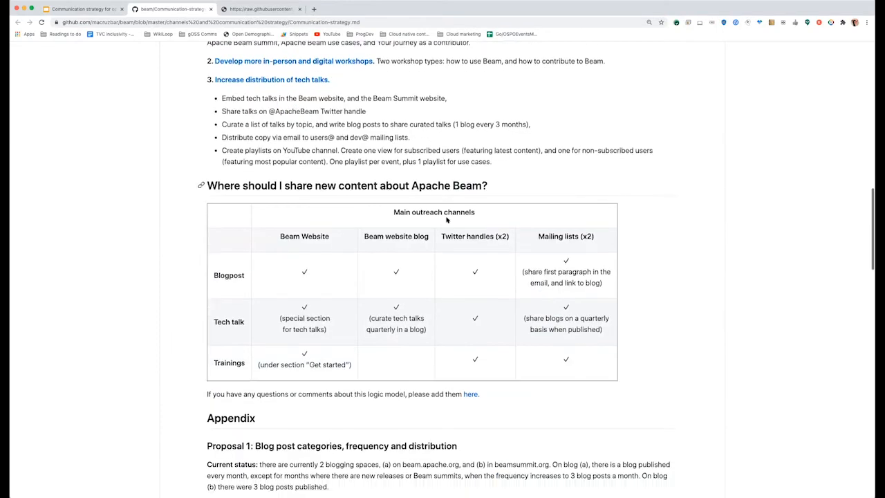
# Scroll into the Appendix to Proposal 1's blog diagram ending in the 'New users' arrow.
pyautogui.scroll(-3)
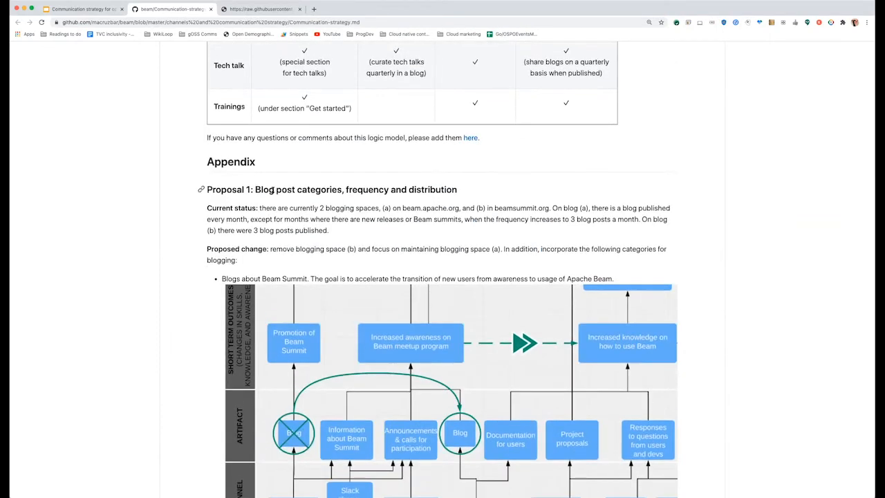
pyautogui.scroll(-3)
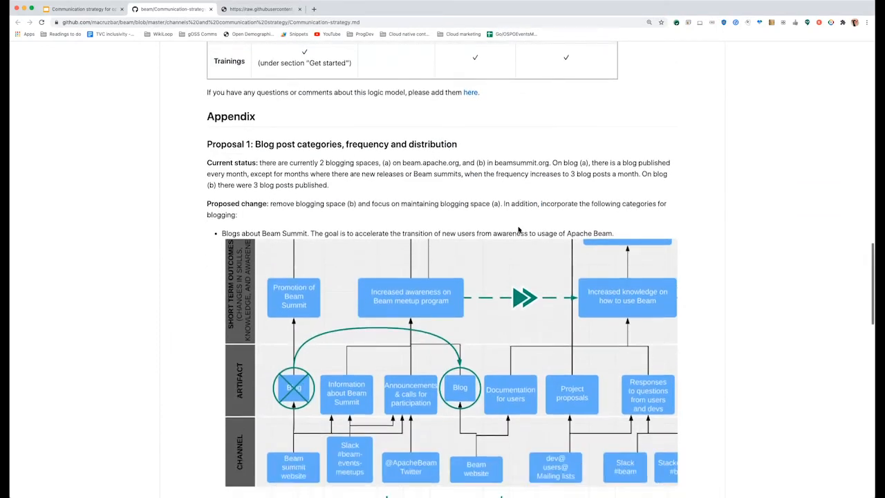
pyautogui.scroll(-3)
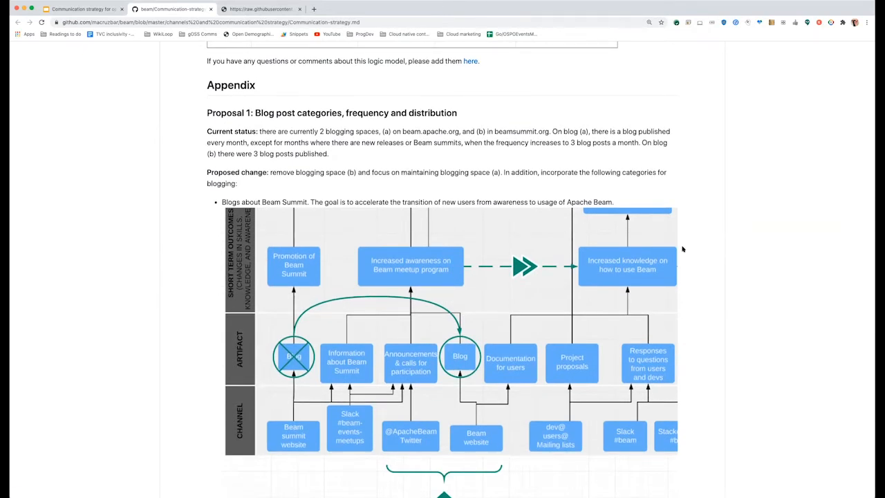
pyautogui.scroll(-3)
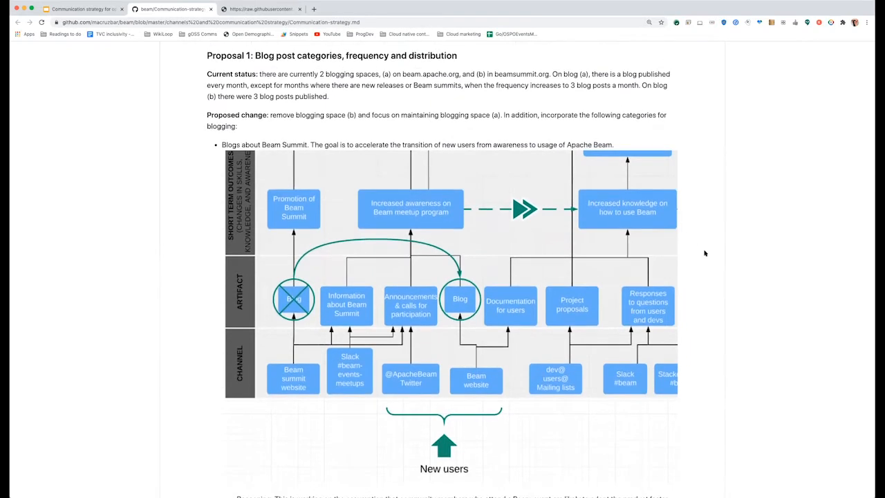
pyautogui.moveTo(697, 247)
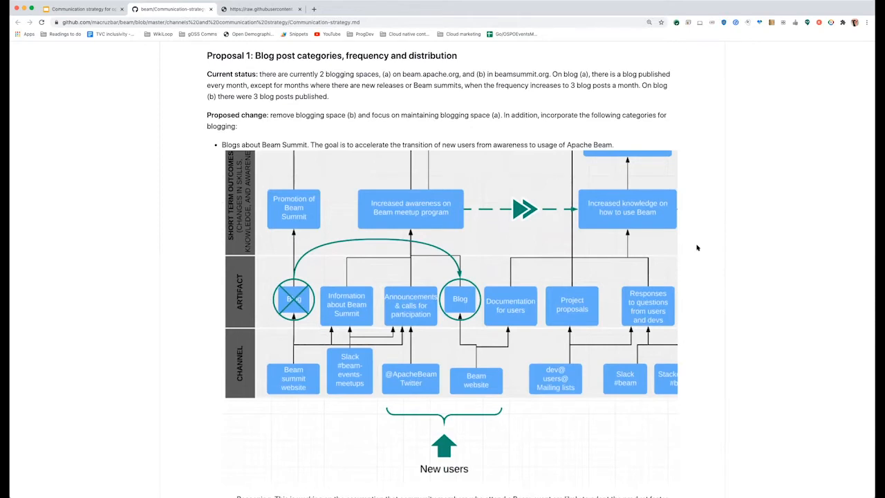
pyautogui.scroll(-3)
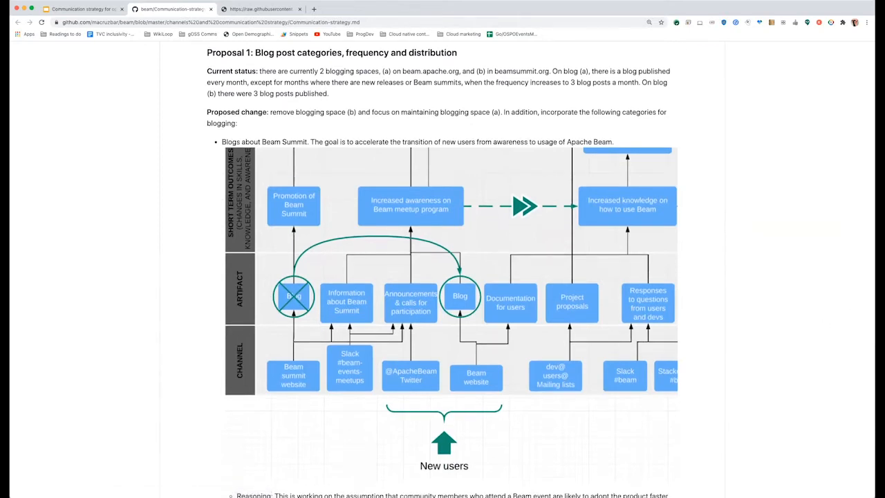
pyautogui.moveTo(707, 353)
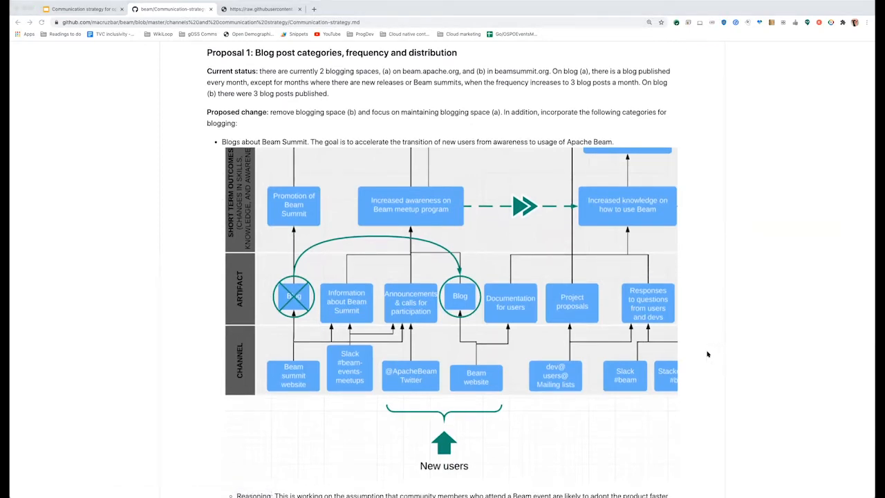
pyautogui.moveTo(627, 352)
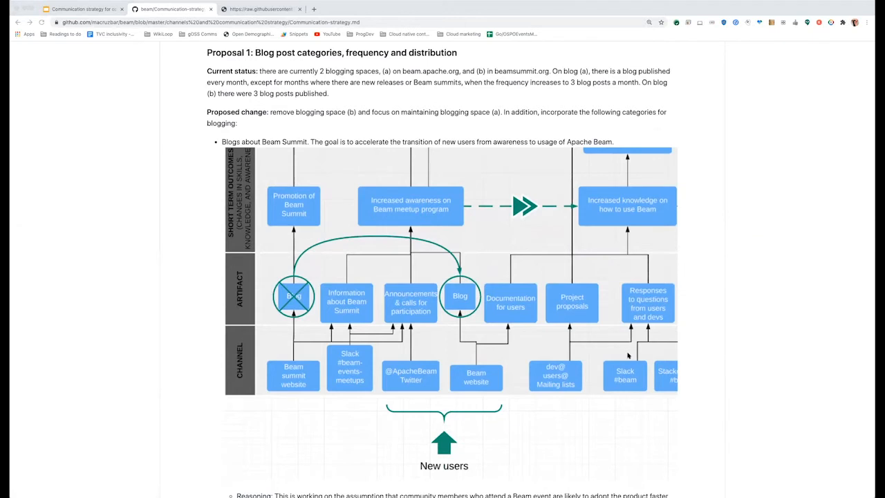
pyautogui.moveTo(610, 364)
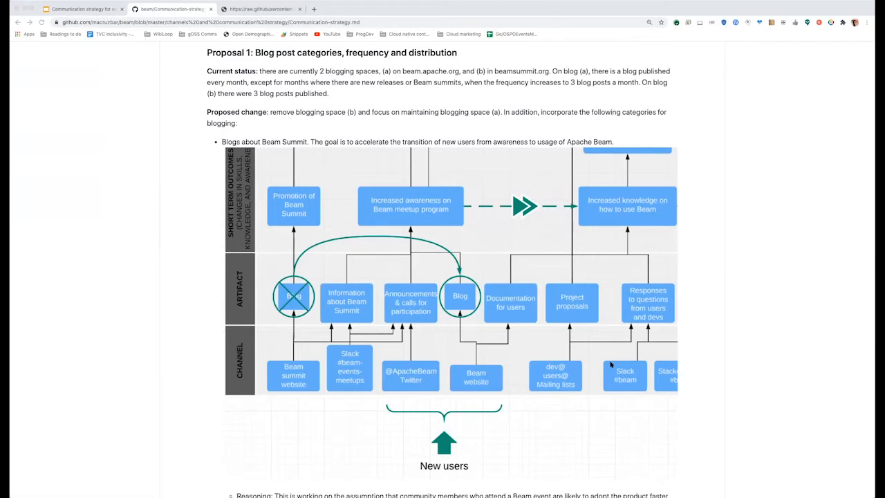
pyautogui.moveTo(603, 365)
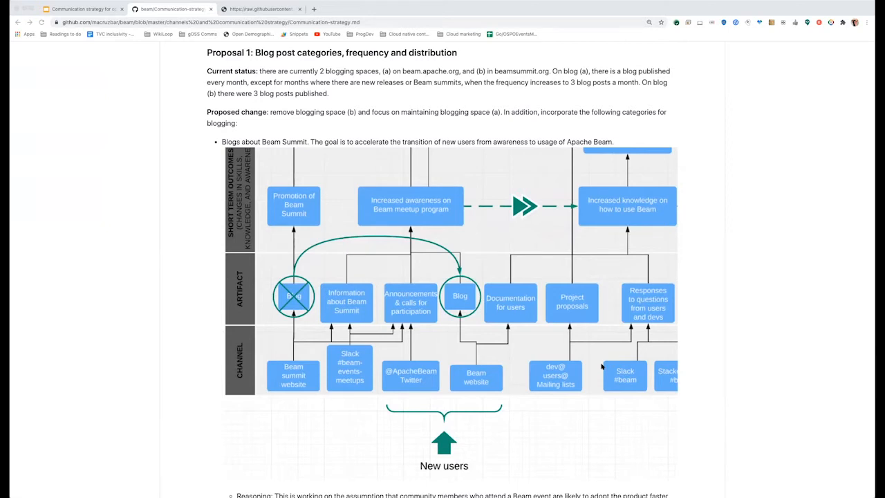
pyautogui.moveTo(539, 260)
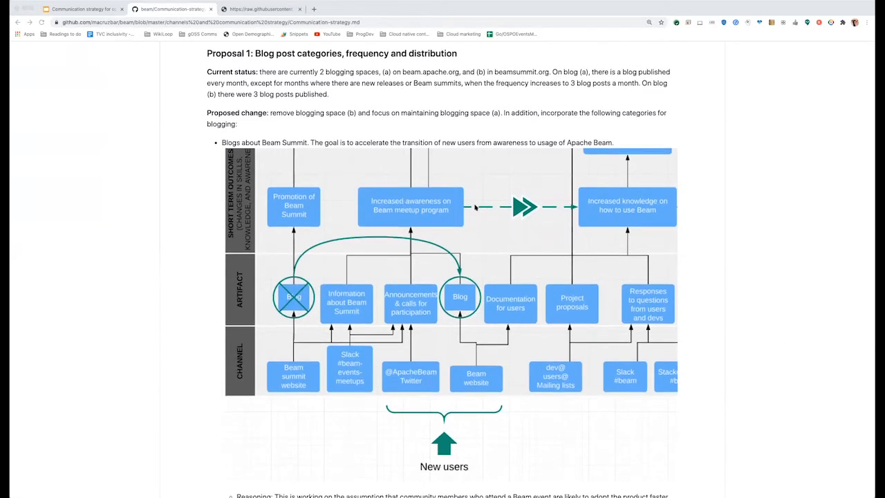
pyautogui.moveTo(503, 213)
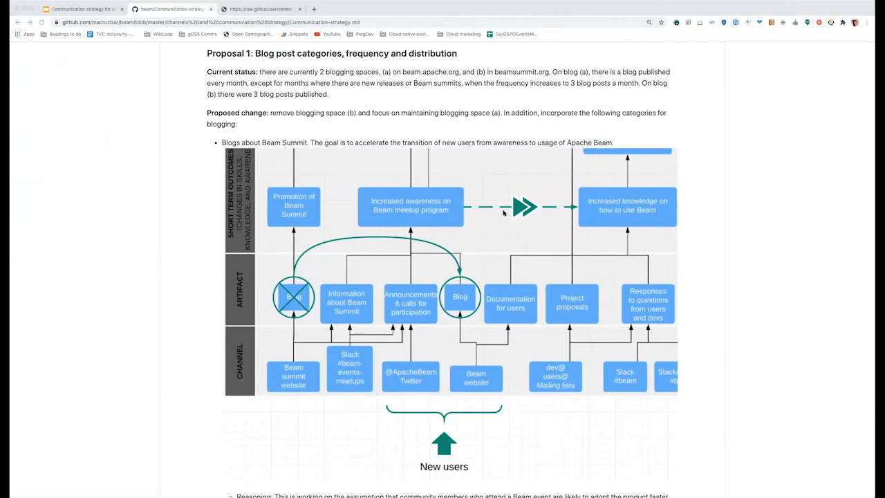
pyautogui.moveTo(439, 209)
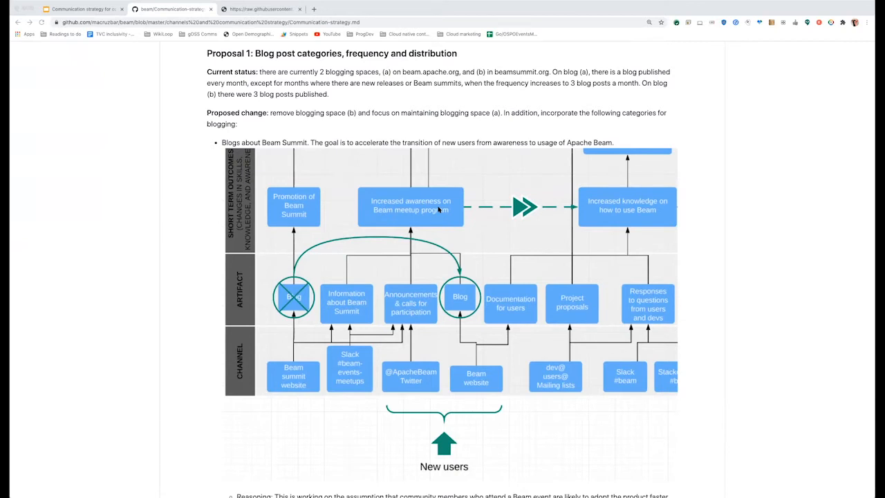
pyautogui.moveTo(665, 222)
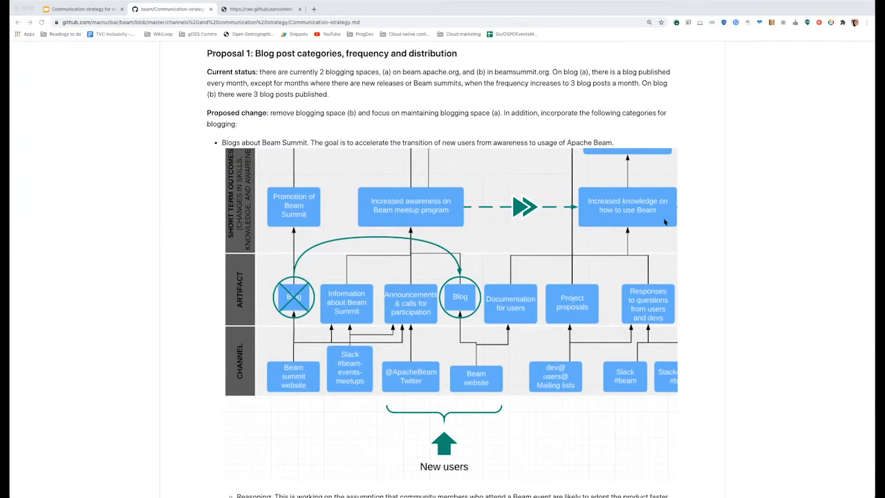
pyautogui.moveTo(850, 226)
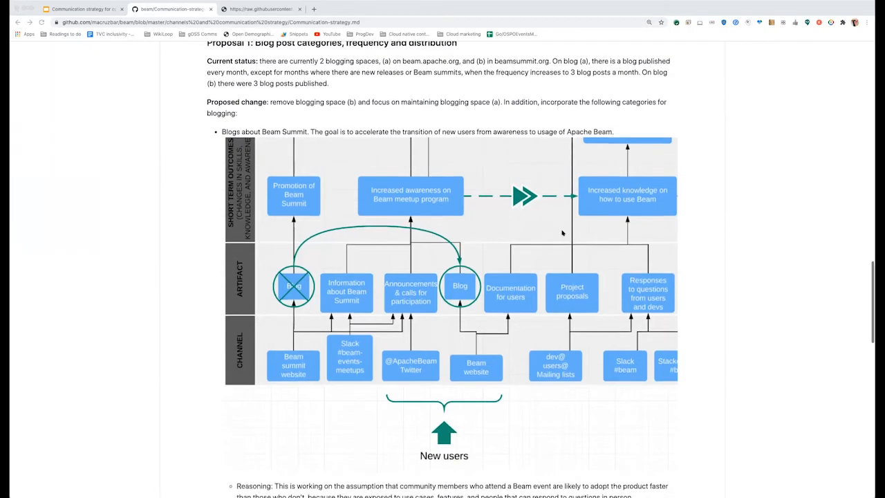
# Scroll down to Proposal 2 on in-person and digital workshops with its annotated diagram.
pyautogui.scroll(-3)
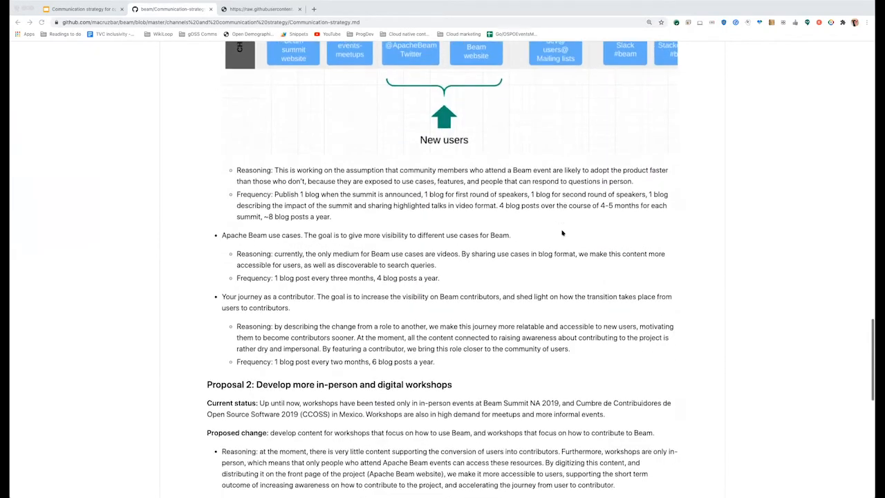
pyautogui.scroll(-3)
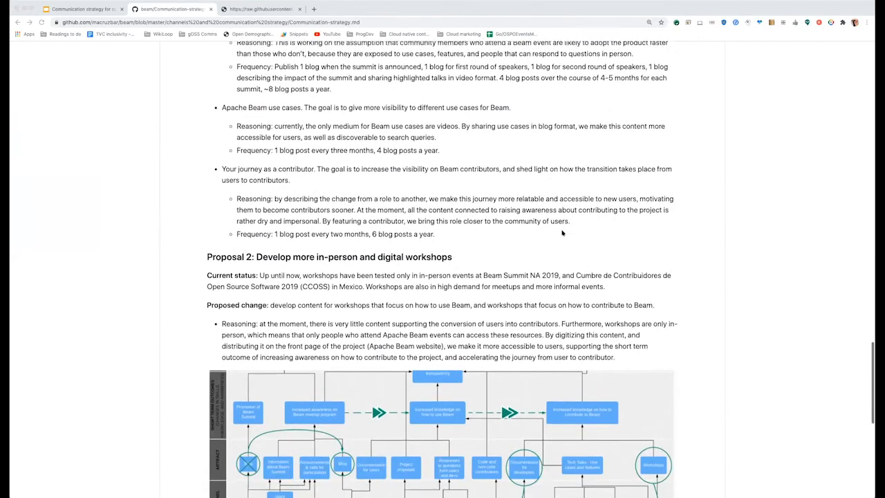
pyautogui.scroll(-3)
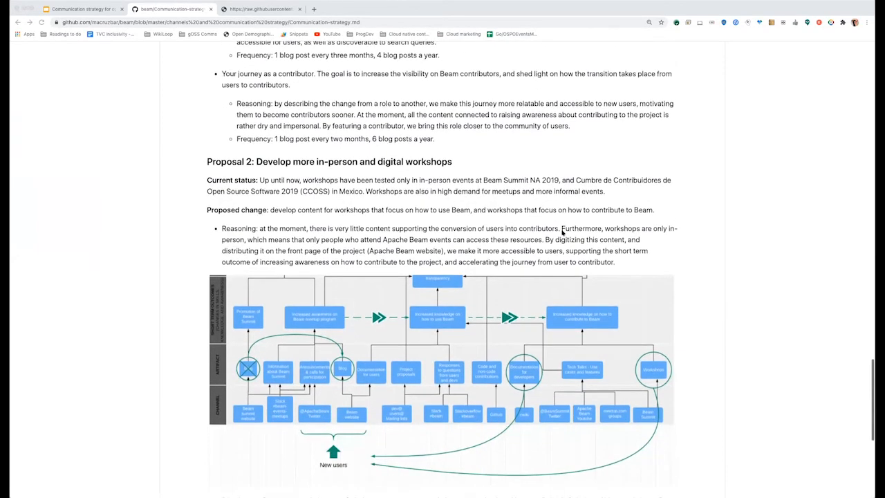
pyautogui.scroll(-3)
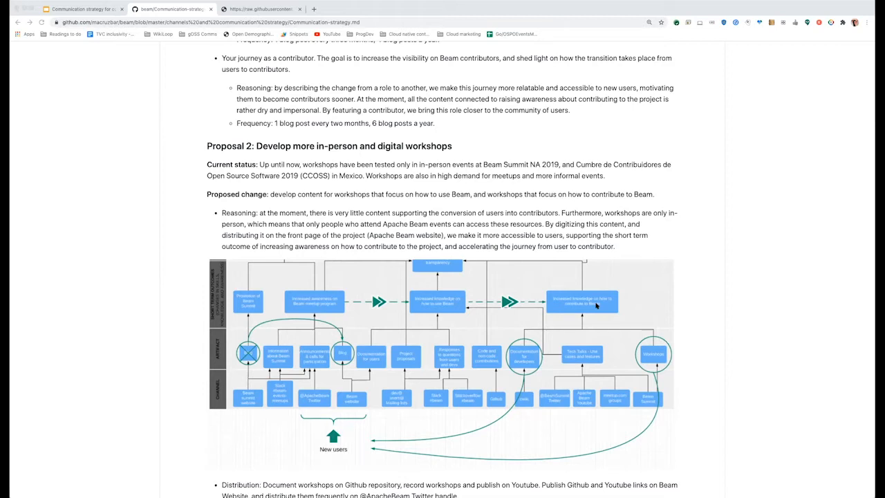
pyautogui.moveTo(499, 220)
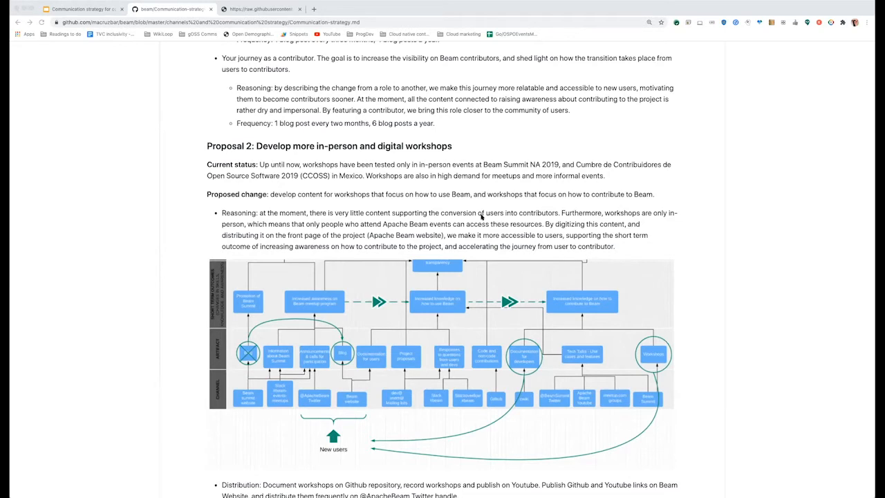
pyautogui.moveTo(515, 217)
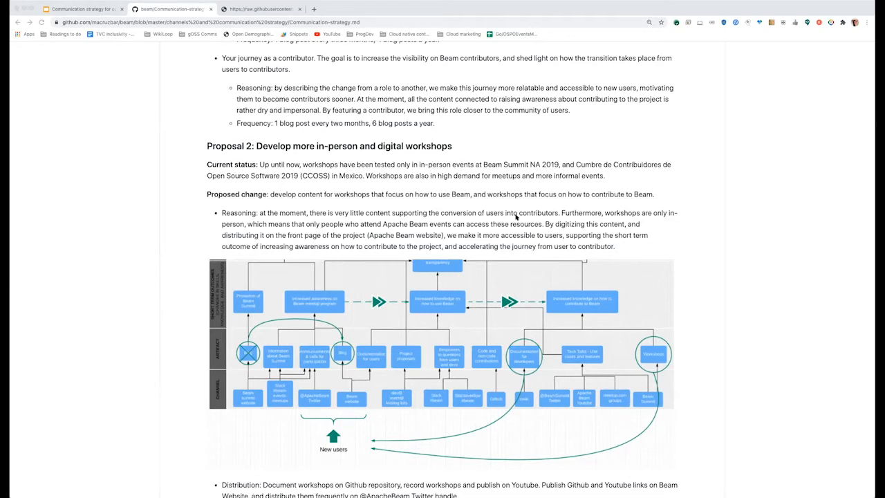
# Scroll back up to the sharing table and the start of Appendix Proposal 1.
pyautogui.scroll(-3)
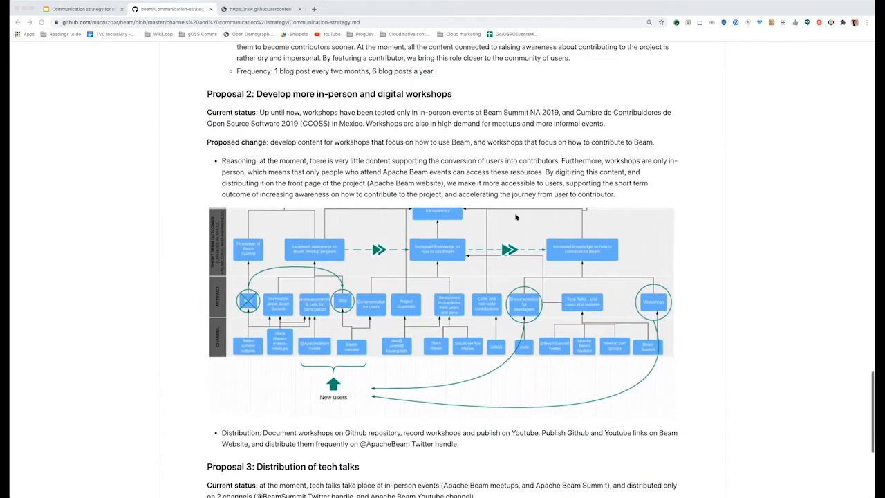
pyautogui.scroll(3)
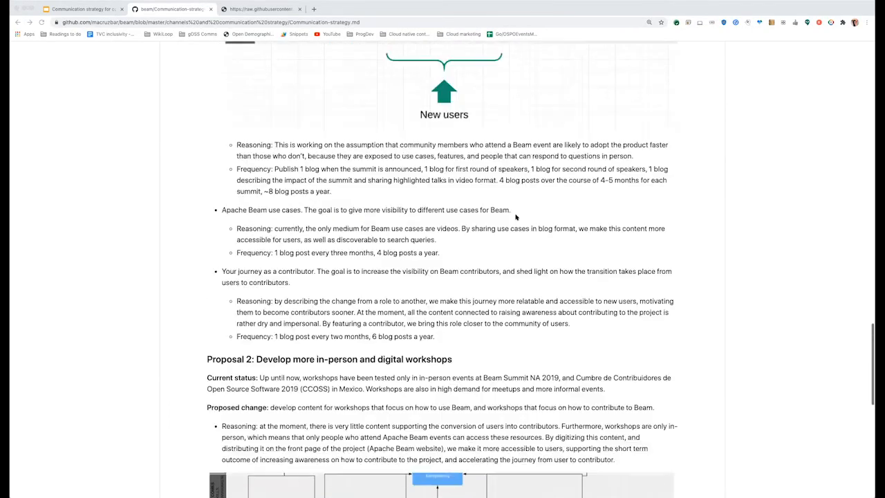
pyautogui.scroll(3)
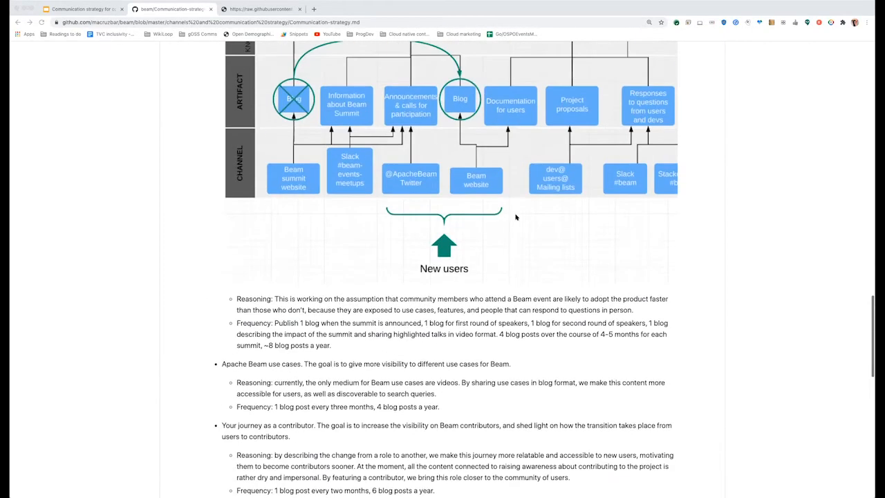
pyautogui.scroll(3)
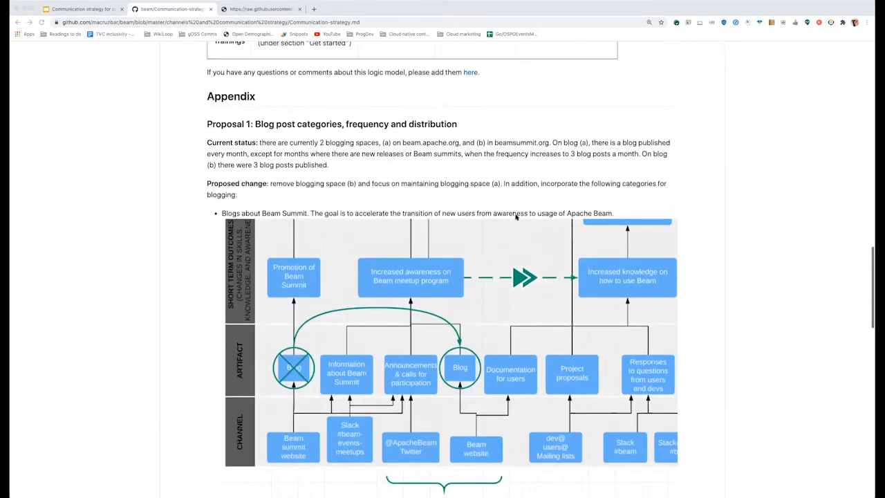
pyautogui.scroll(3)
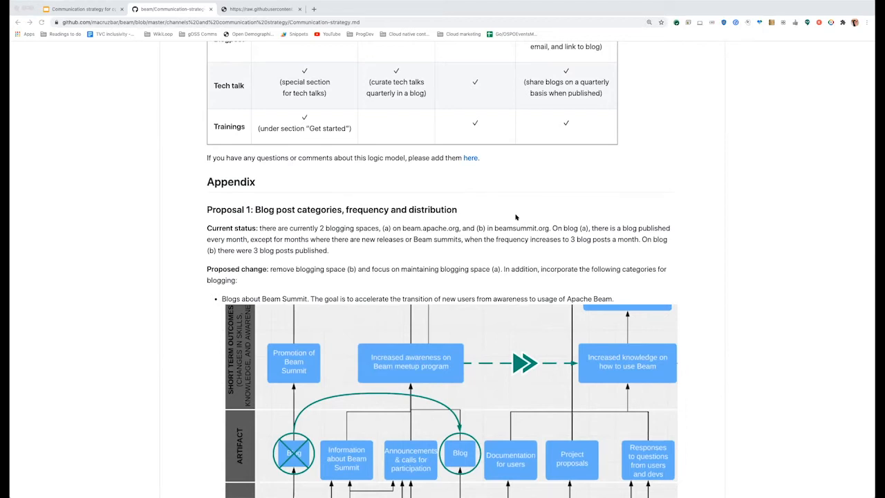
# Scroll up to the document's title and logic model at the top of the file.
pyautogui.scroll(3)
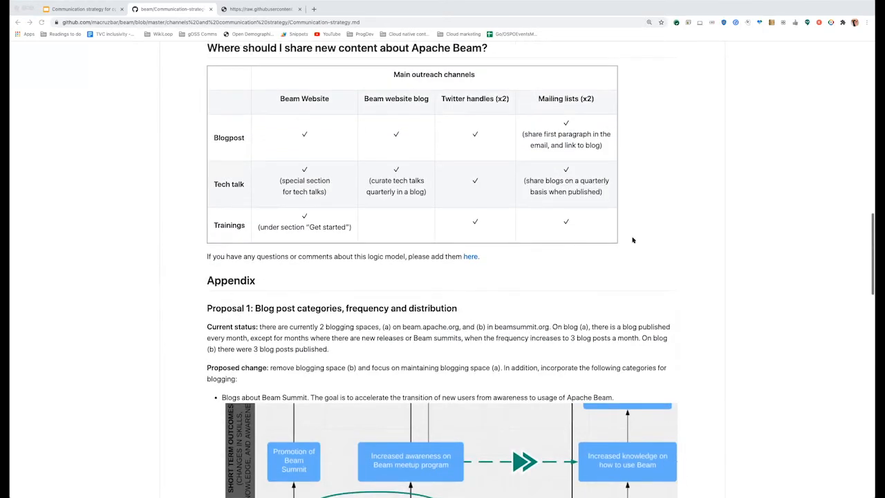
pyautogui.scroll(3)
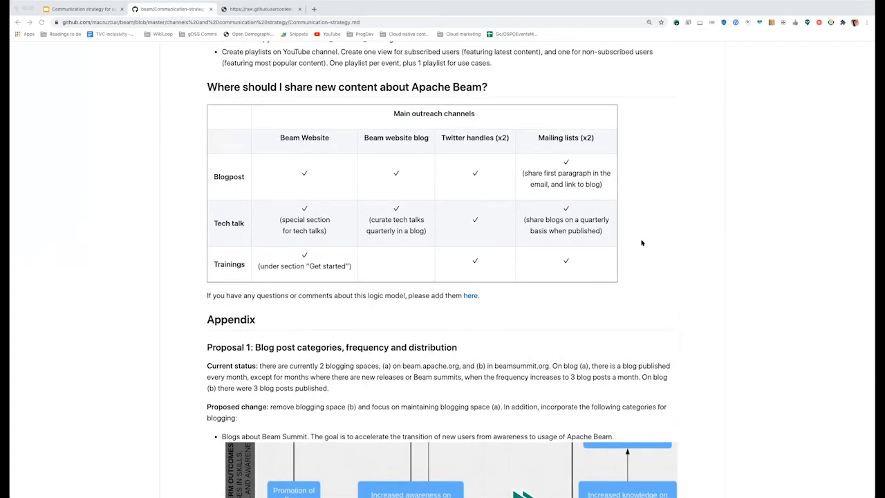
pyautogui.scroll(3)
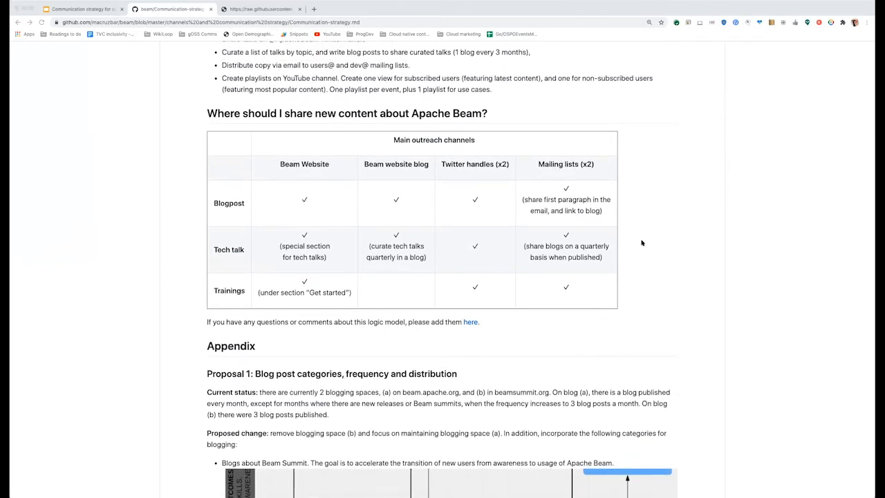
pyautogui.moveTo(495, 230)
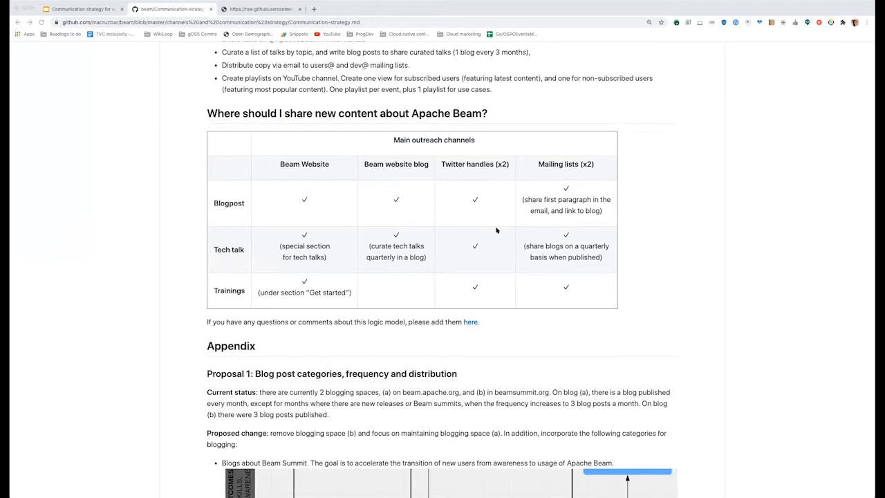
pyautogui.moveTo(225, 221)
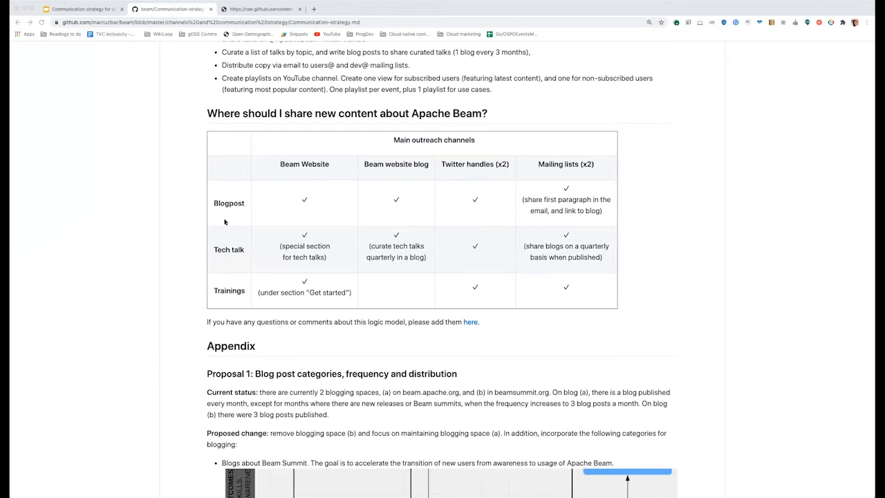
pyautogui.moveTo(299, 190)
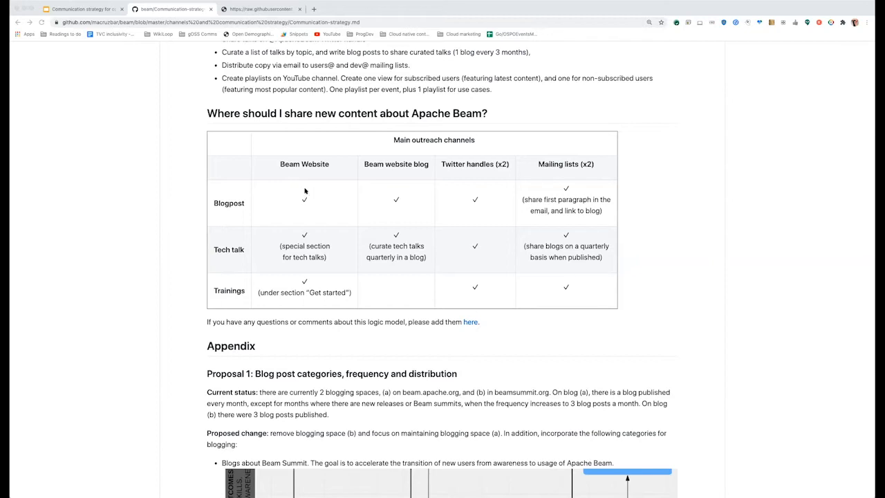
pyautogui.moveTo(858, 210)
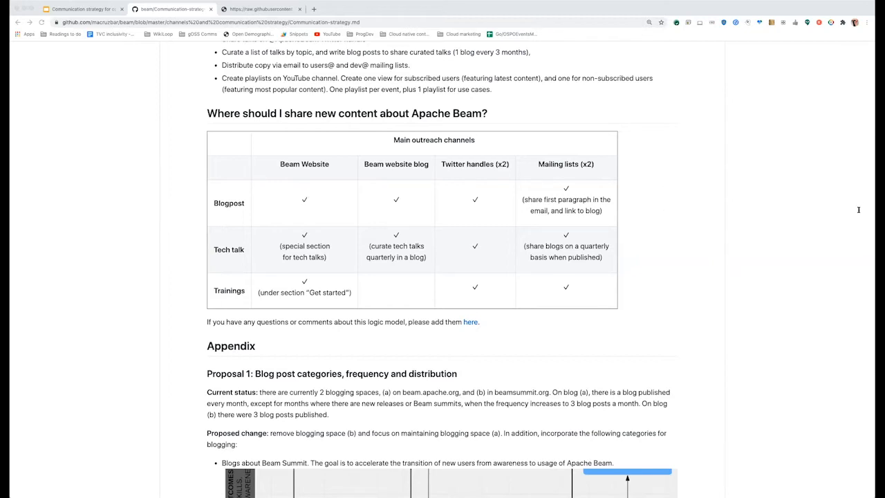
pyautogui.moveTo(414, 58)
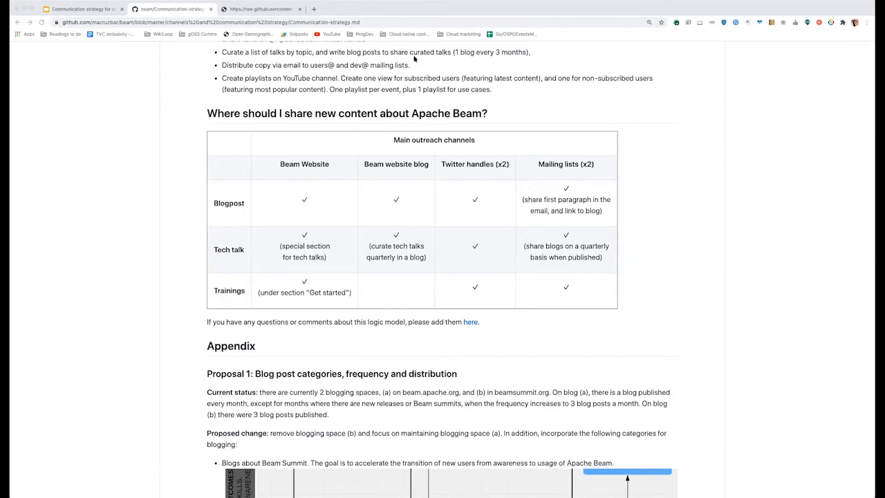
pyautogui.scroll(3)
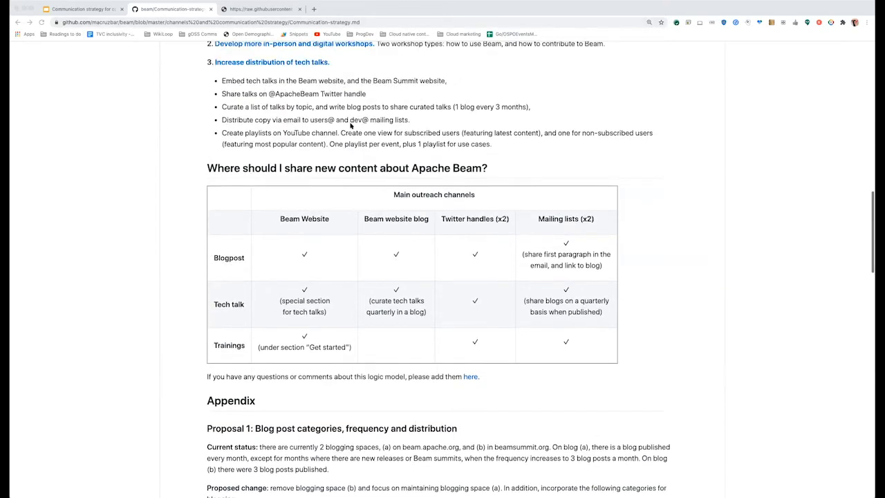
pyautogui.scroll(3)
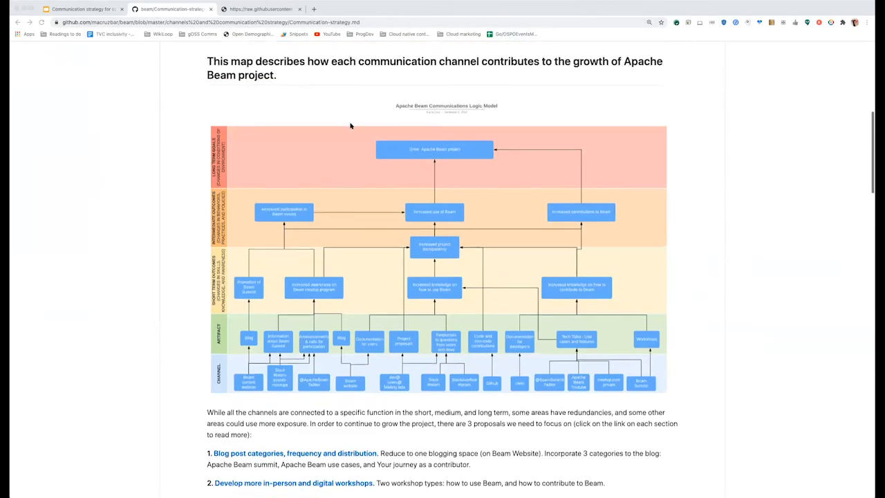
pyautogui.scroll(3)
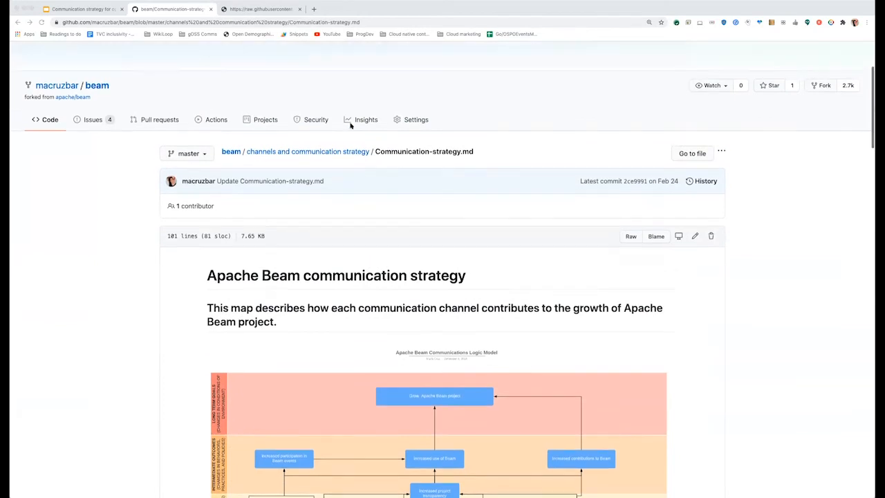
# Scroll back down to the three proposals, sharing table and Appendix start.
pyautogui.scroll(-3)
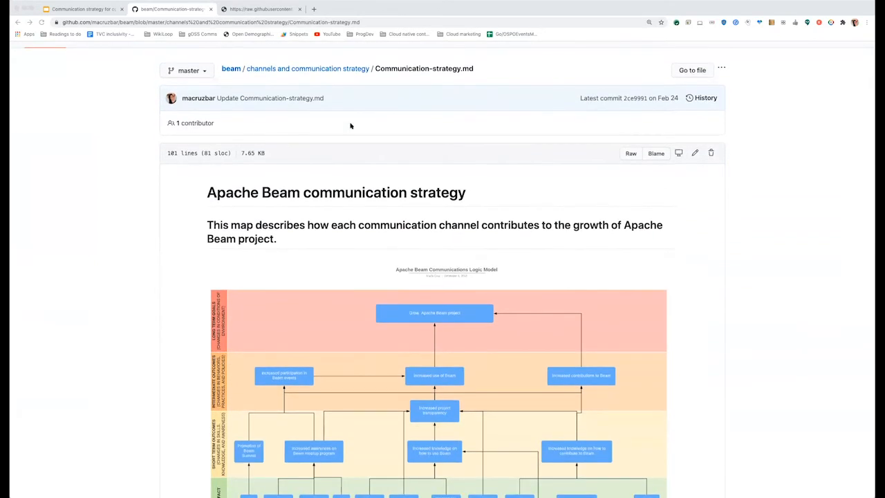
pyautogui.scroll(-3)
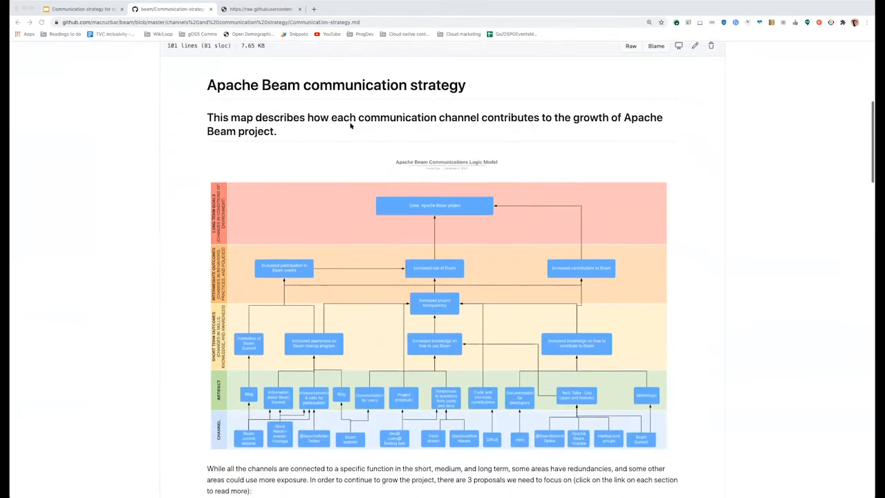
pyautogui.scroll(-3)
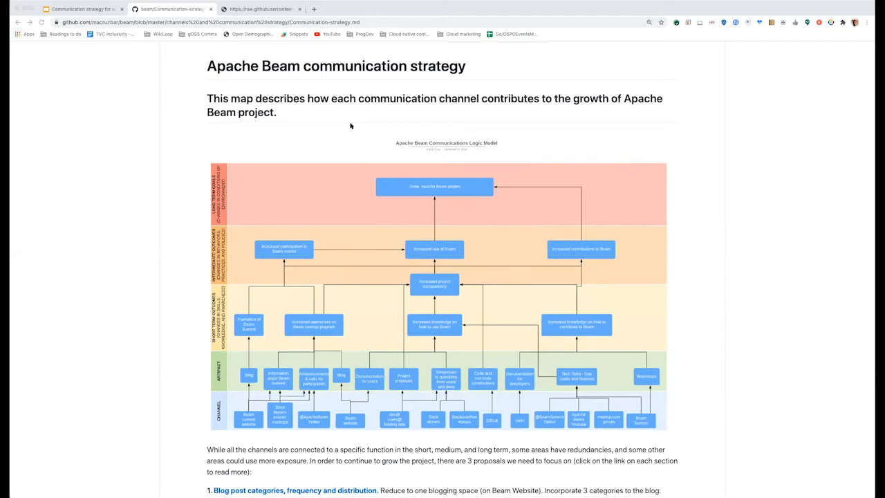
pyautogui.scroll(-3)
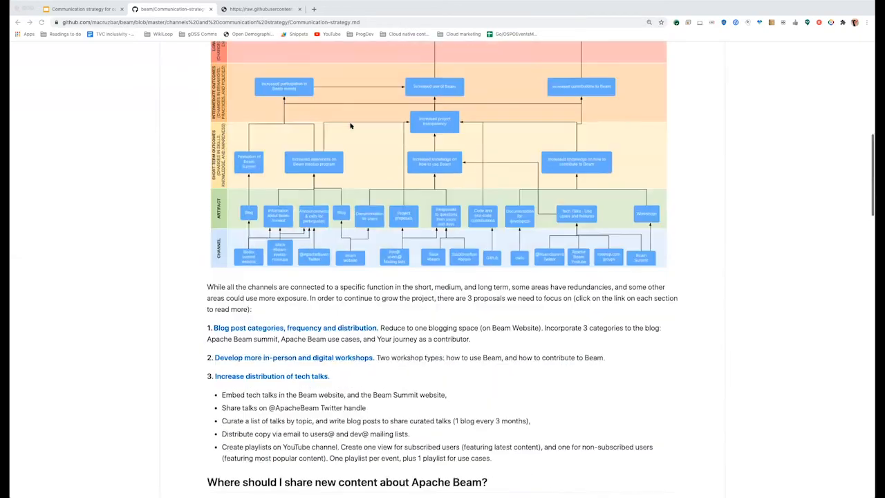
pyautogui.scroll(-3)
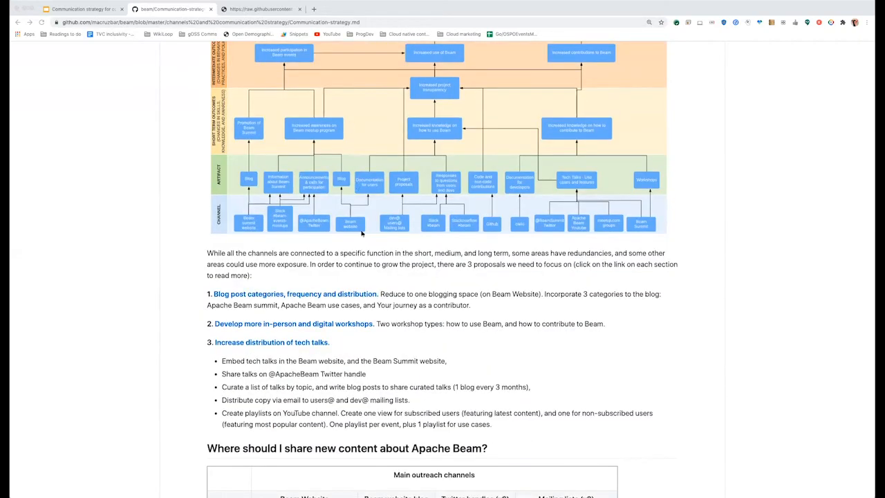
pyautogui.scroll(-3)
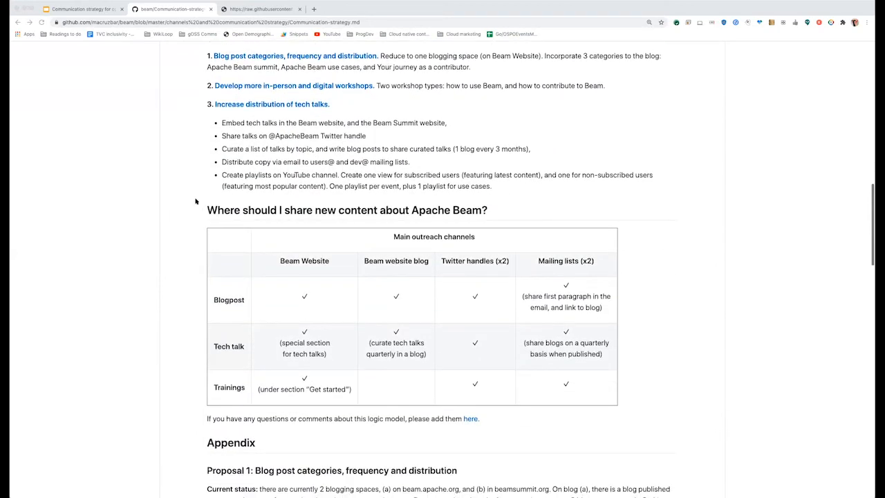
pyautogui.moveTo(508, 209)
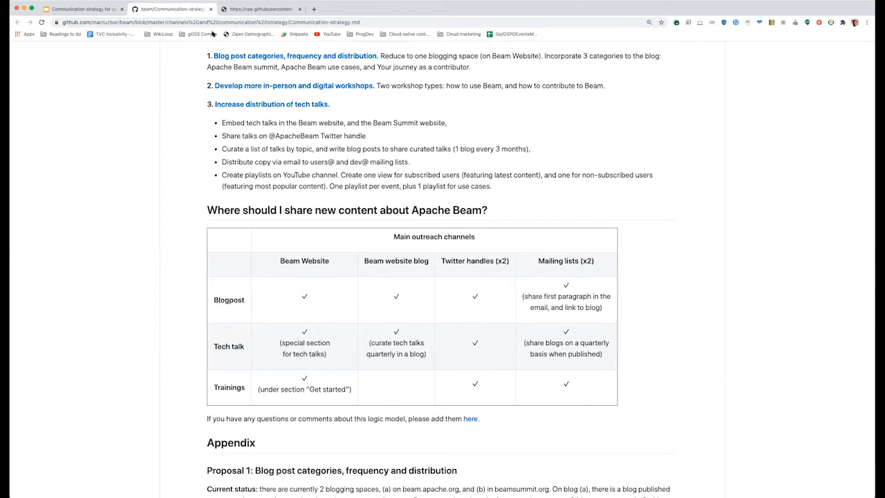
pyautogui.moveTo(83, 9)
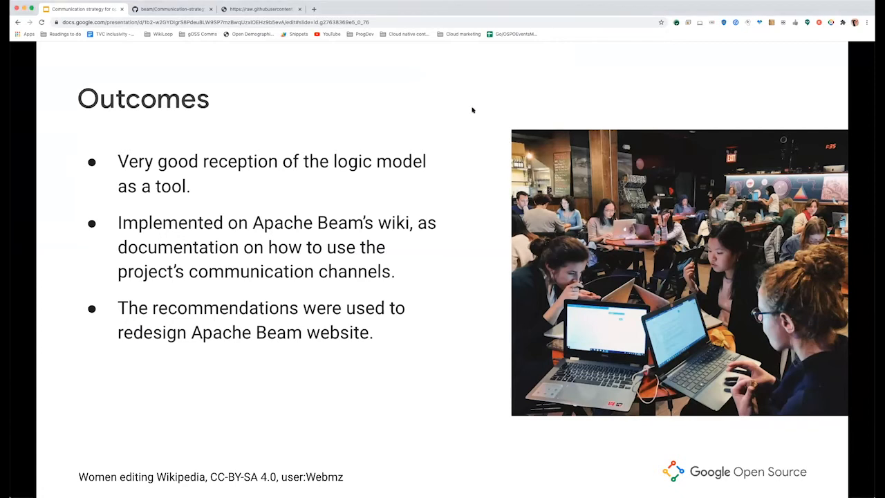
pyautogui.press('Right')
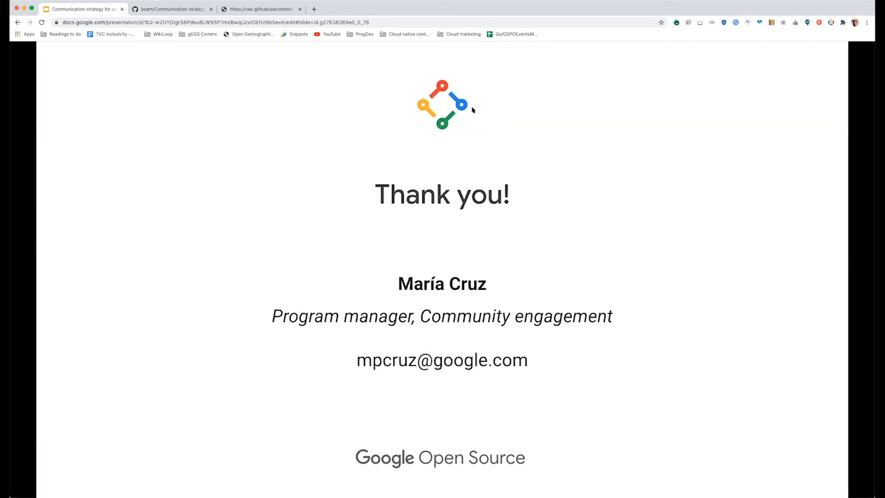
pyautogui.moveTo(490, 78)
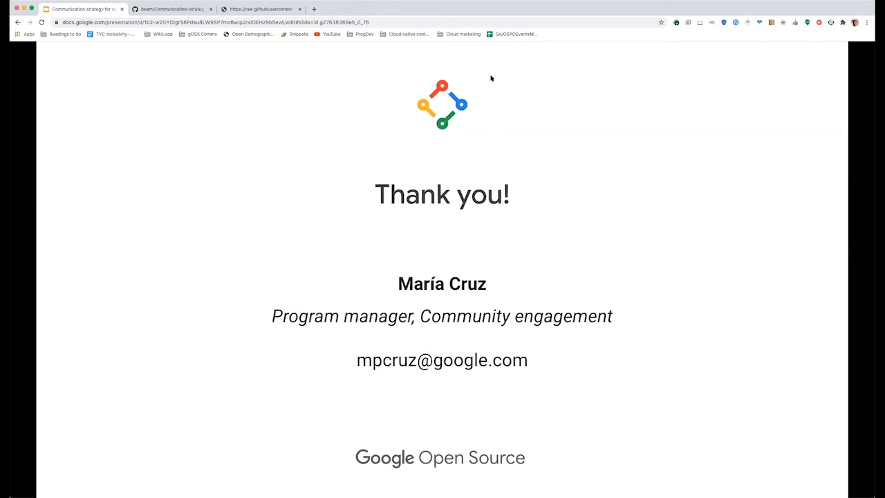
pyautogui.moveTo(485, 133)
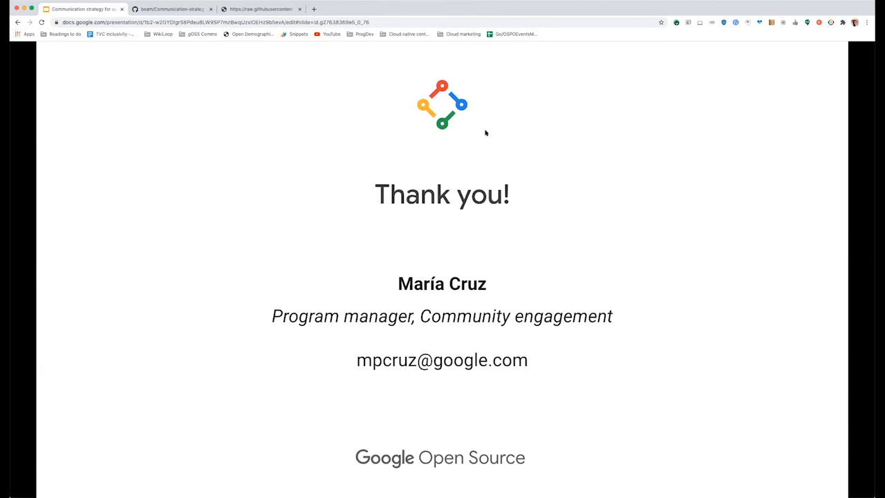
pyautogui.moveTo(398, 53)
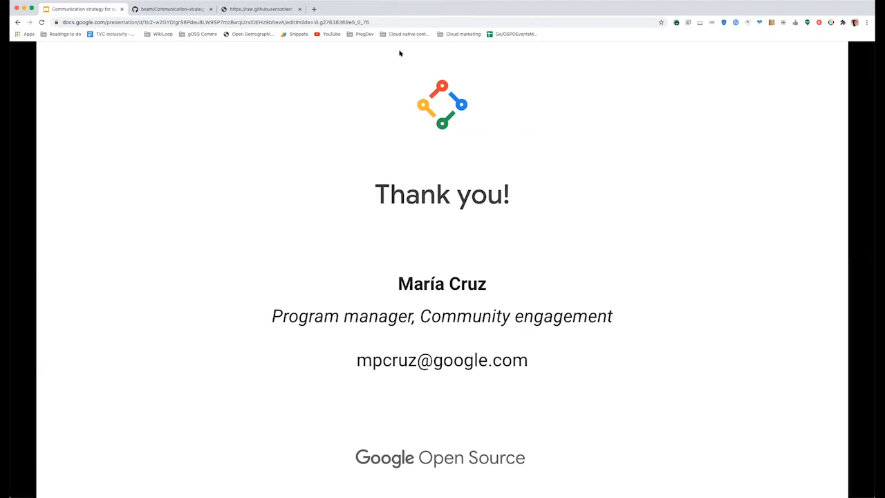
pyautogui.moveTo(439, 8)
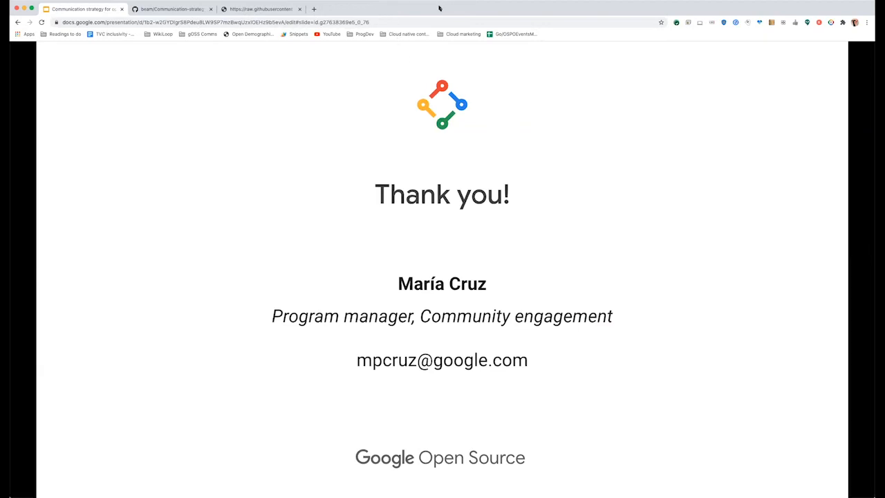
pyautogui.moveTo(602, 10)
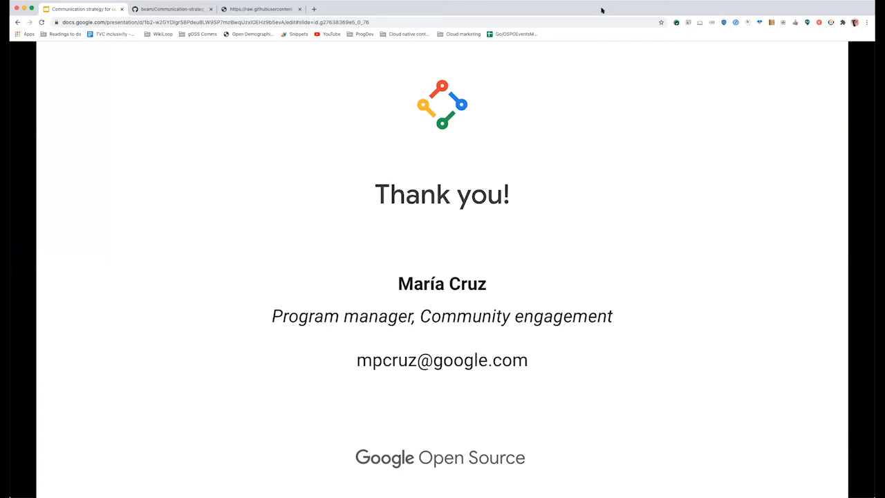
pyautogui.moveTo(473, 105)
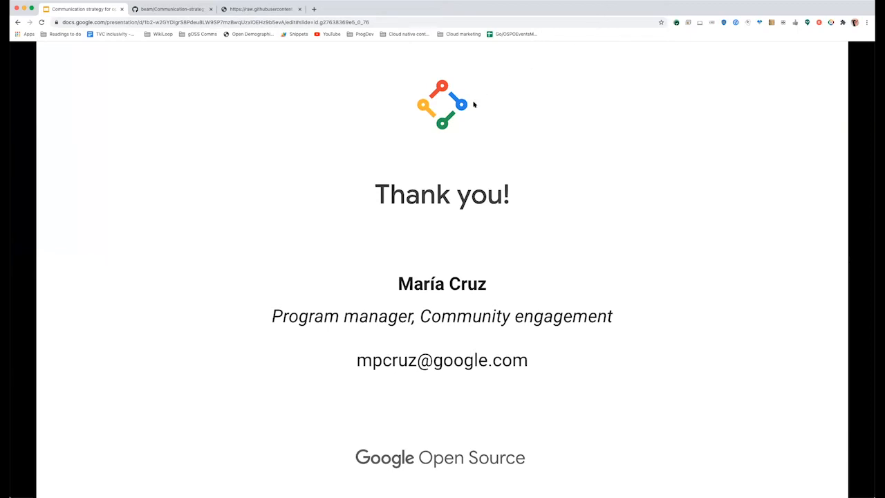
pyautogui.moveTo(777, 178)
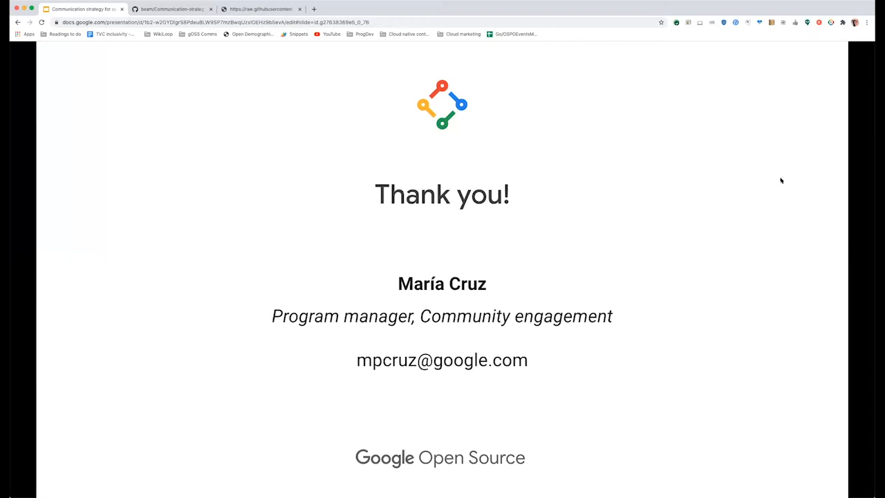
pyautogui.moveTo(636, 112)
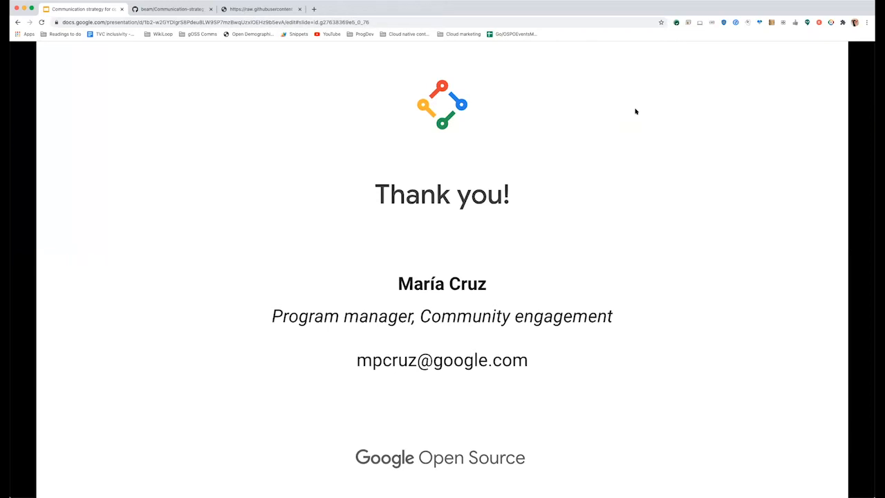
pyautogui.moveTo(397, 82)
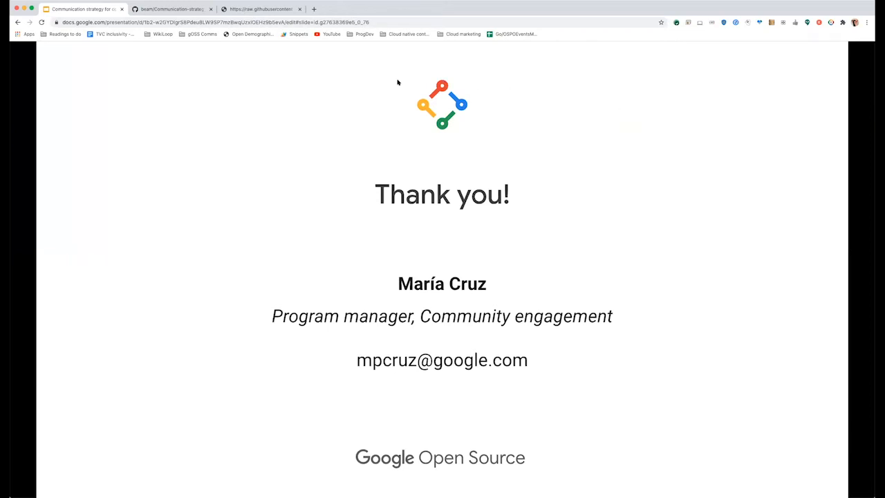
pyautogui.moveTo(427, 97)
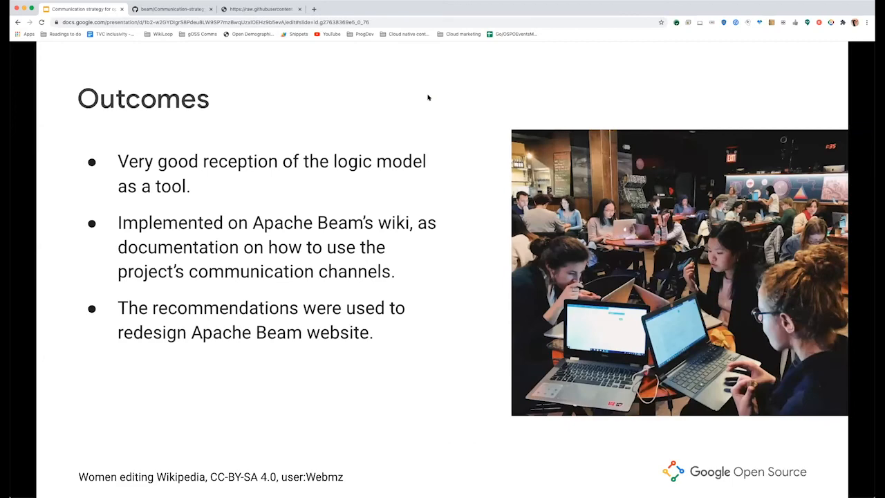
# Return to the title slide, Communication strategies for Open Source projects.
pyautogui.press('Right')
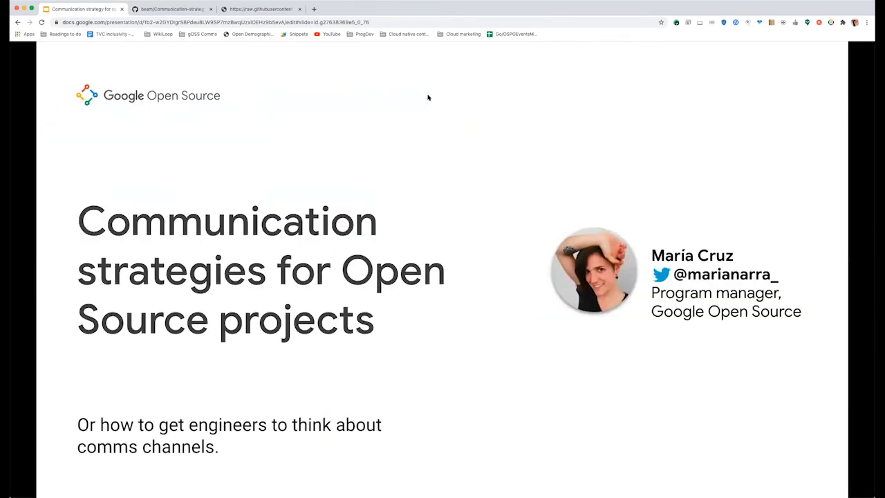
pyautogui.moveTo(756, 157)
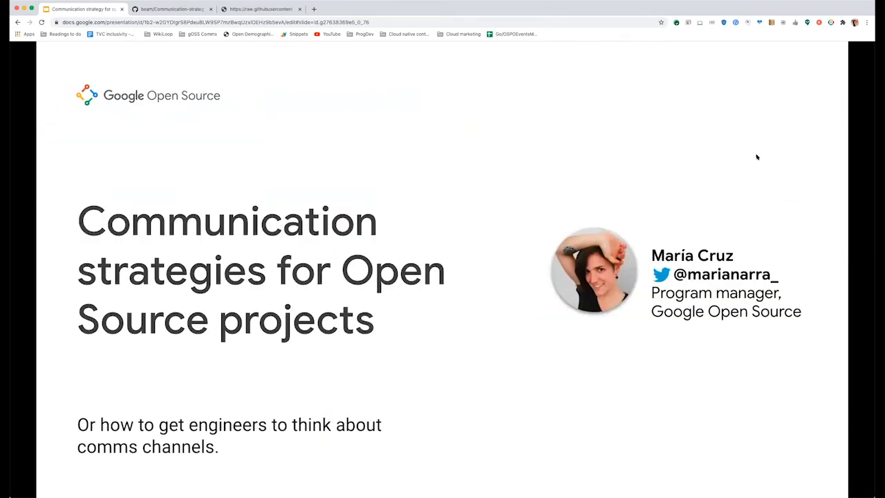
pyautogui.moveTo(787, 177)
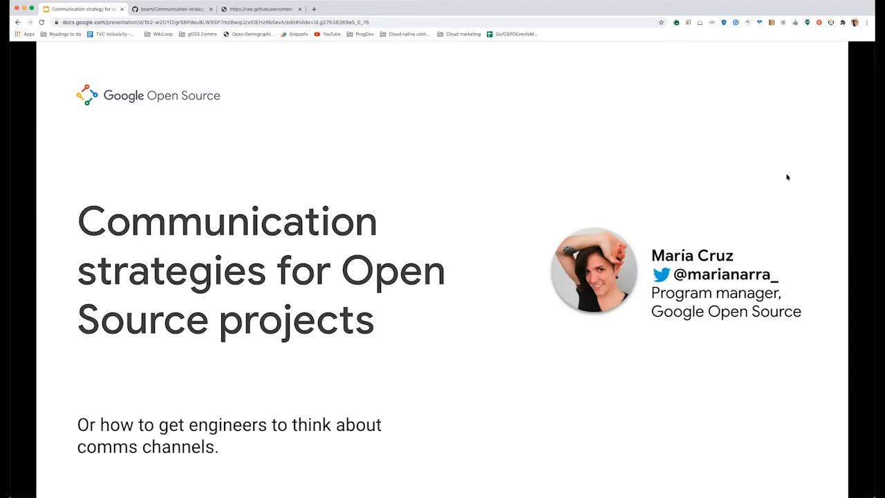
pyautogui.moveTo(791, 165)
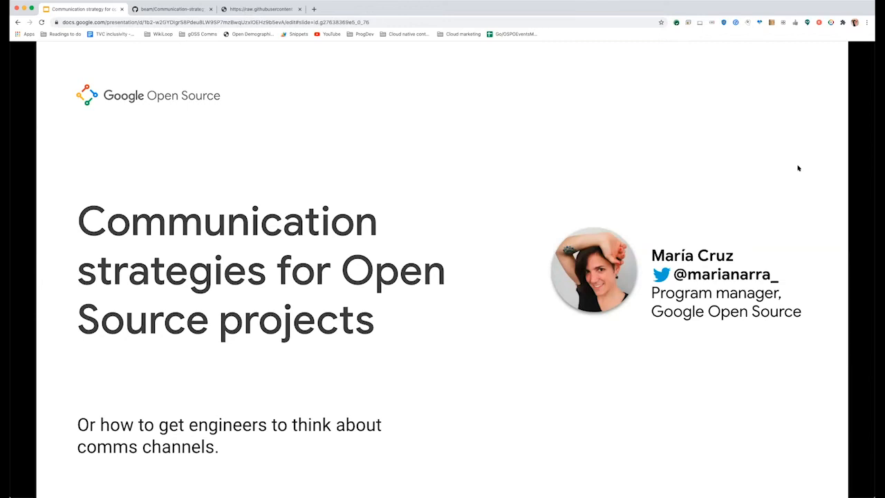
pyautogui.moveTo(789, 154)
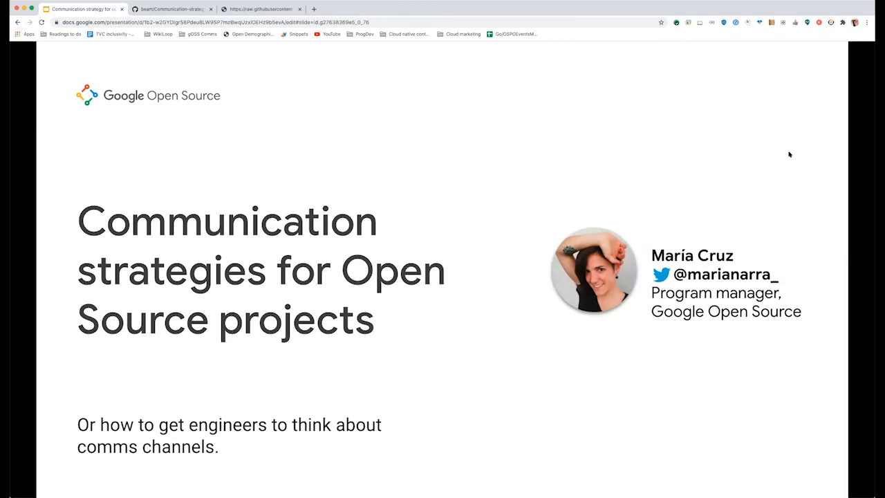
pyautogui.moveTo(794, 165)
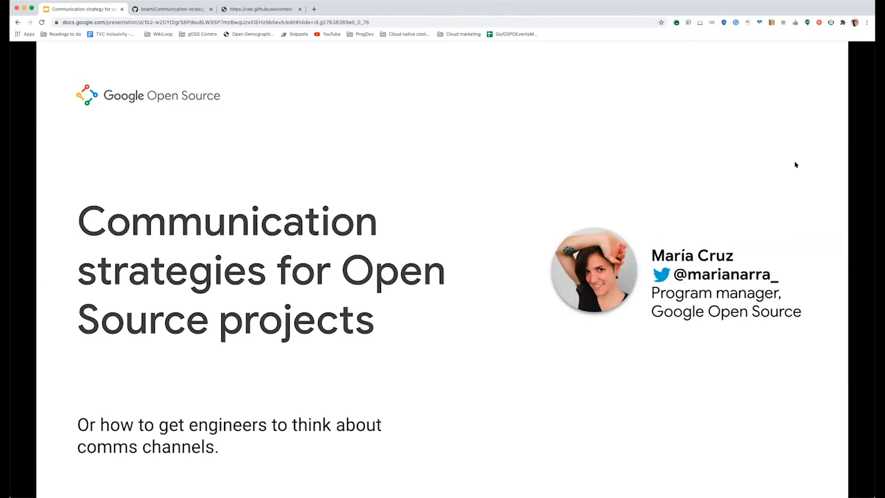
pyautogui.moveTo(809, 174)
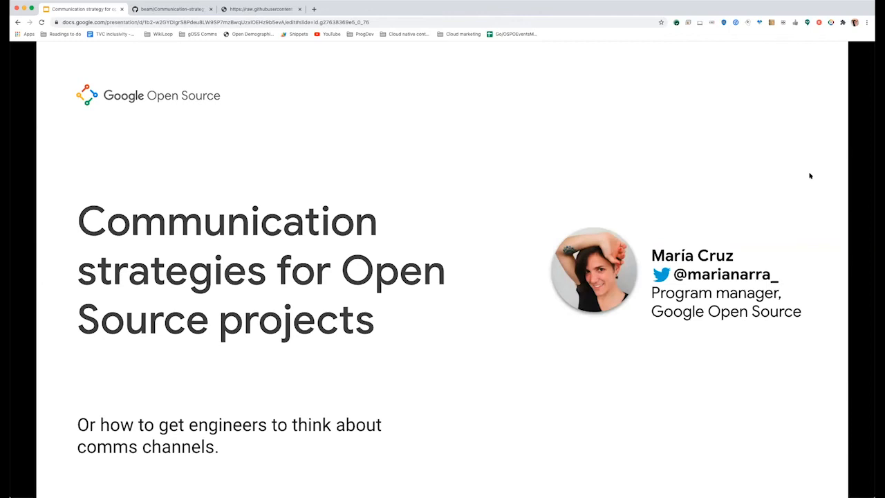
pyautogui.moveTo(817, 180)
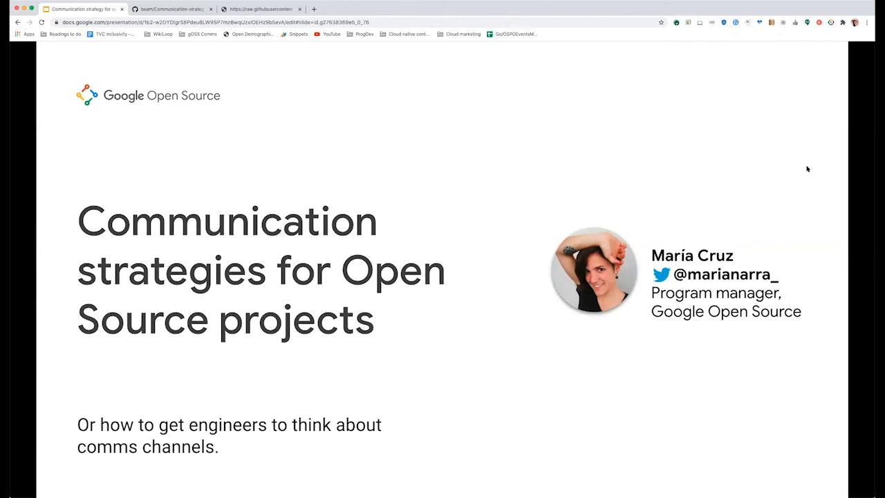
pyautogui.moveTo(799, 164)
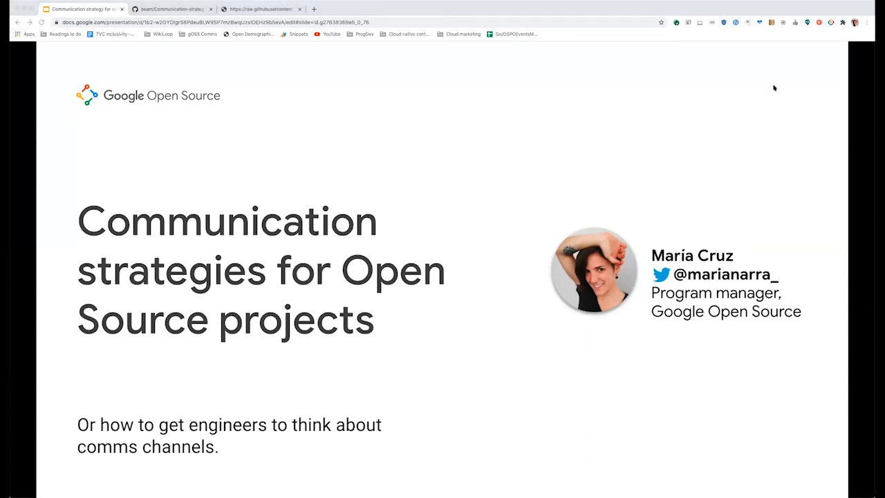
pyautogui.moveTo(434, 8)
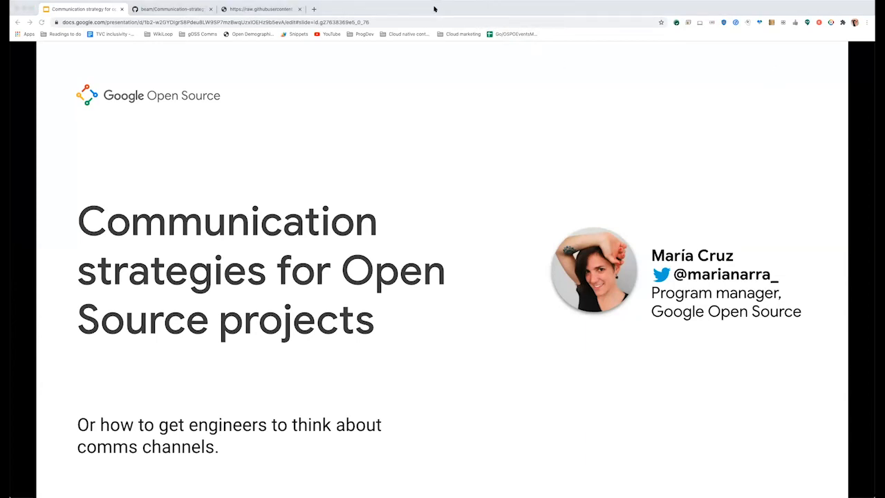
pyautogui.moveTo(799, 180)
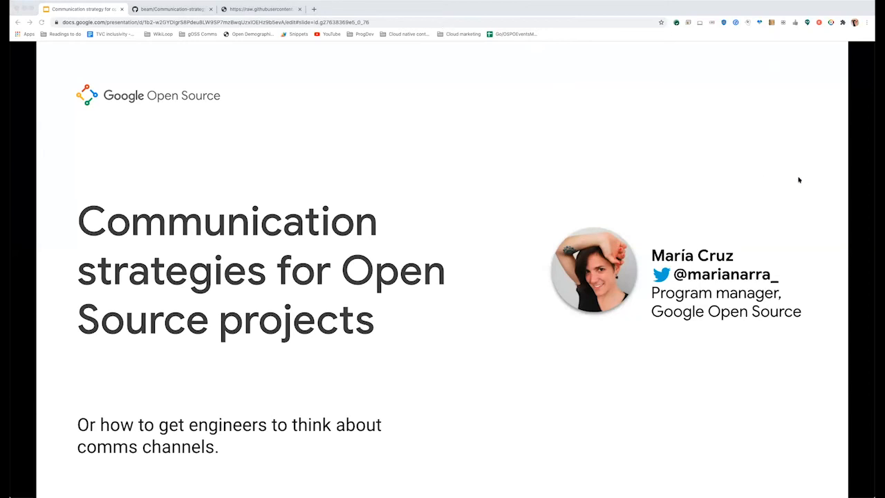
pyautogui.moveTo(822, 246)
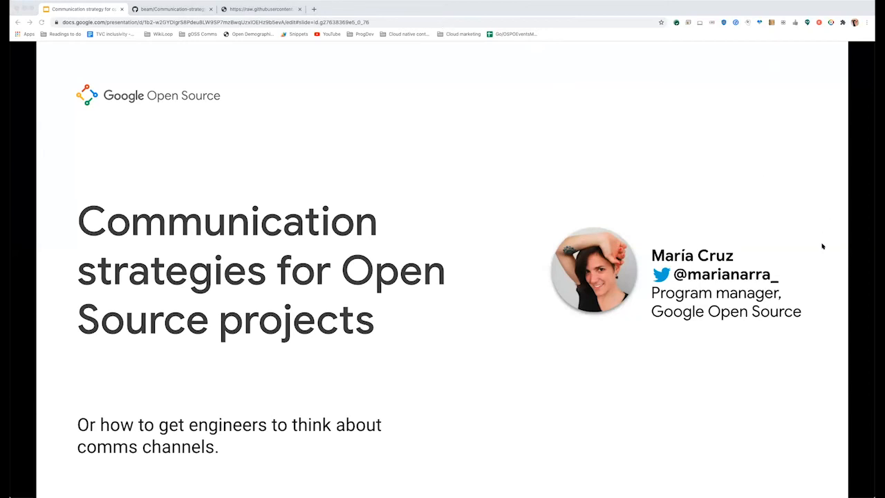
pyautogui.moveTo(780, 261)
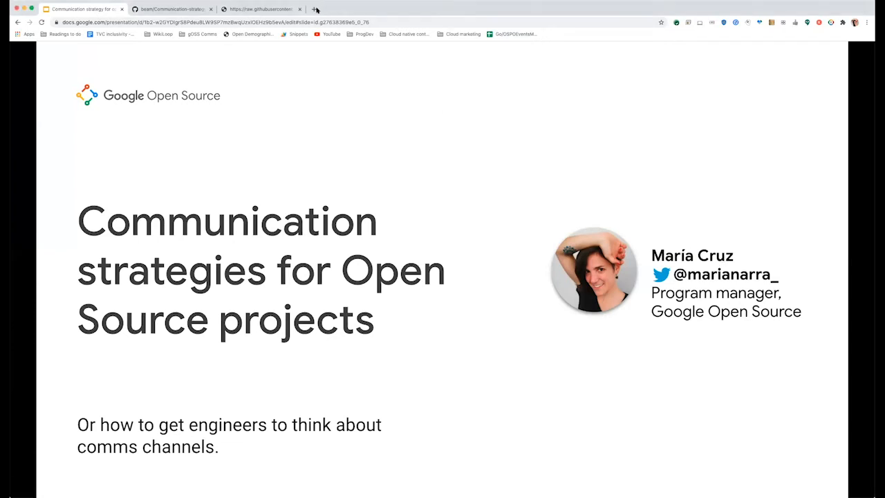
# From a new tab on Meta-Wiki's selected proposals category, search for 'Learning and Evaluation/Logic models' and pick that suggestion.
pyautogui.click(315, 9)
pyautogui.write('meta')
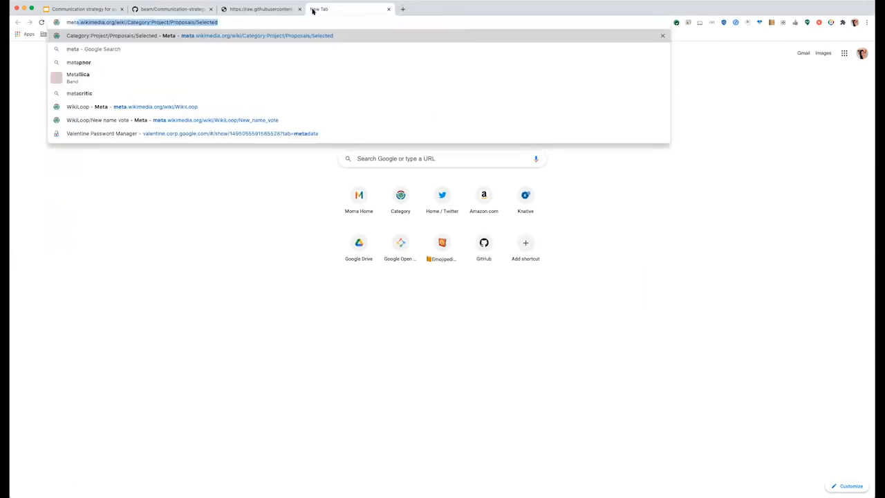
pyautogui.press('Return')
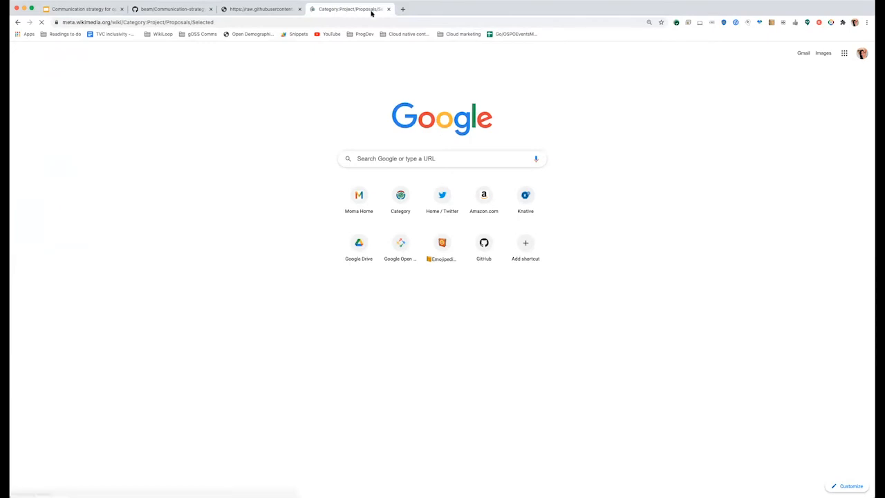
pyautogui.click(351, 9)
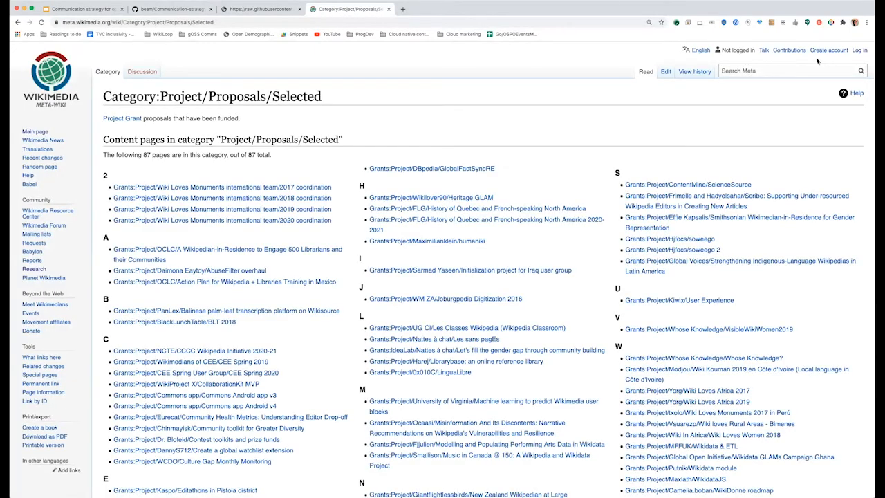
pyautogui.write('Learni')
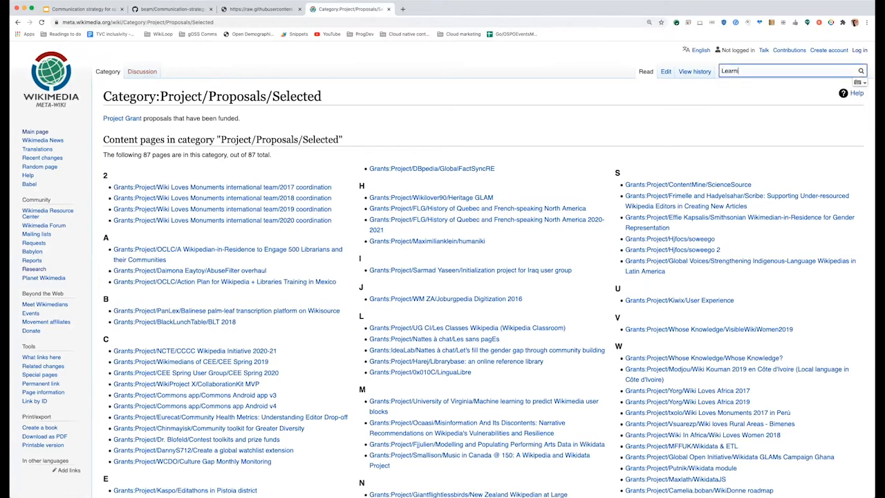
pyautogui.write('g')
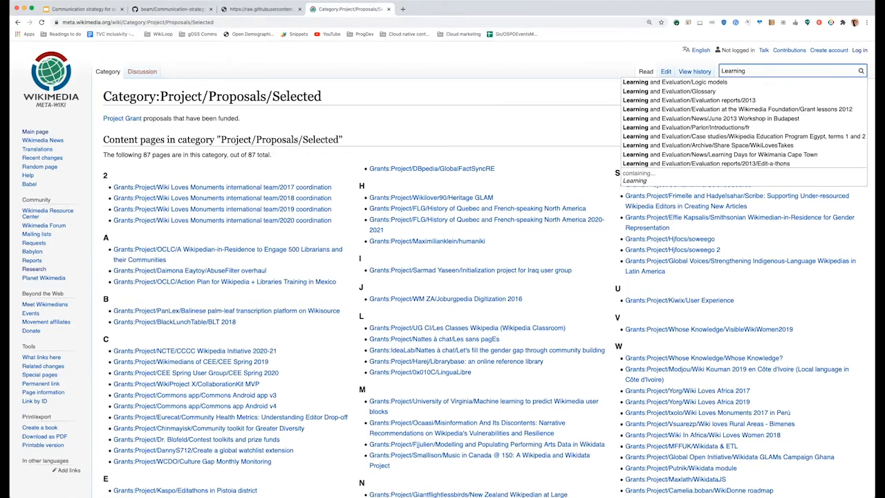
pyautogui.click(681, 82)
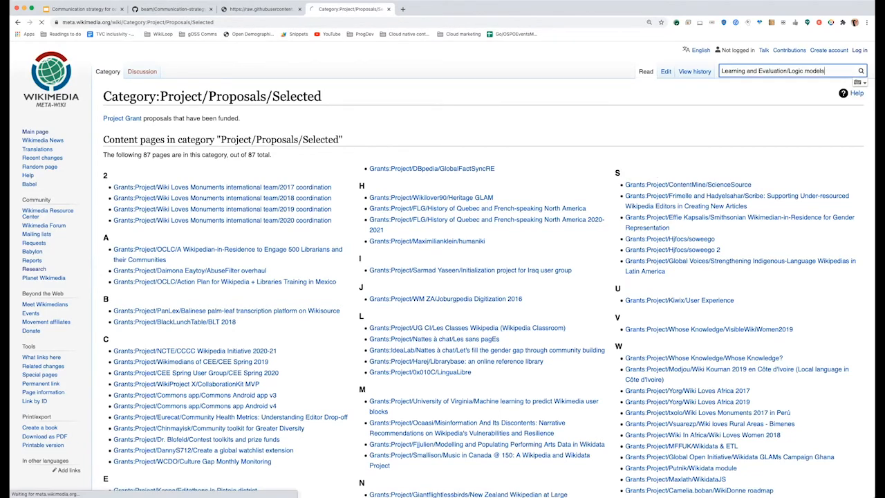
# Load the Logic models page, read down through its steps and example logic models, then return near the top.
pyautogui.press('Return')
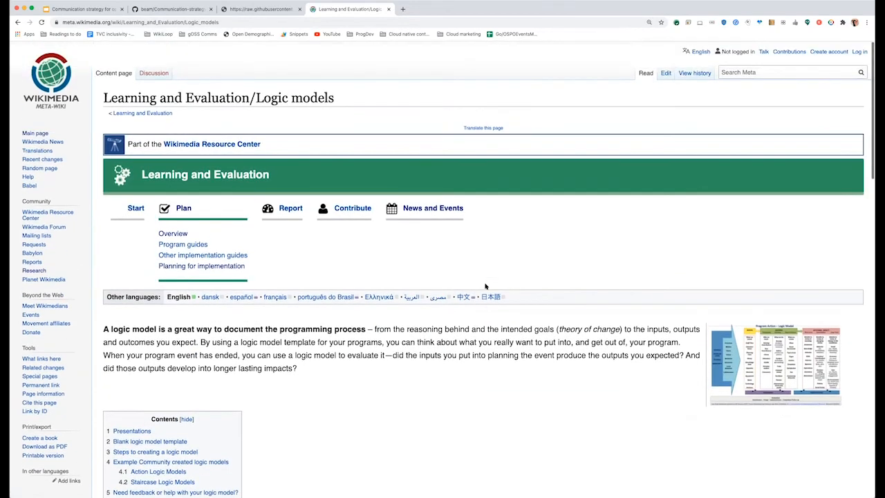
pyautogui.scroll(-3)
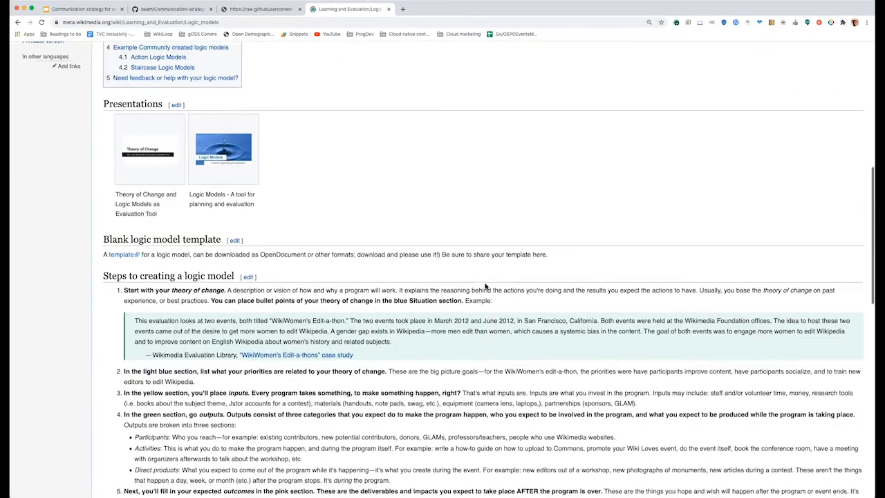
pyautogui.scroll(-3)
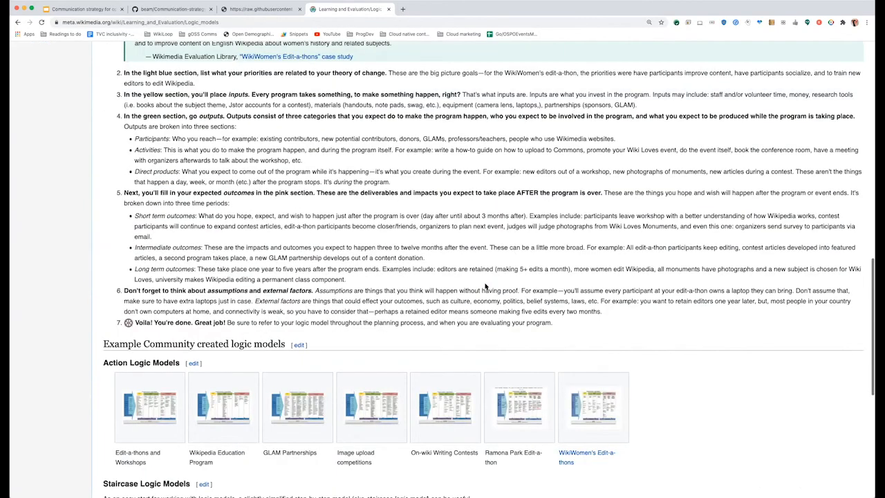
pyautogui.scroll(-3)
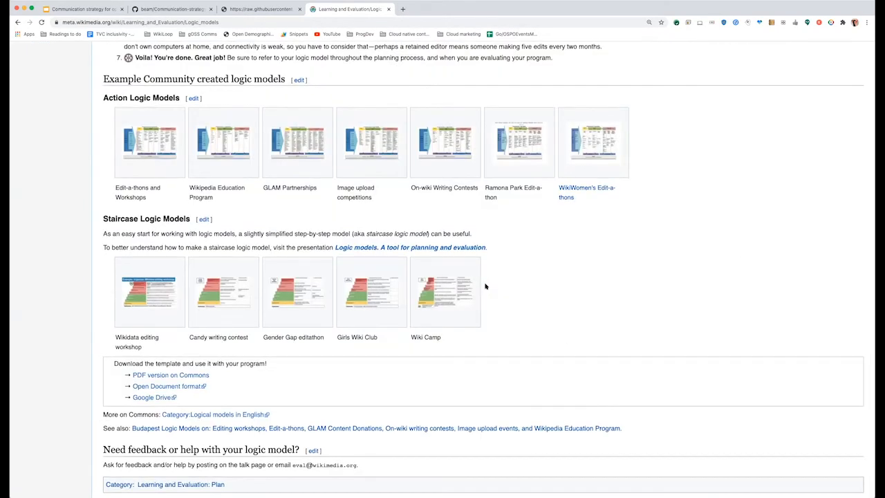
pyautogui.doubleClick(140, 97)
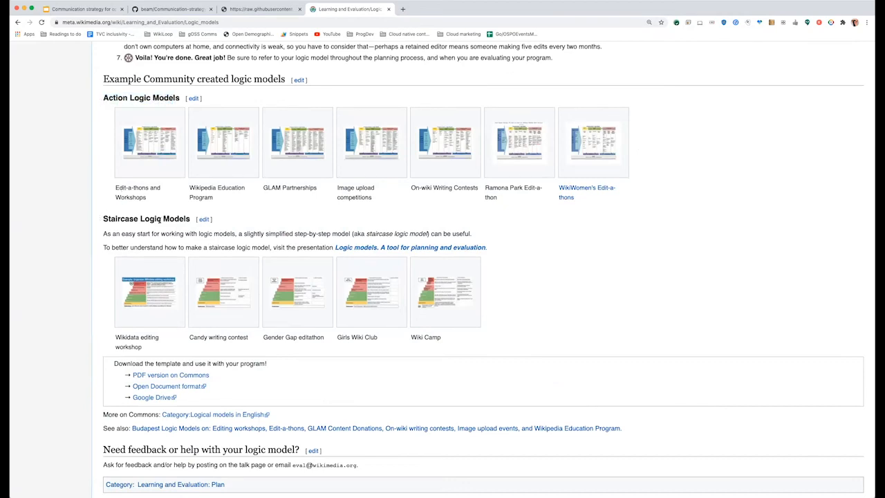
pyautogui.scroll(-3)
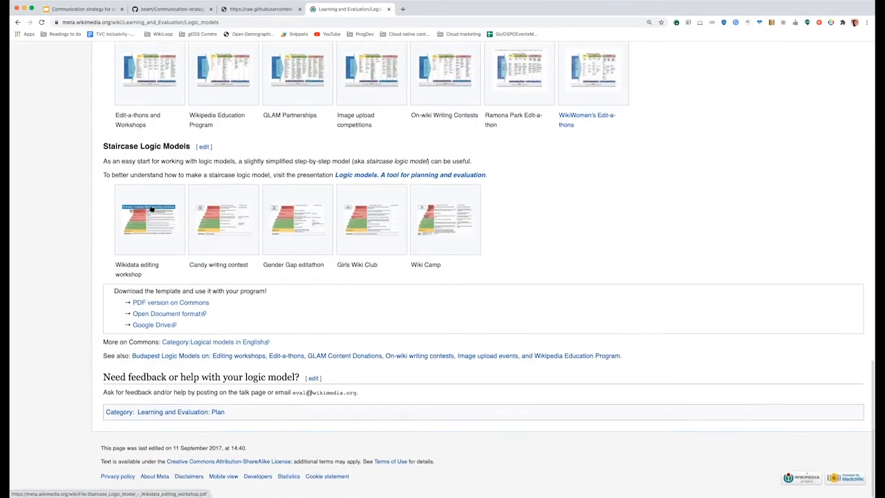
pyautogui.scroll(3)
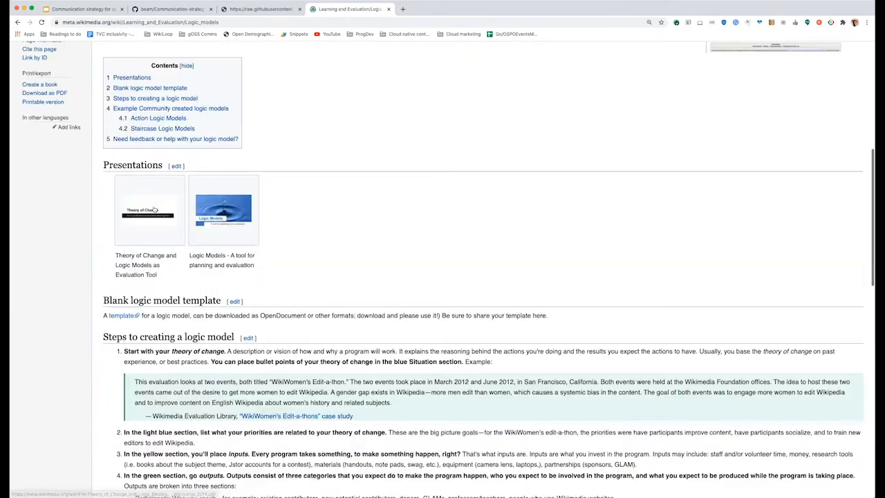
pyautogui.scroll(3)
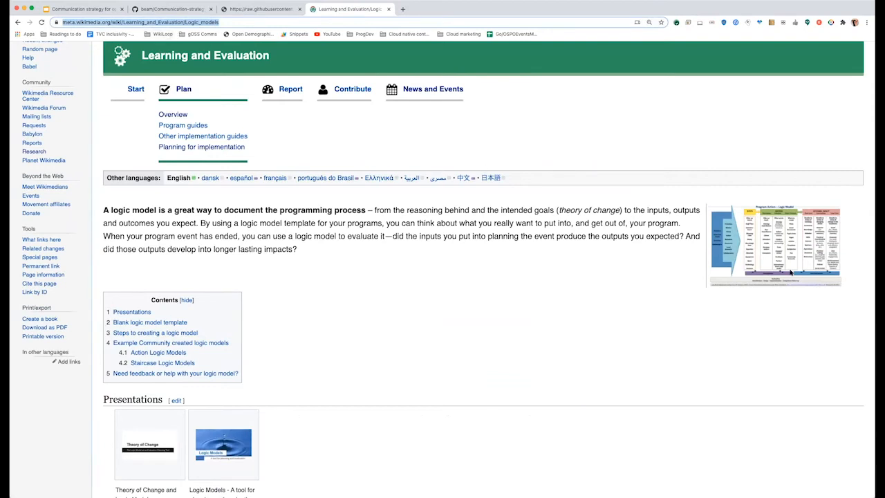
pyautogui.moveTo(834, 248)
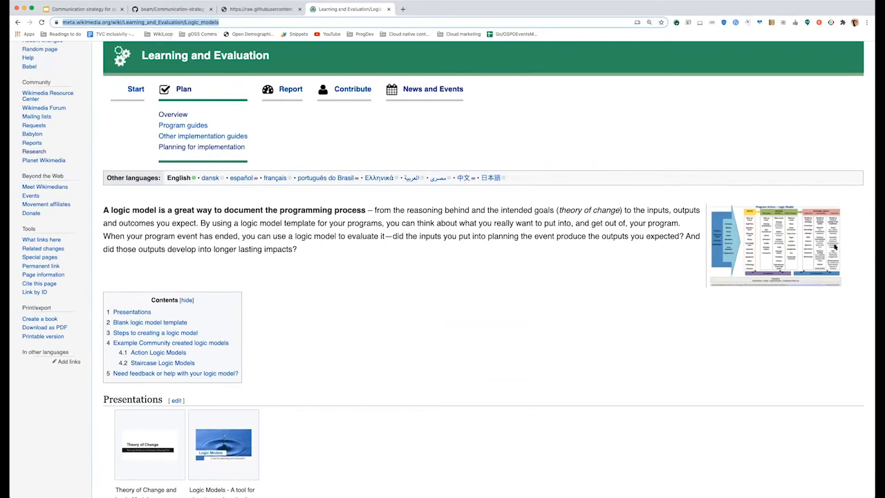
pyautogui.moveTo(716, 242)
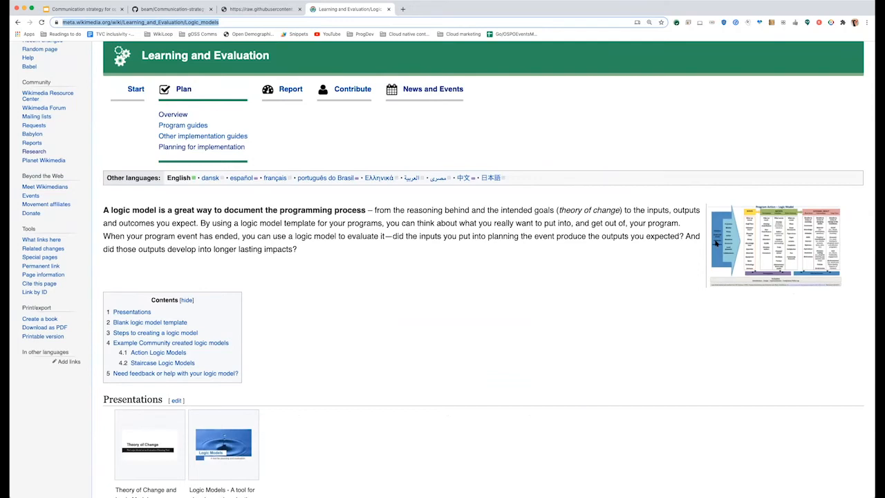
pyautogui.moveTo(827, 267)
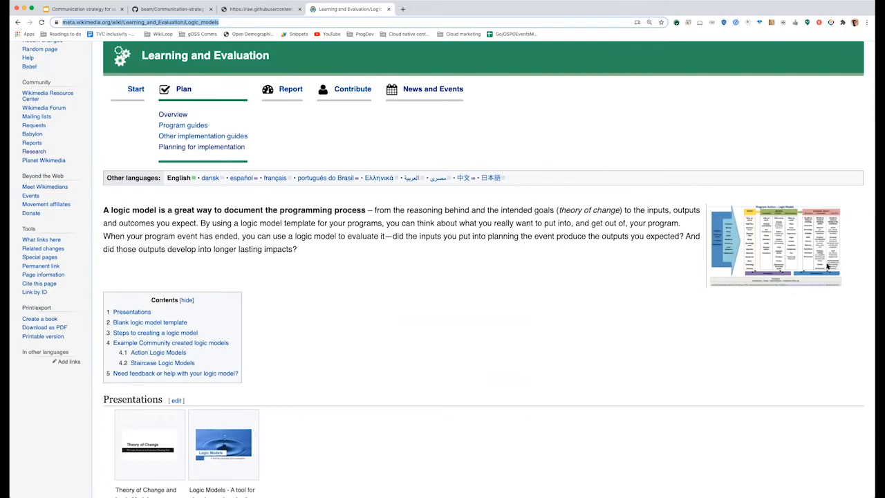
pyautogui.moveTo(781, 262)
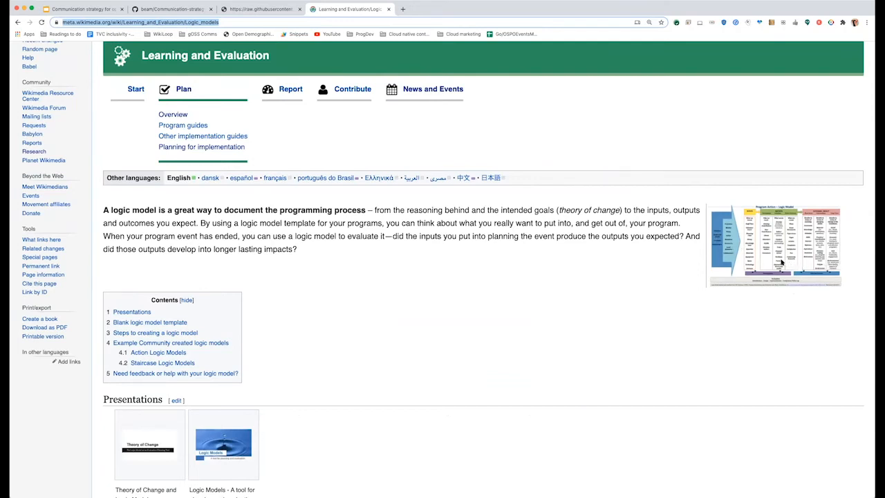
pyautogui.moveTo(653, 222)
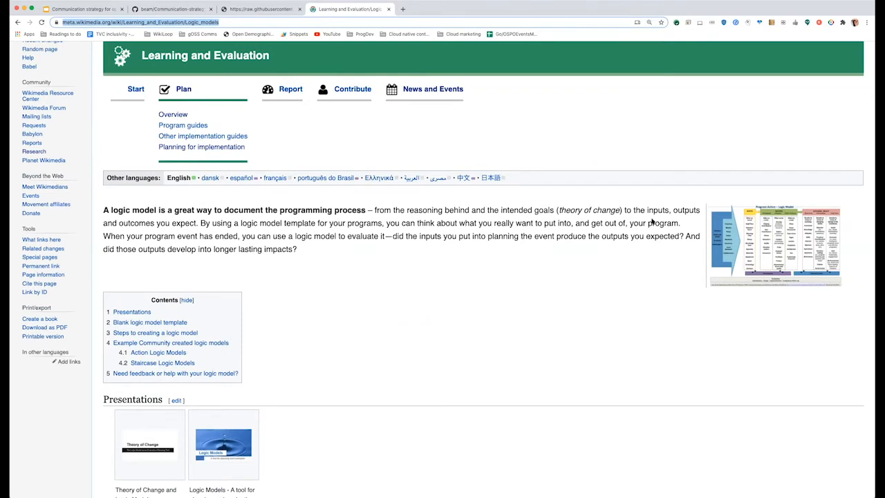
pyautogui.moveTo(441, 129)
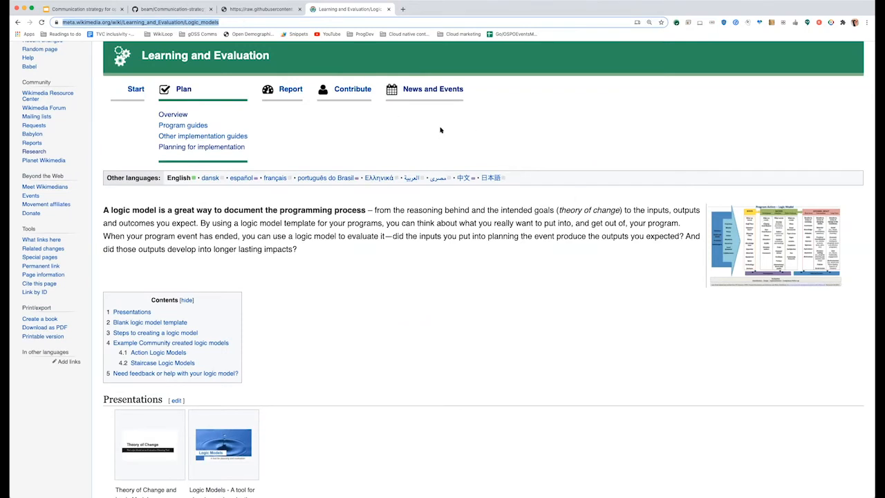
pyautogui.scroll(-3)
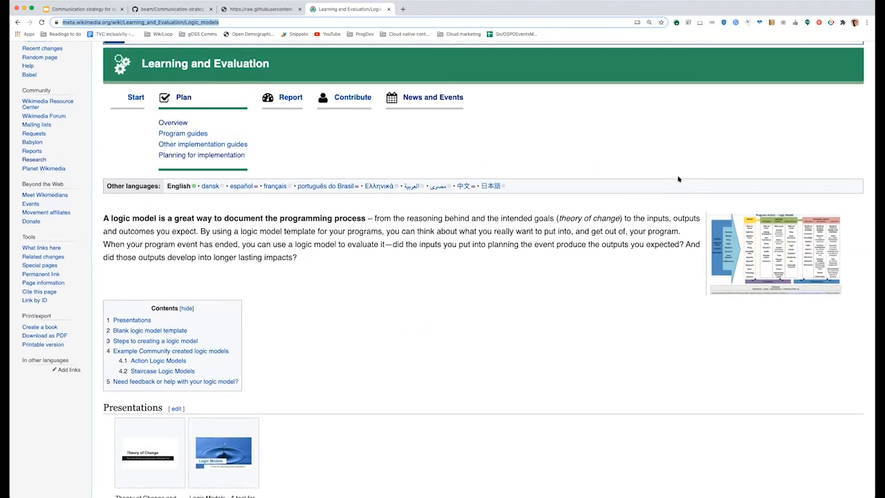
pyautogui.moveTo(819, 146)
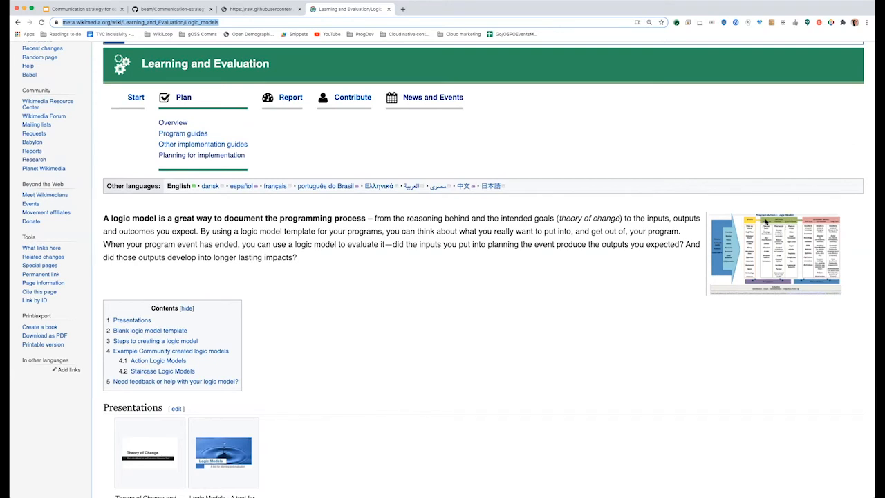
pyautogui.moveTo(756, 243)
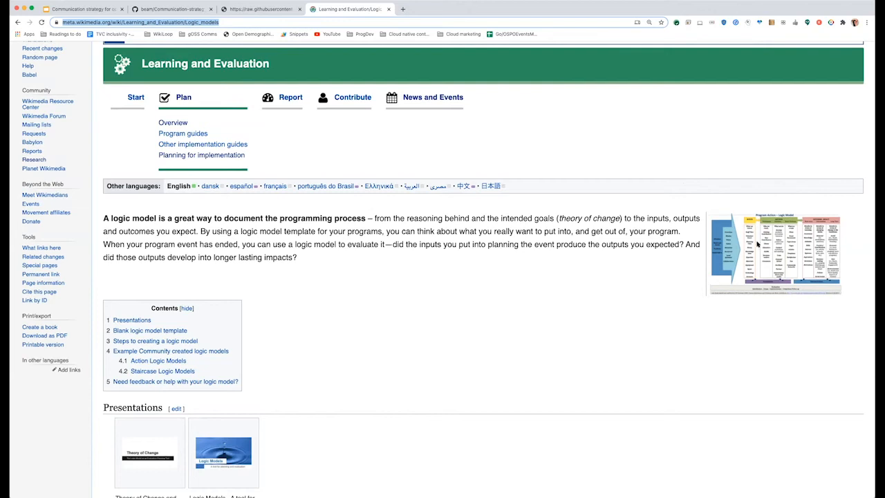
pyautogui.moveTo(740, 233)
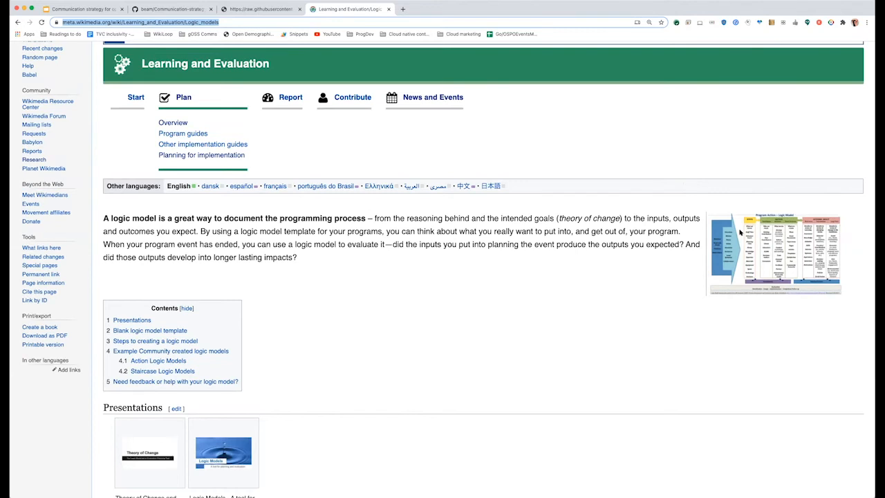
pyautogui.moveTo(785, 265)
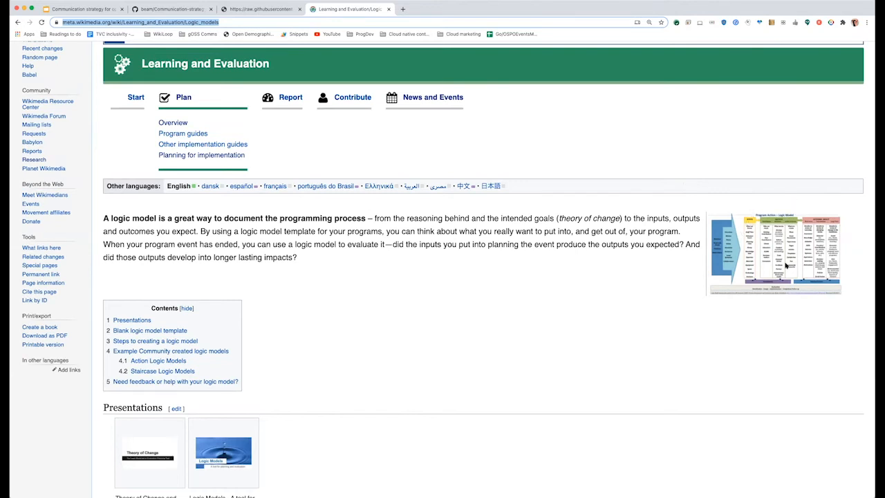
pyautogui.moveTo(774, 195)
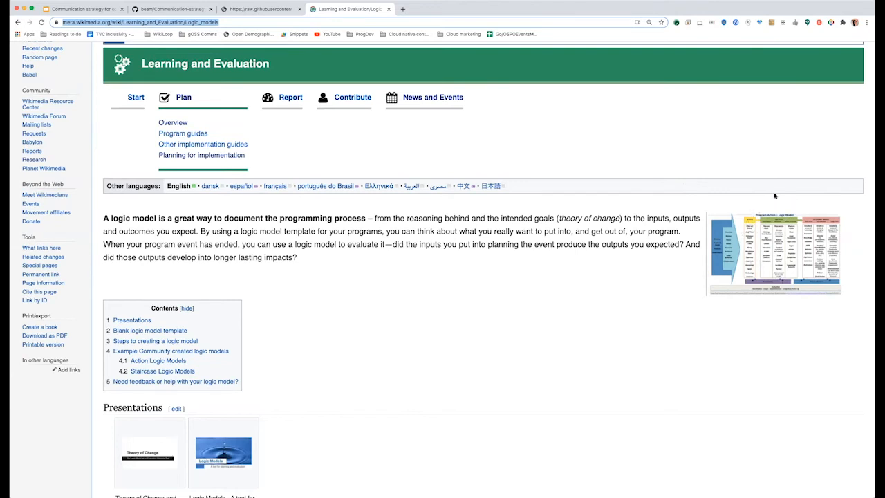
pyautogui.moveTo(821, 242)
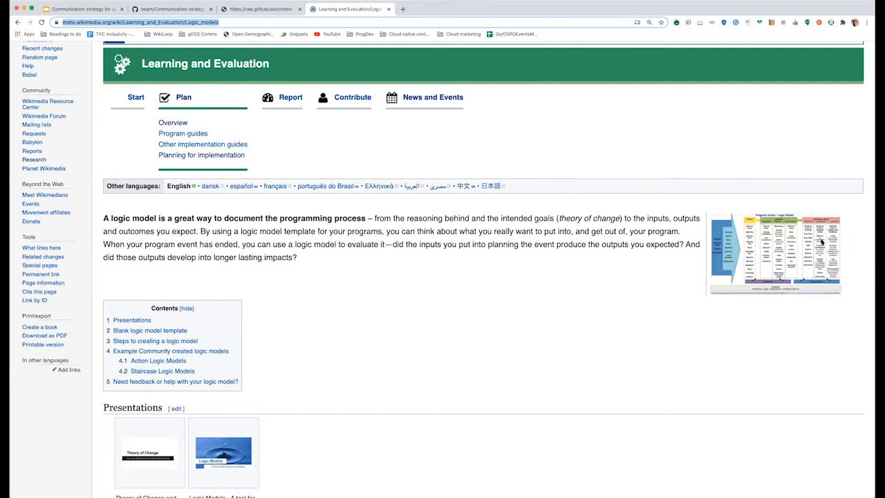
pyautogui.moveTo(812, 150)
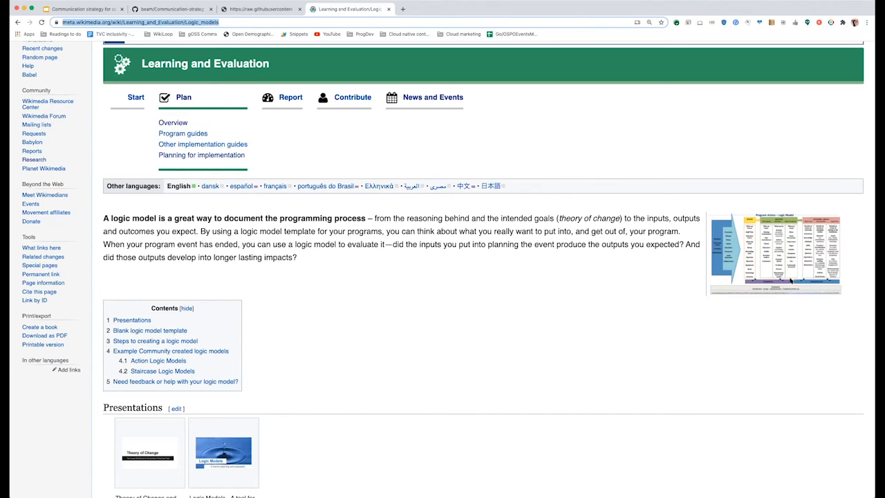
pyautogui.moveTo(827, 292)
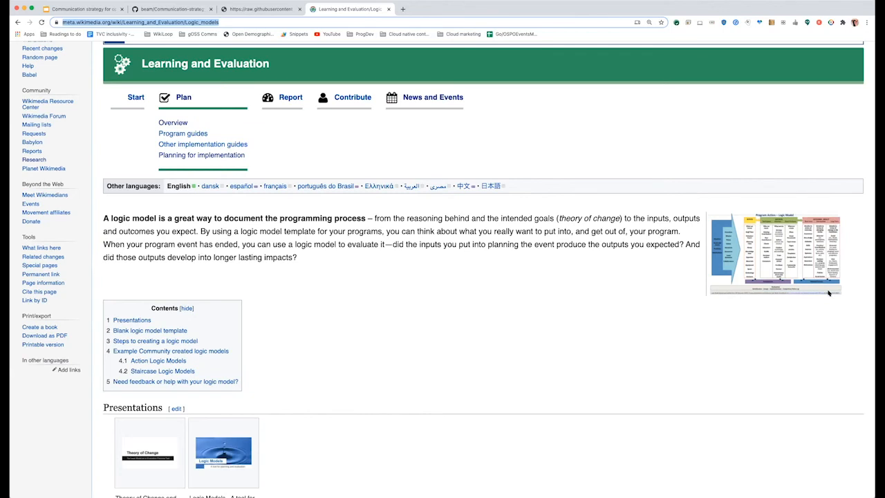
pyautogui.moveTo(740, 251)
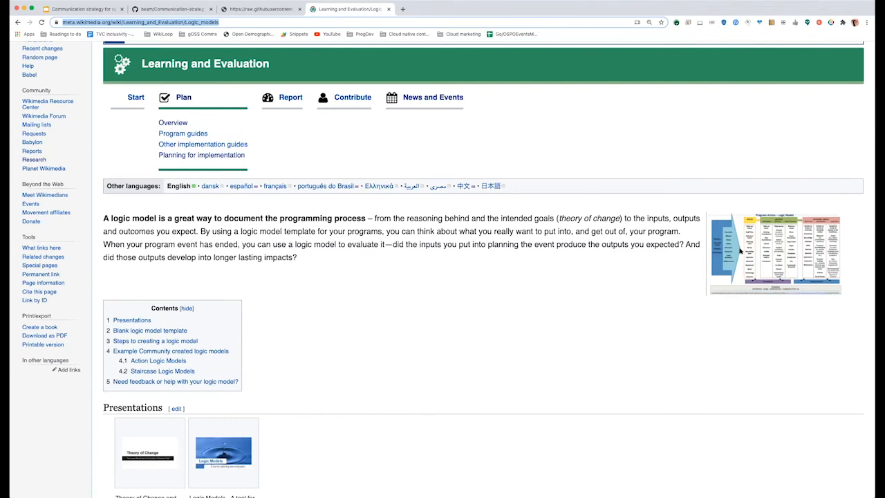
pyautogui.moveTo(793, 255)
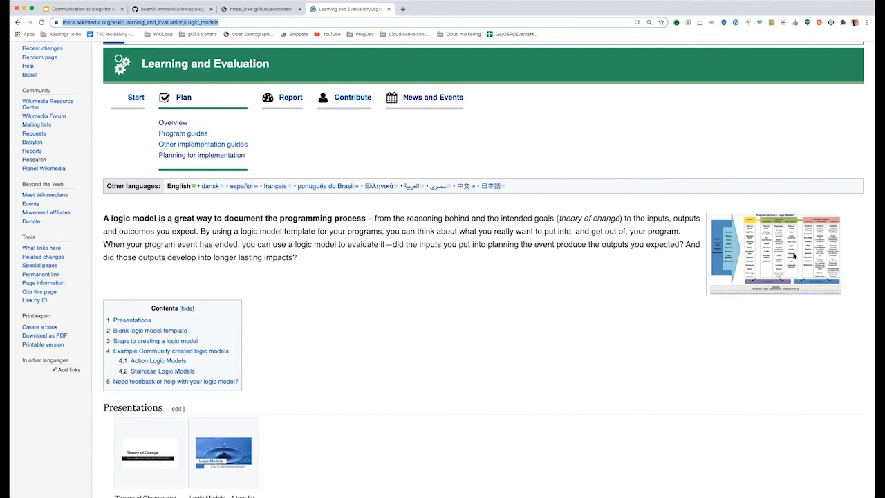
pyautogui.moveTo(702, 324)
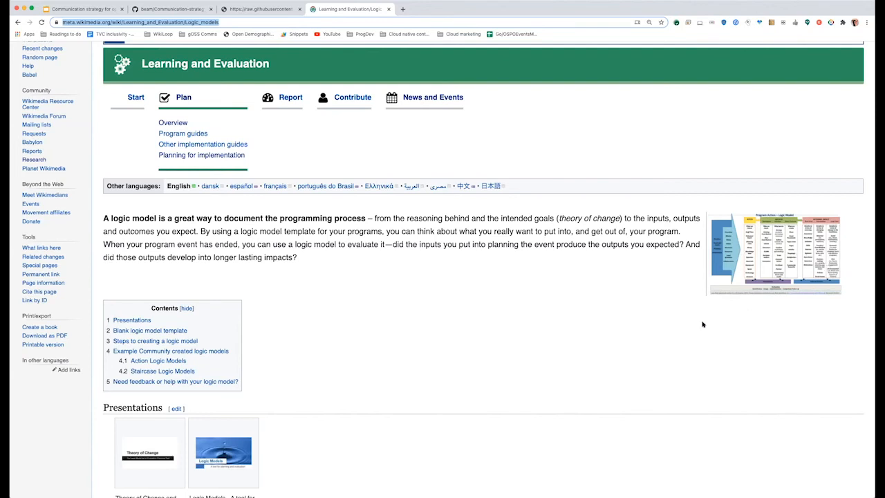
pyautogui.moveTo(727, 336)
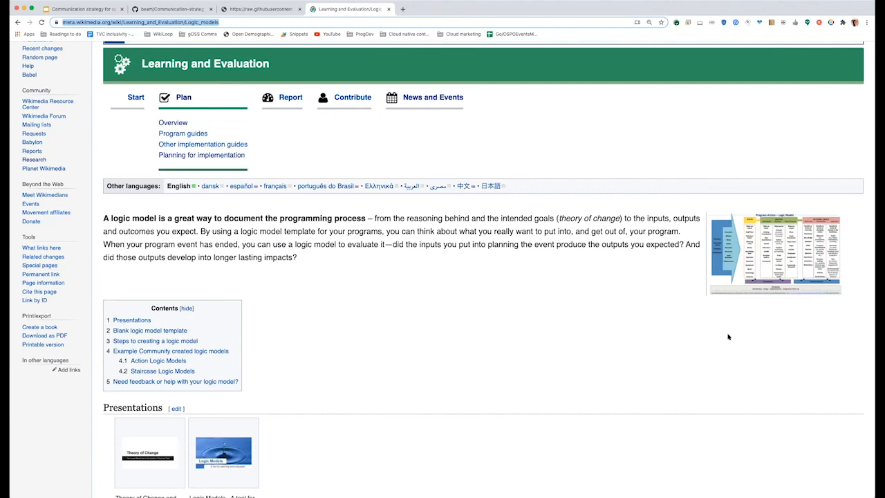
pyautogui.moveTo(790, 257)
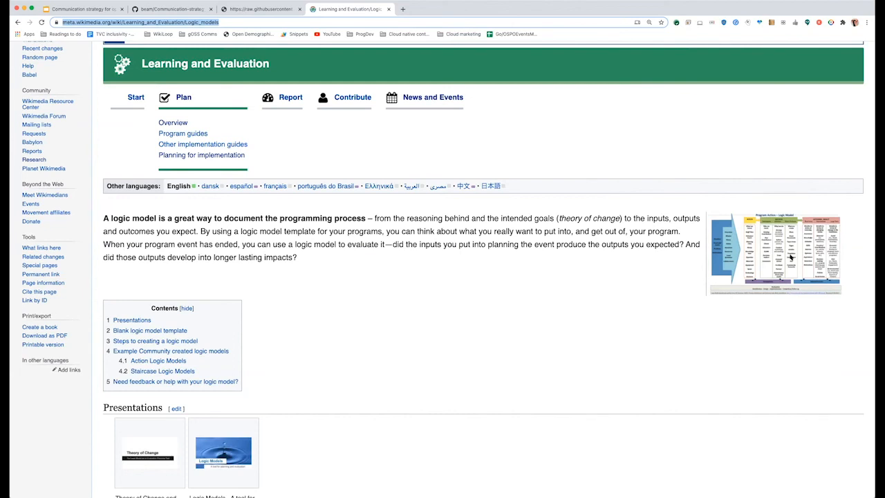
pyautogui.moveTo(814, 265)
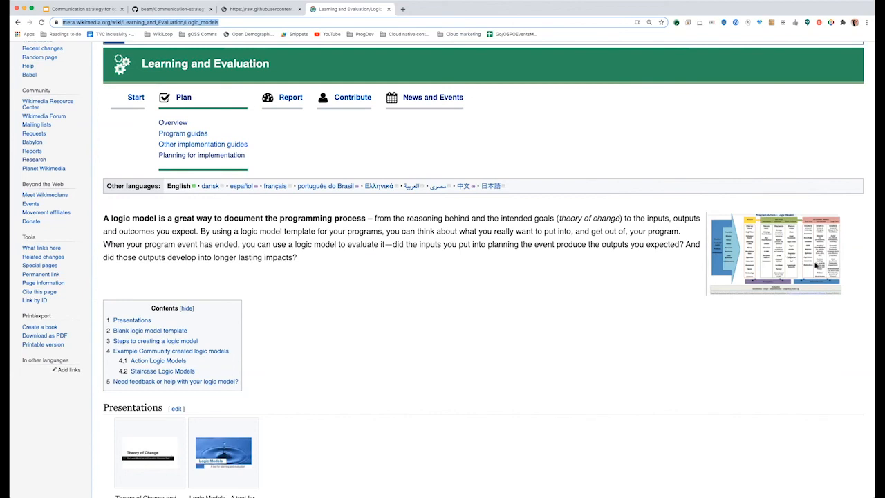
pyautogui.moveTo(790, 241)
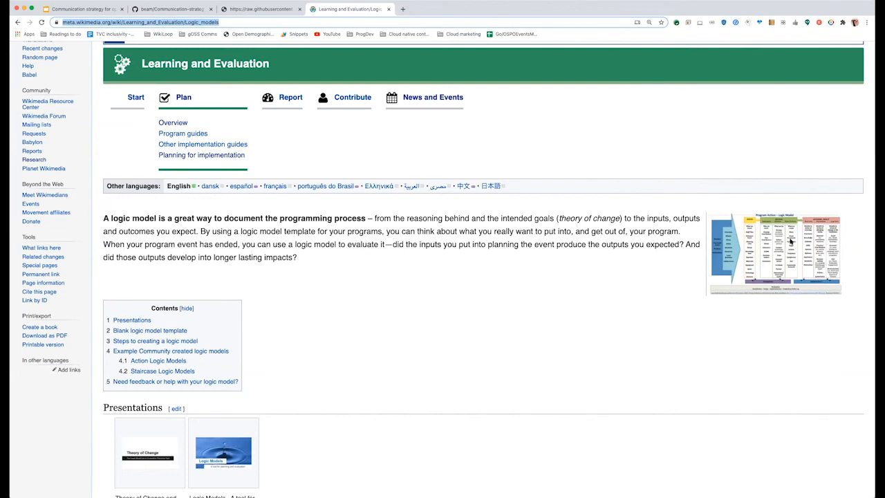
pyautogui.moveTo(824, 247)
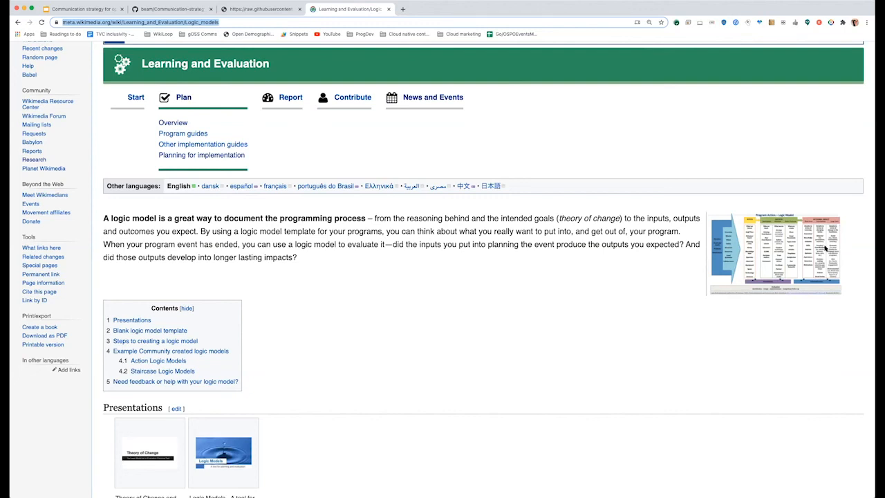
pyautogui.moveTo(796, 257)
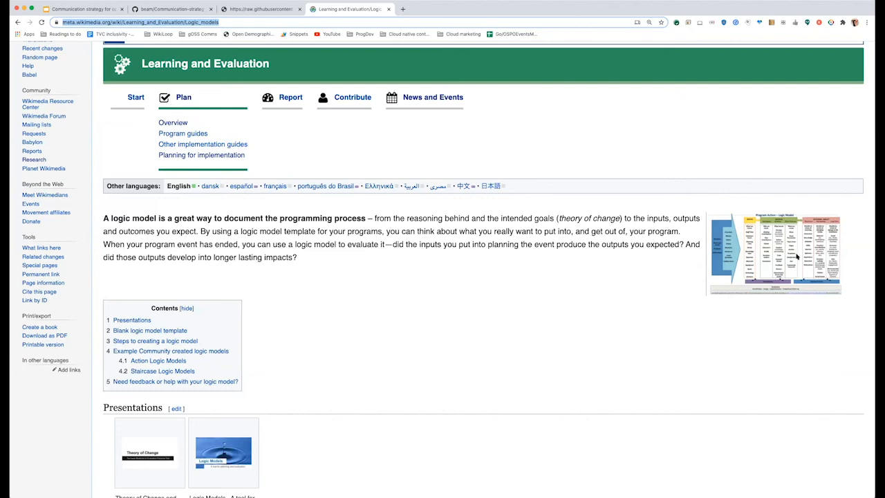
pyautogui.moveTo(793, 260)
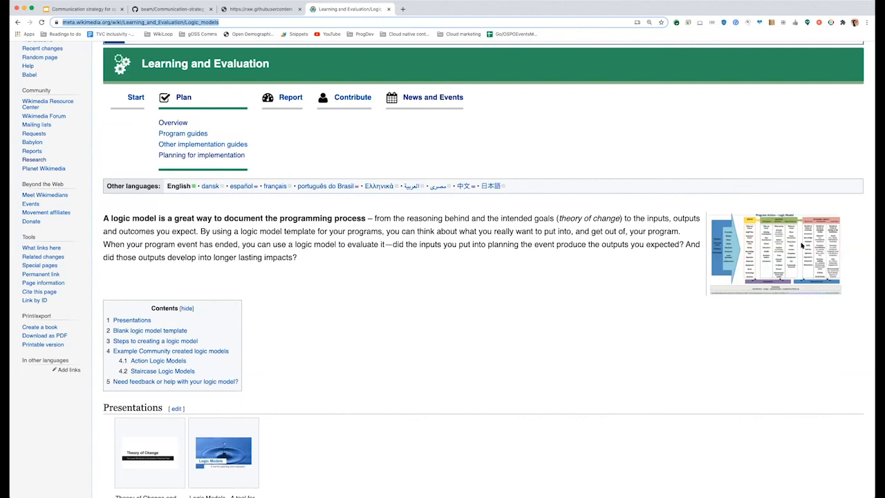
pyautogui.moveTo(833, 138)
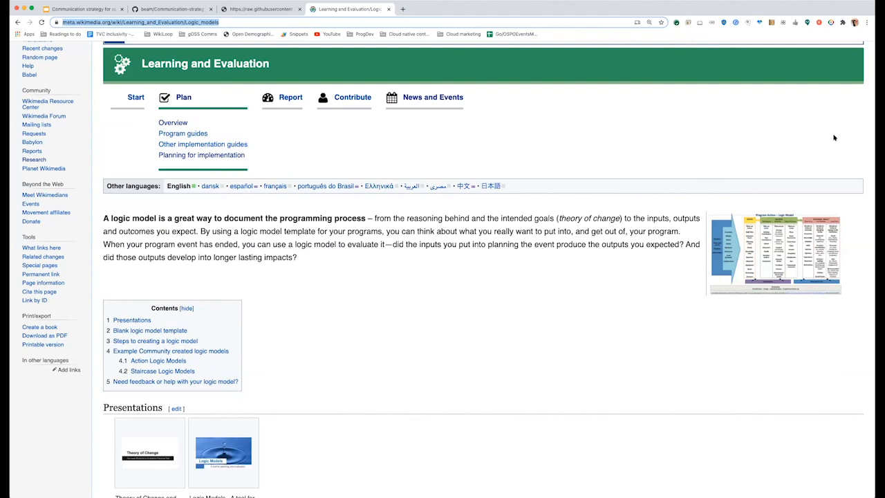
pyautogui.moveTo(829, 170)
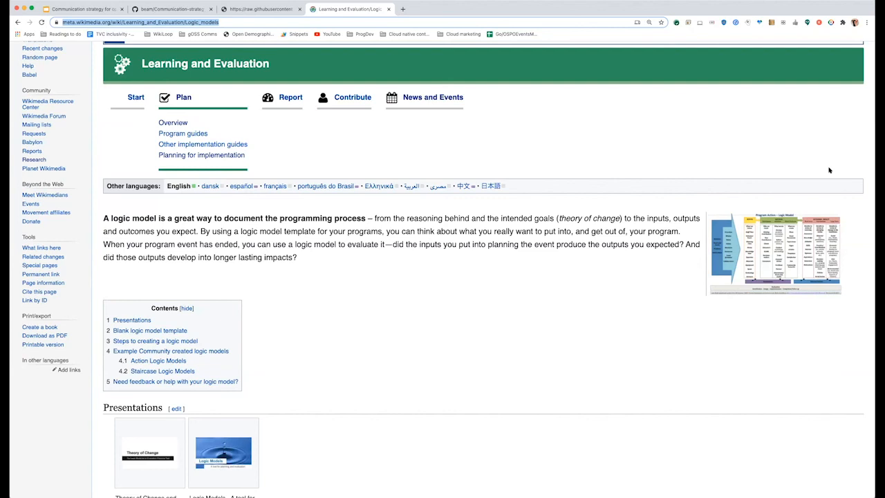
pyautogui.moveTo(830, 187)
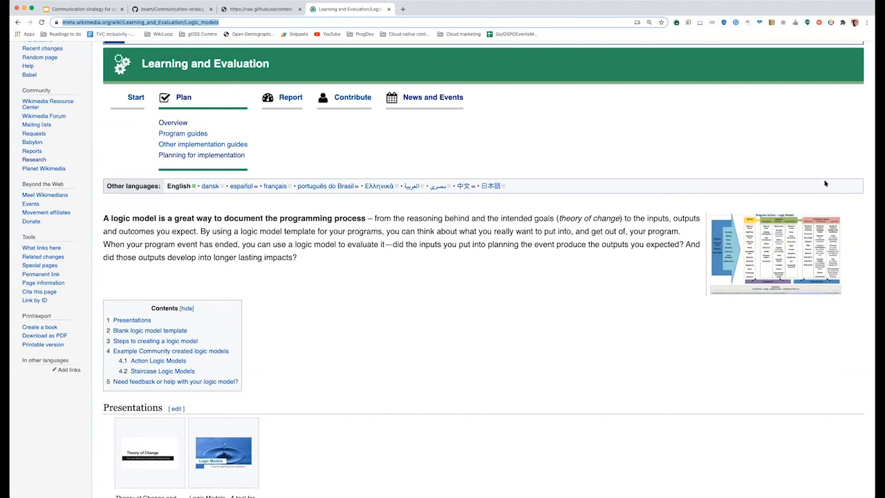
pyautogui.moveTo(827, 185)
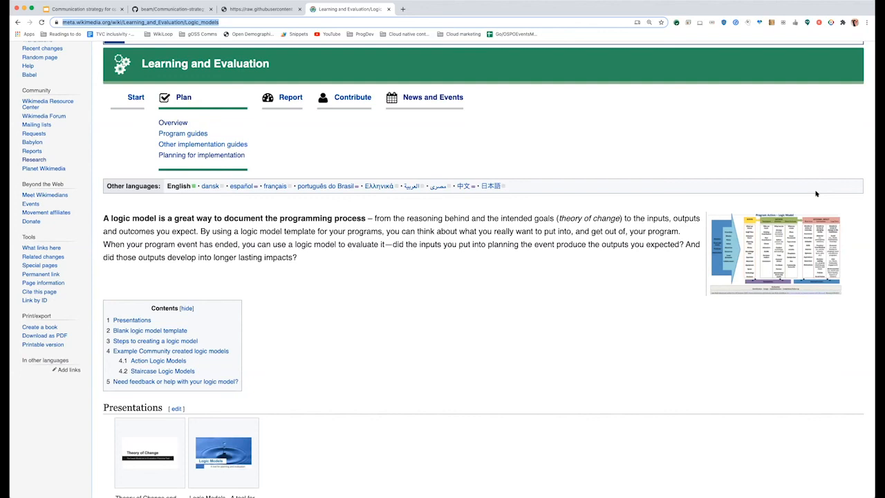
pyautogui.moveTo(810, 205)
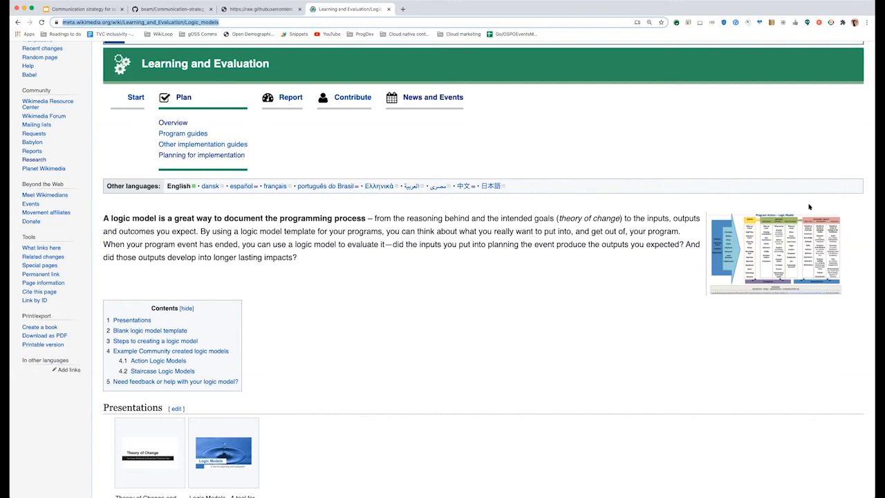
pyautogui.moveTo(776, 279)
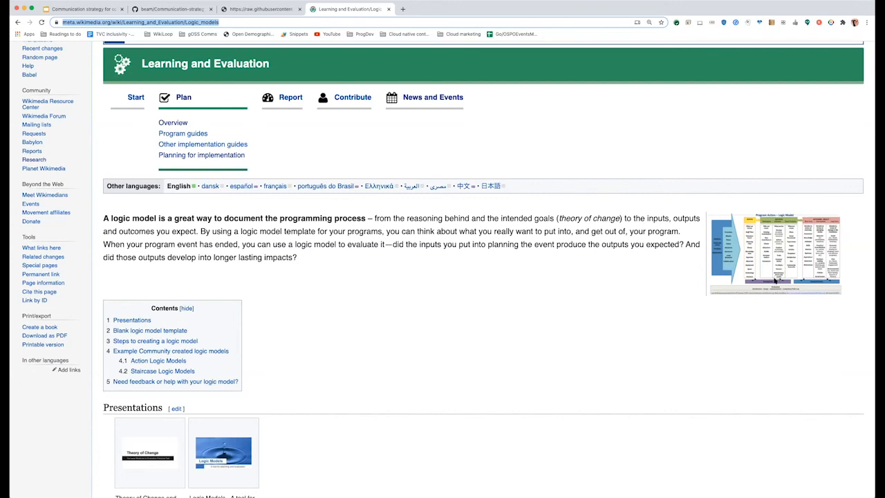
pyautogui.moveTo(779, 197)
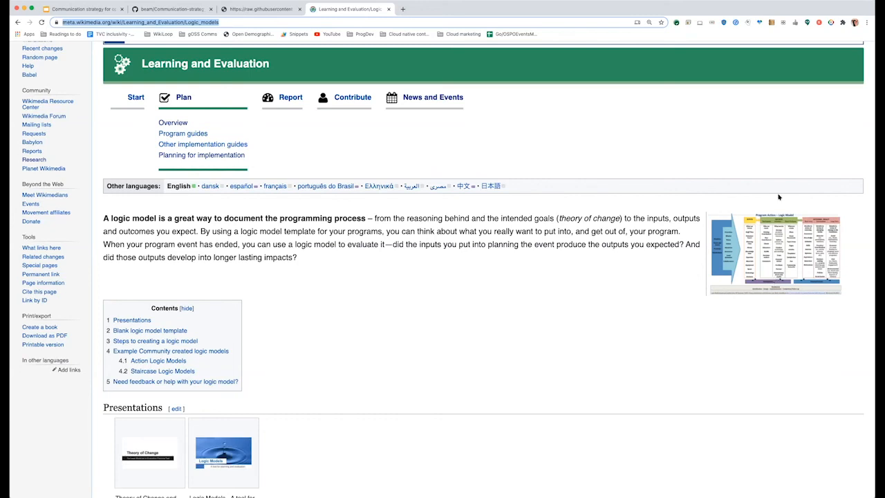
pyautogui.moveTo(758, 229)
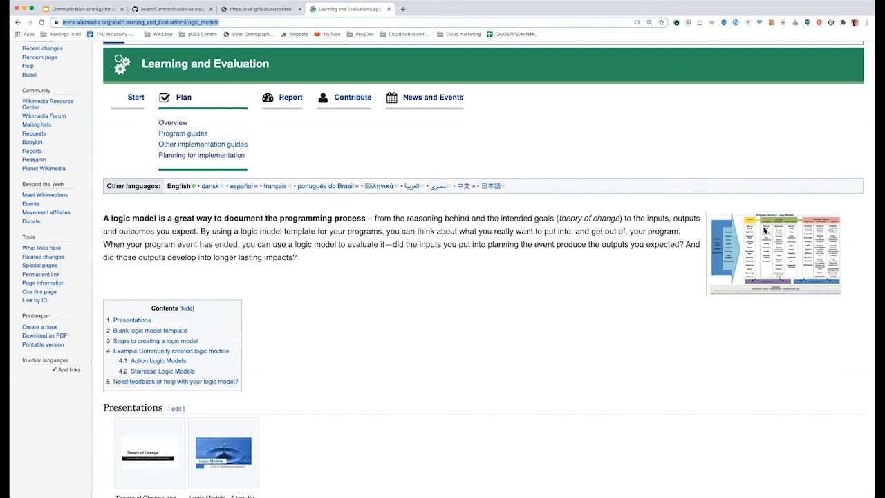
pyautogui.moveTo(752, 323)
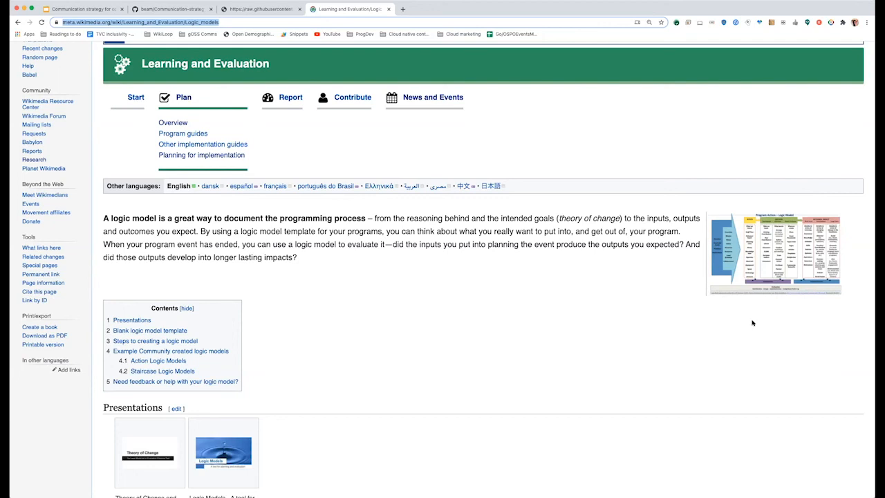
pyautogui.moveTo(746, 319)
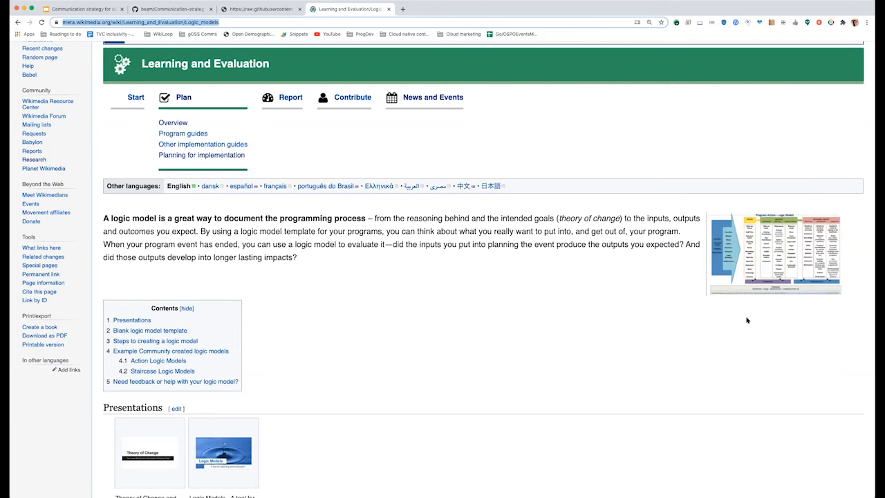
pyautogui.moveTo(773, 315)
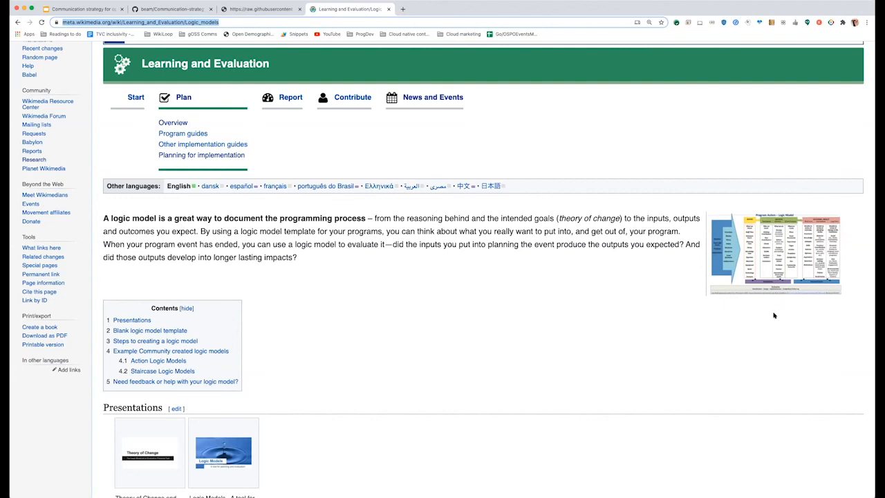
pyautogui.moveTo(808, 131)
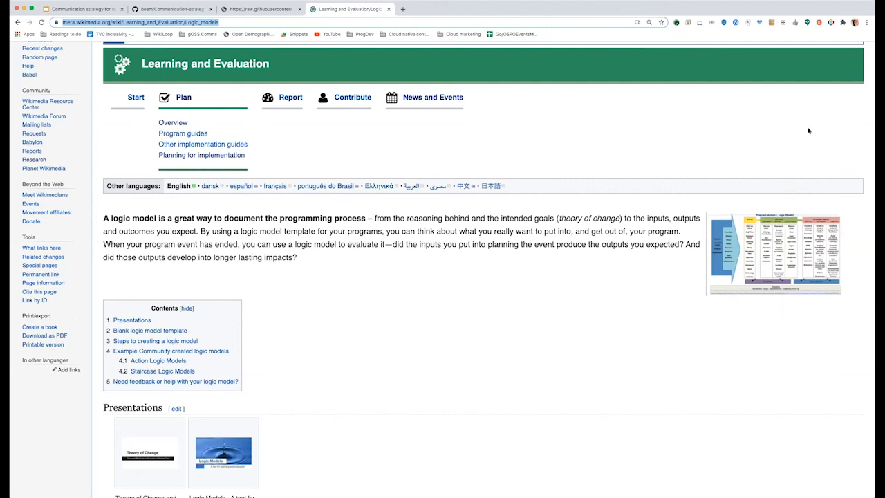
pyautogui.moveTo(827, 235)
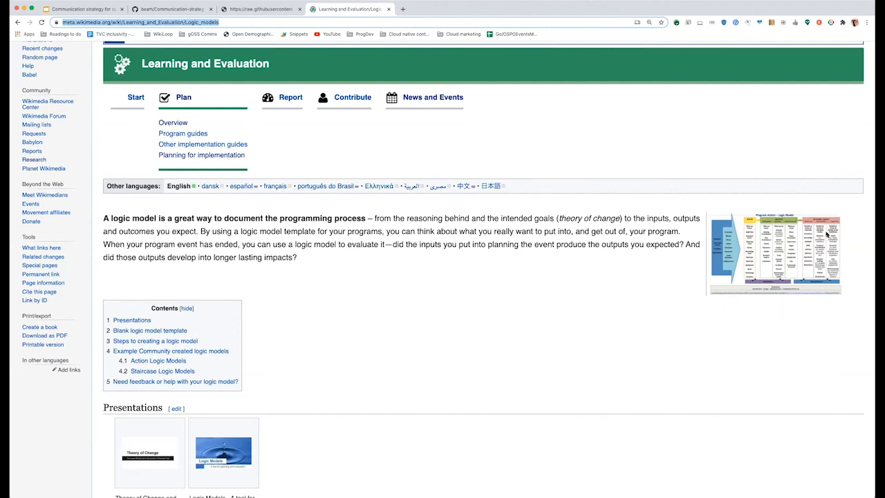
pyautogui.moveTo(821, 144)
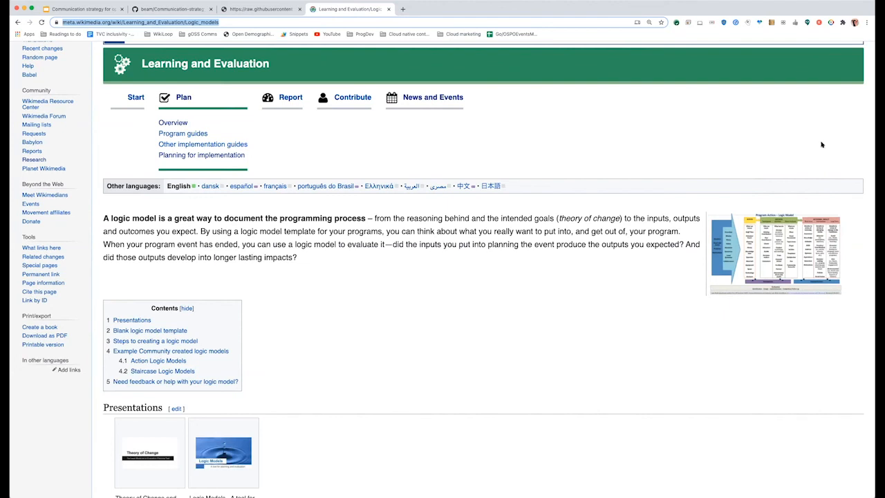
pyautogui.moveTo(791, 161)
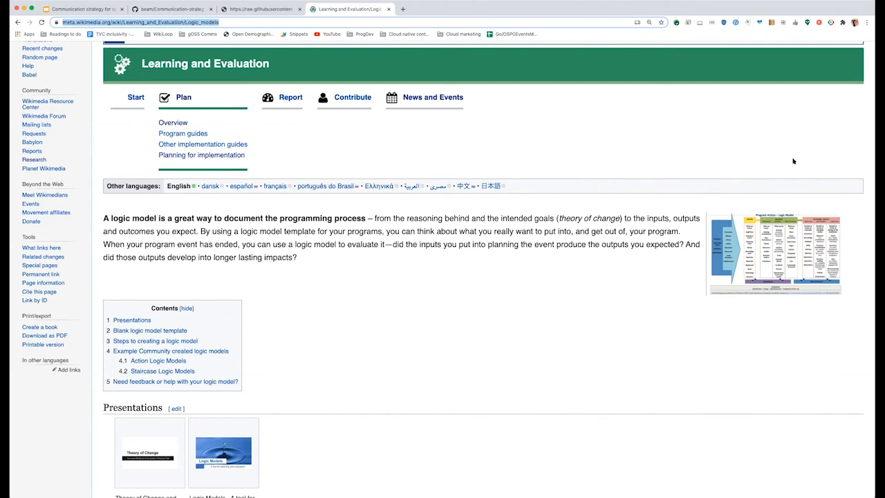
pyautogui.moveTo(796, 164)
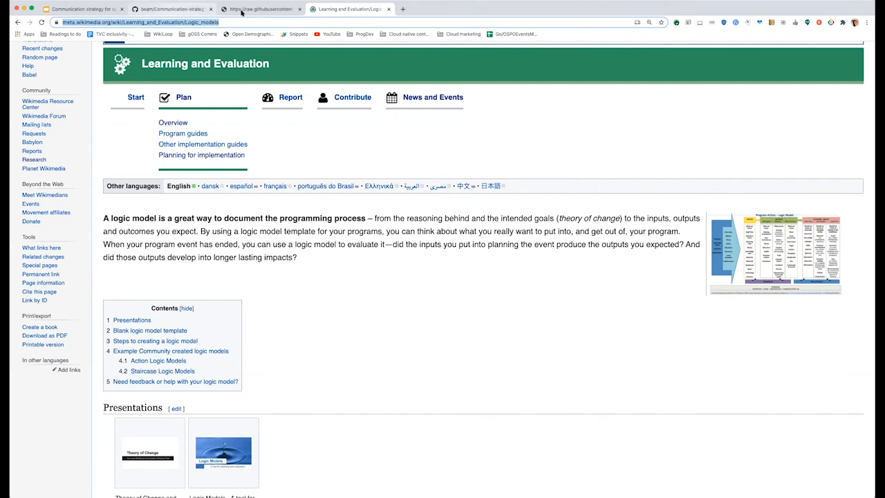
# Switch back to the Google Slides tab showing the 'Communication strategies for Open Source projects' title slide.
pyautogui.click(79, 9)
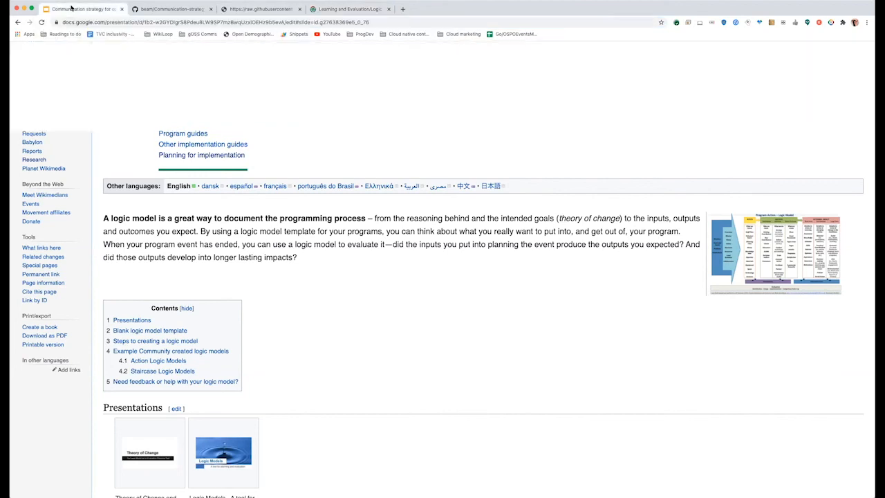
pyautogui.click(79, 8)
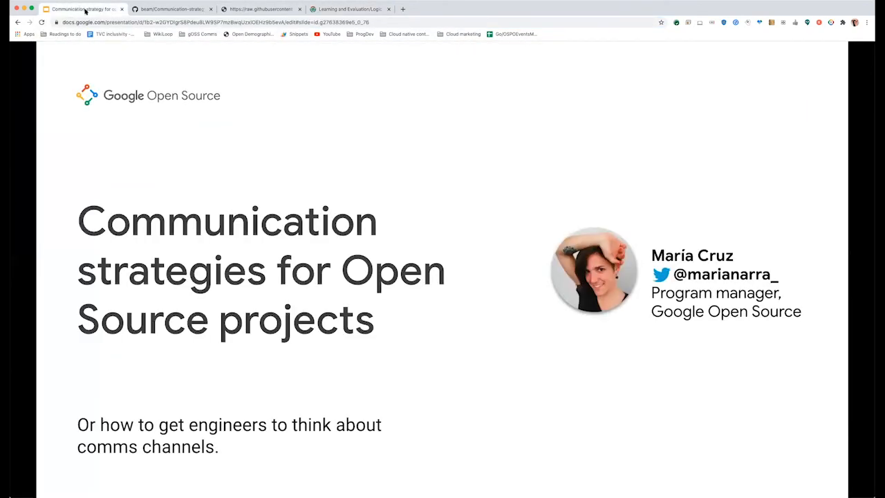